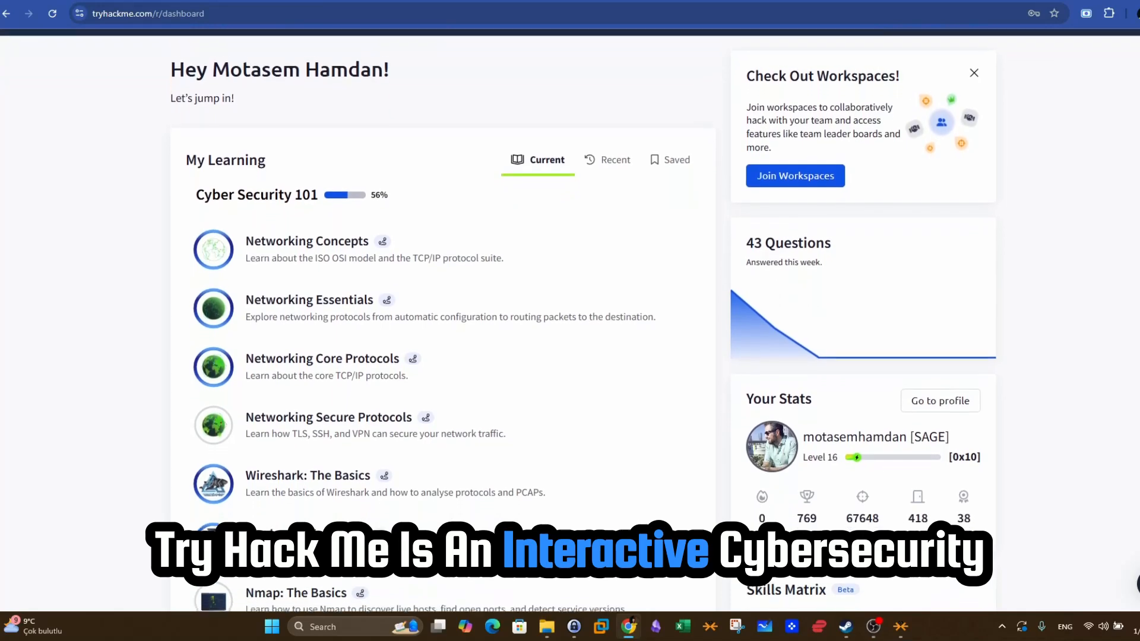
# - Browse the Learn page, then the Rooms catalogue and the Learning Paths listing
pyautogui.scroll(-3)
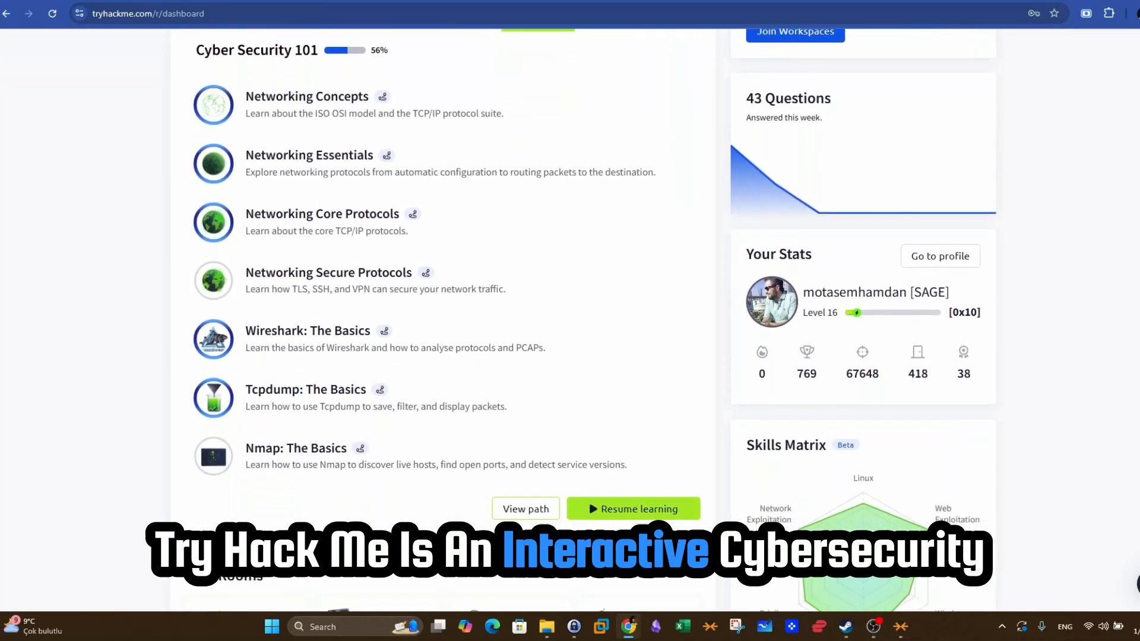
pyautogui.scroll(-3)
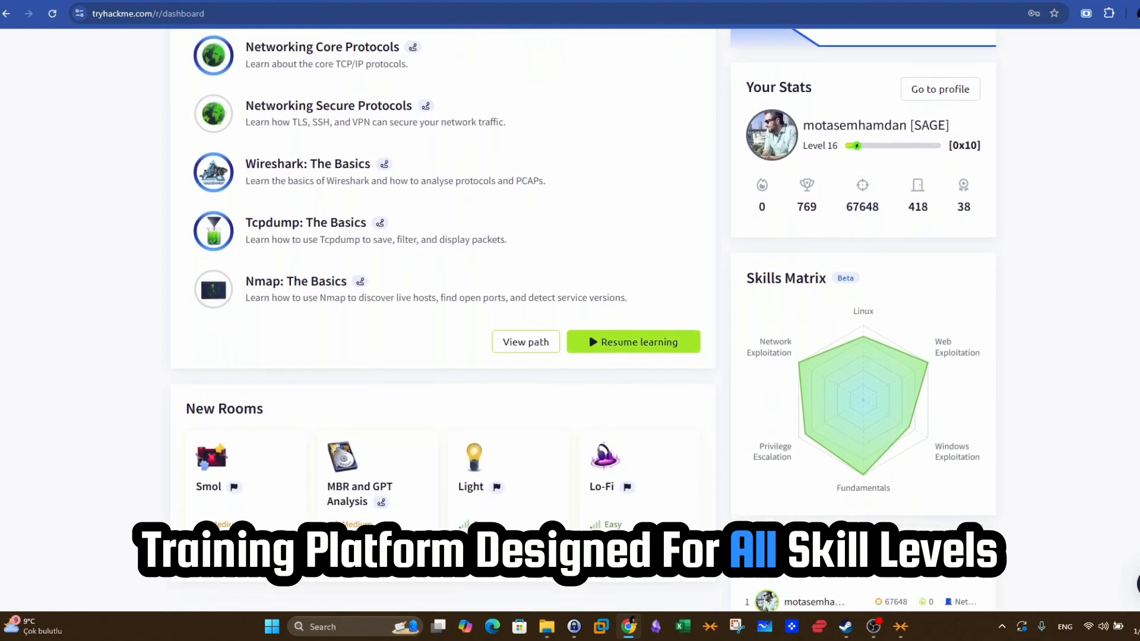
pyautogui.scroll(-3)
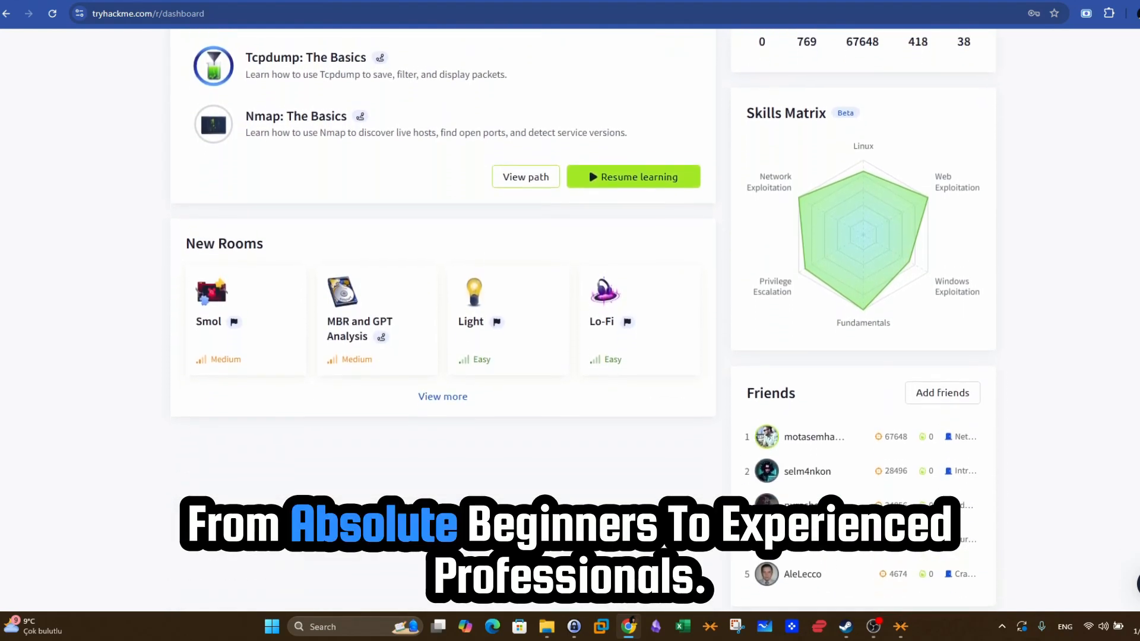
pyautogui.scroll(-3)
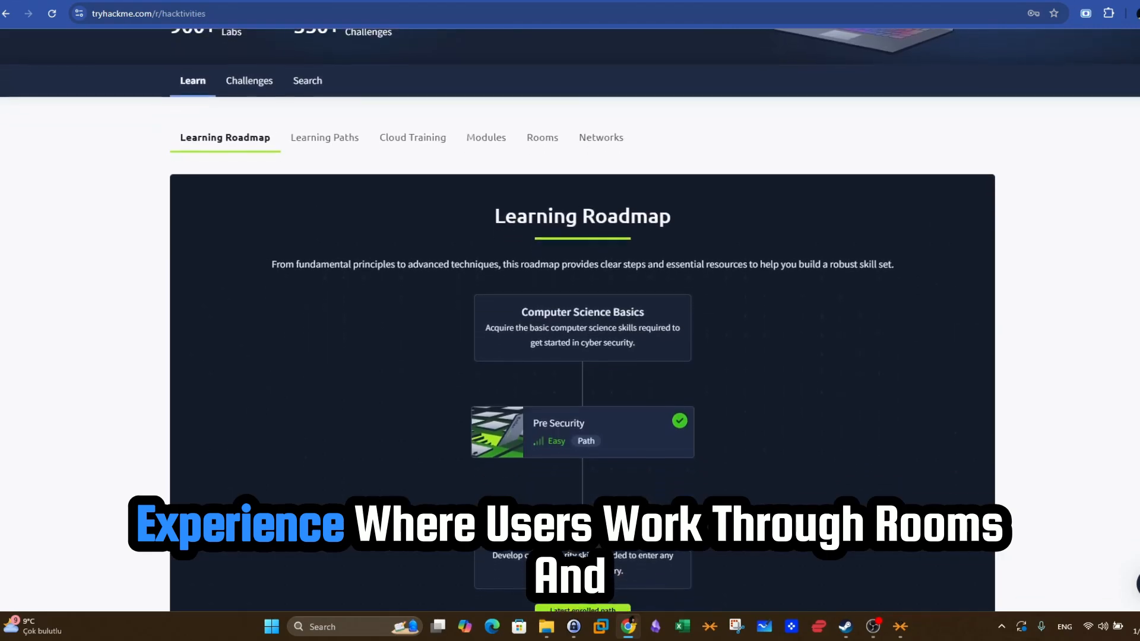
pyautogui.scroll(-3)
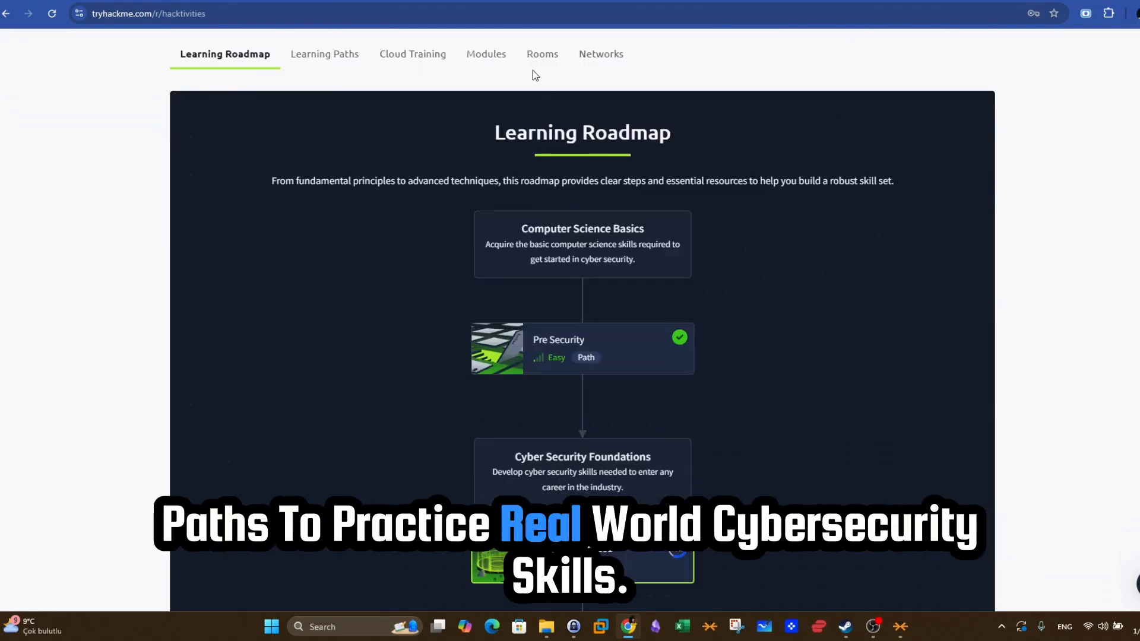
pyautogui.click(542, 54)
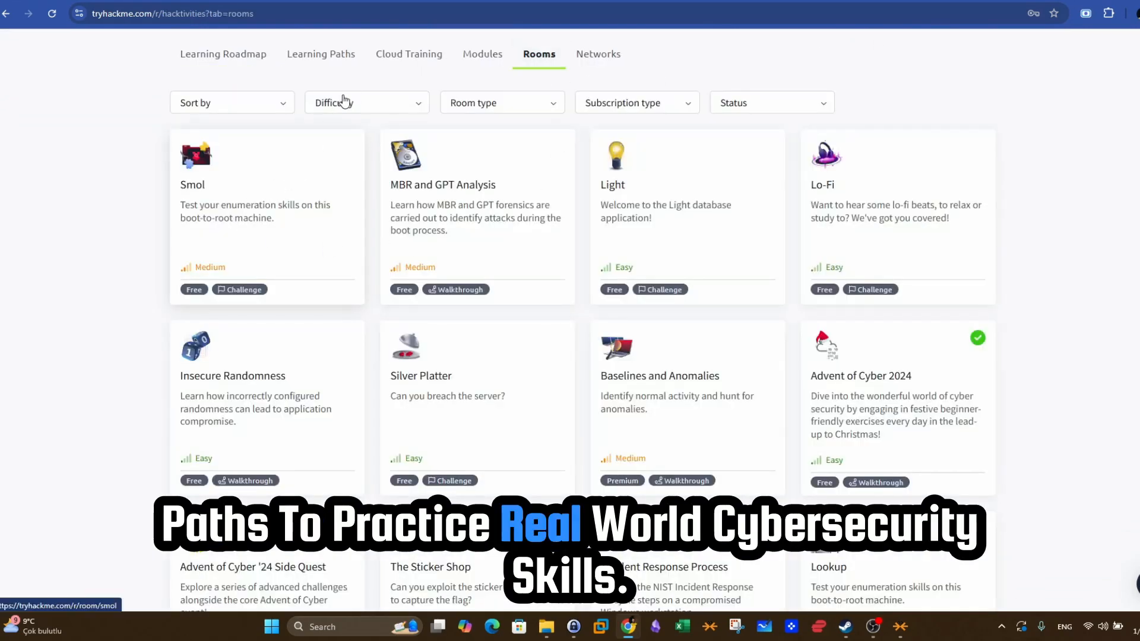
pyautogui.click(324, 54)
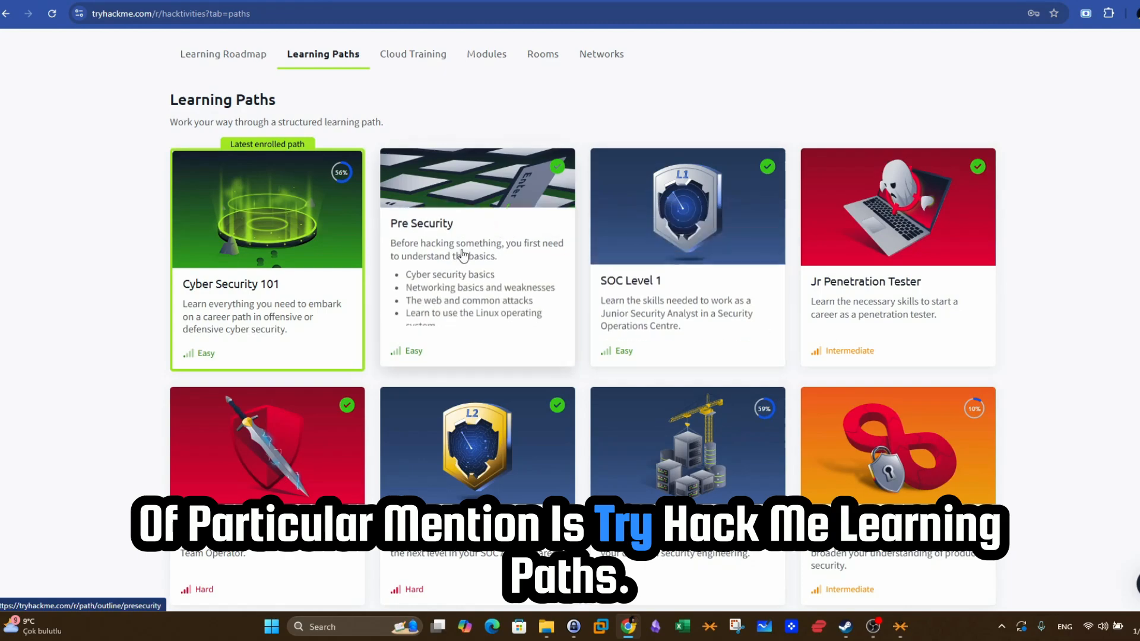
pyautogui.scroll(-3)
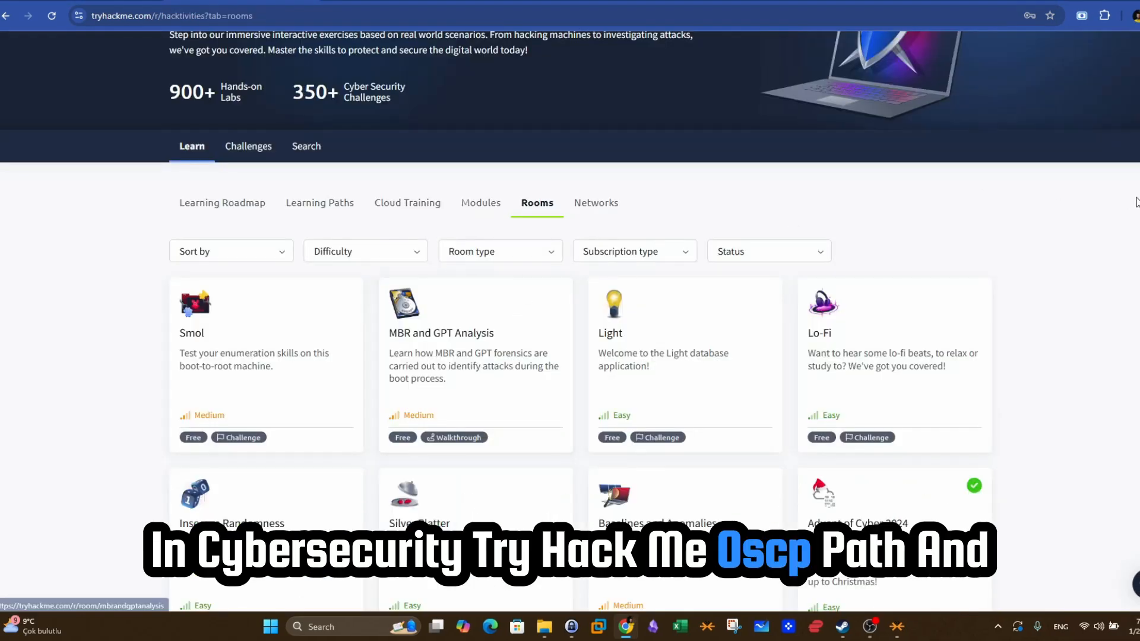
# - Sort the rooms catalogue by Newest and scroll through the results
pyautogui.click(229, 188)
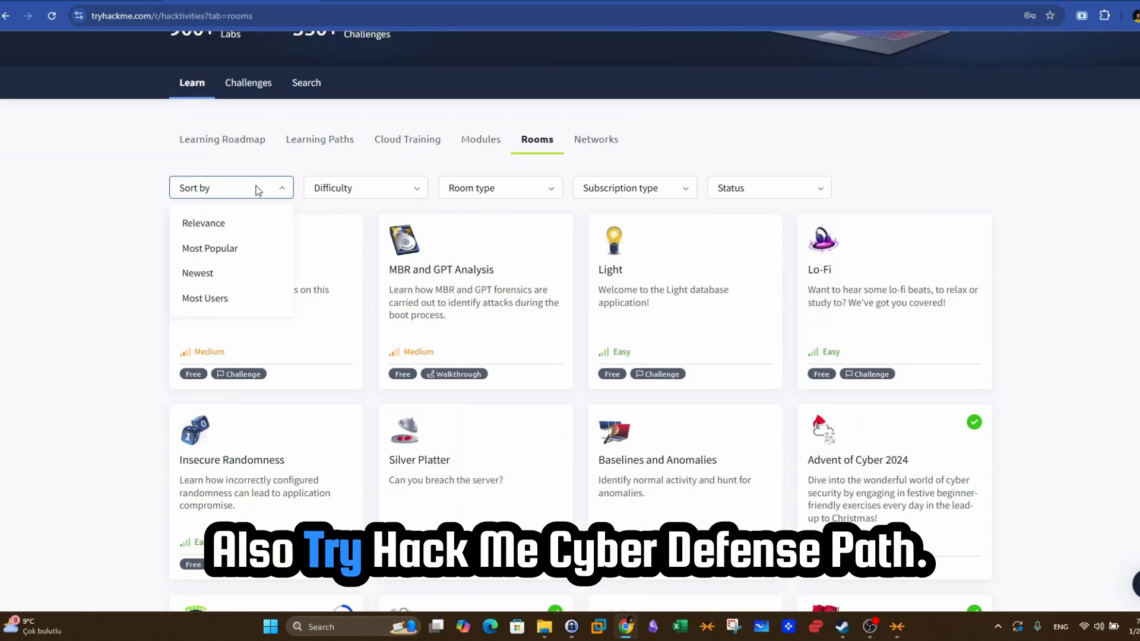
pyautogui.click(198, 273)
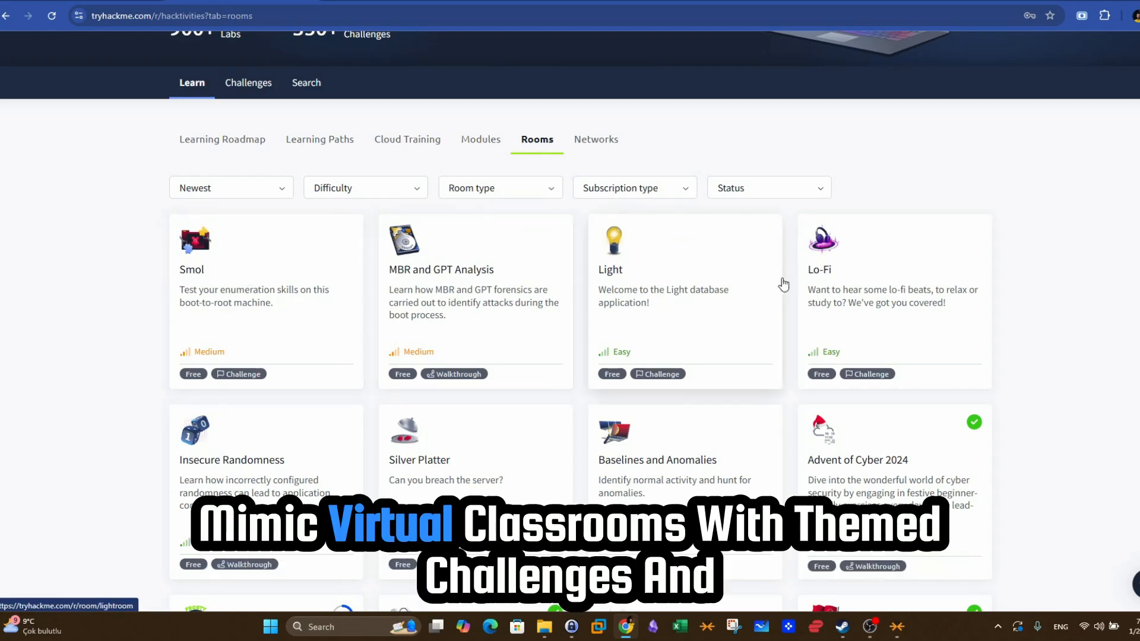
pyautogui.scroll(-3)
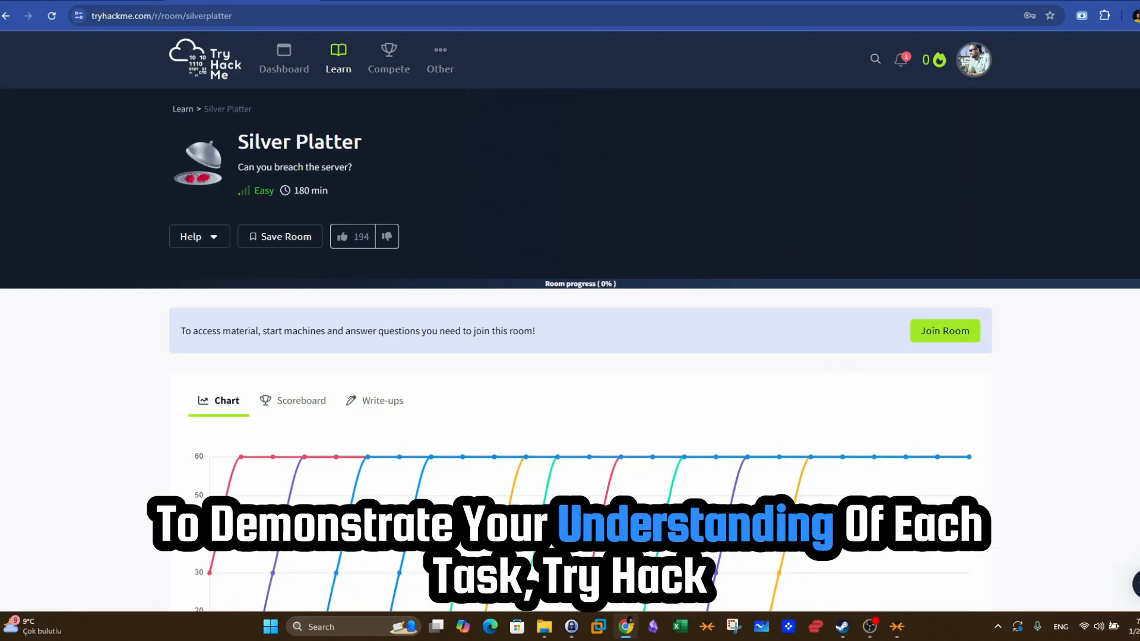
# - Review the Silver Platter room page and join the room
pyautogui.scroll(-3)
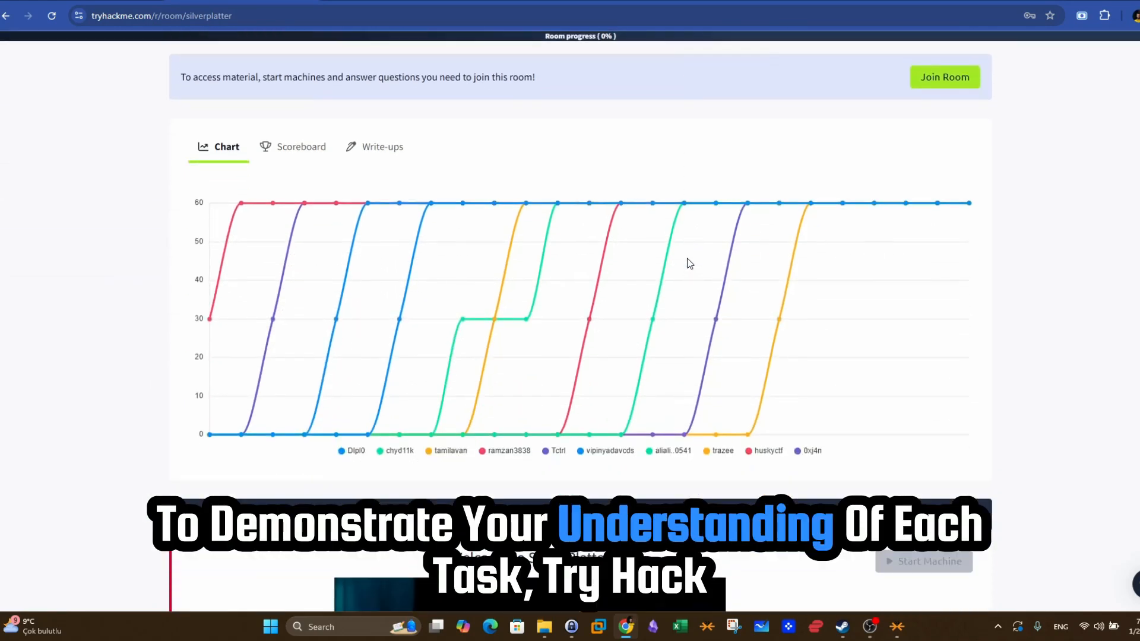
pyautogui.scroll(-3)
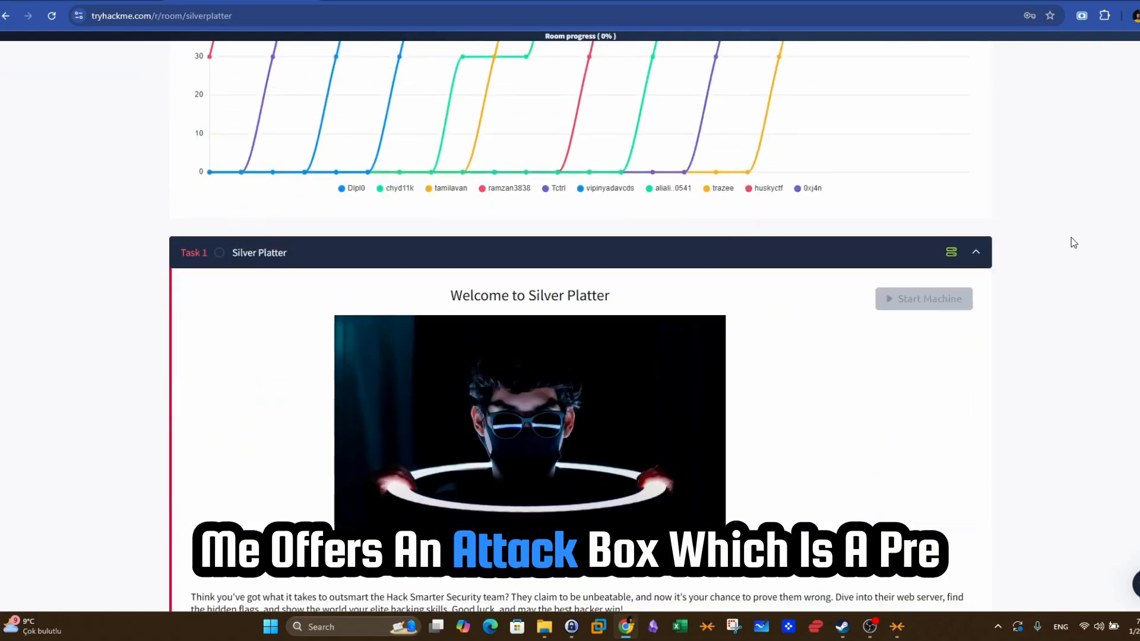
pyautogui.scroll(3)
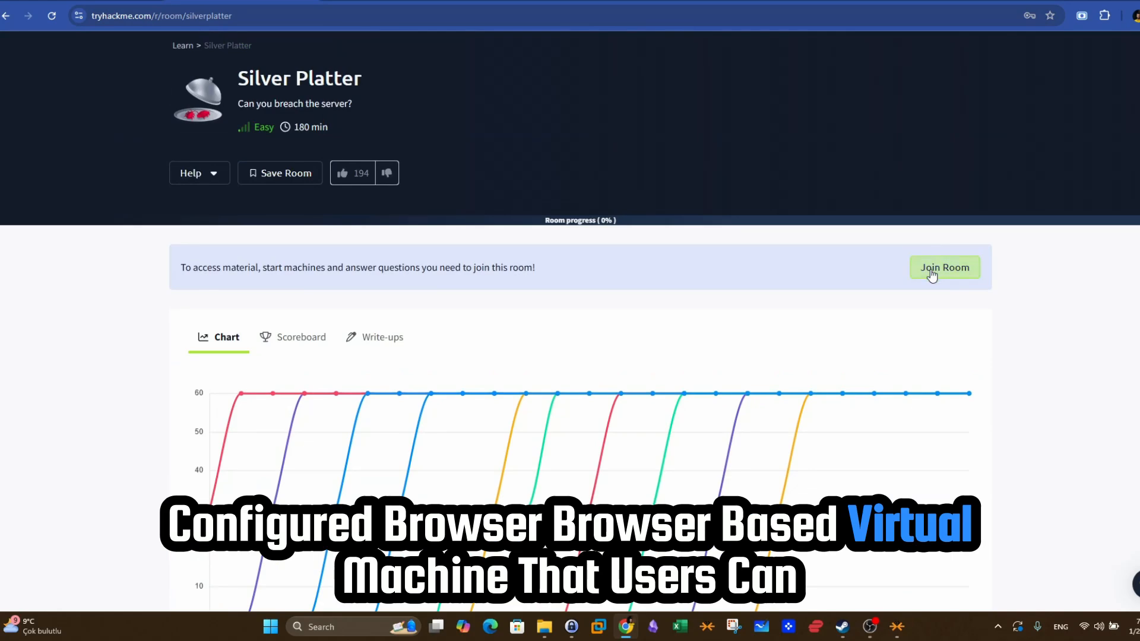
pyautogui.click(944, 267)
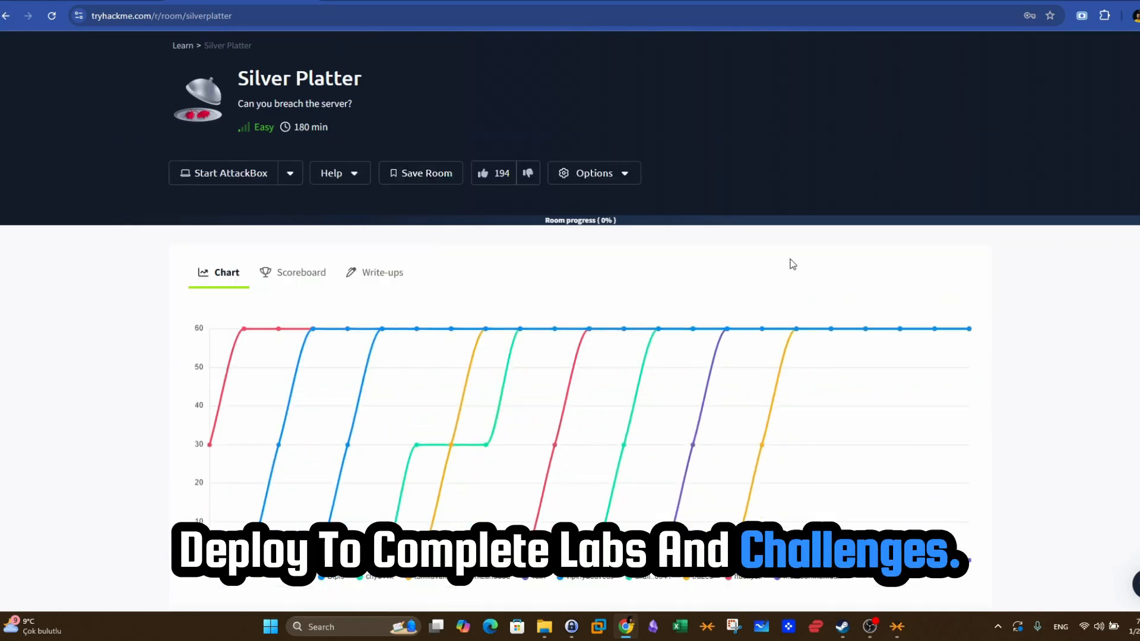
pyautogui.click(290, 174)
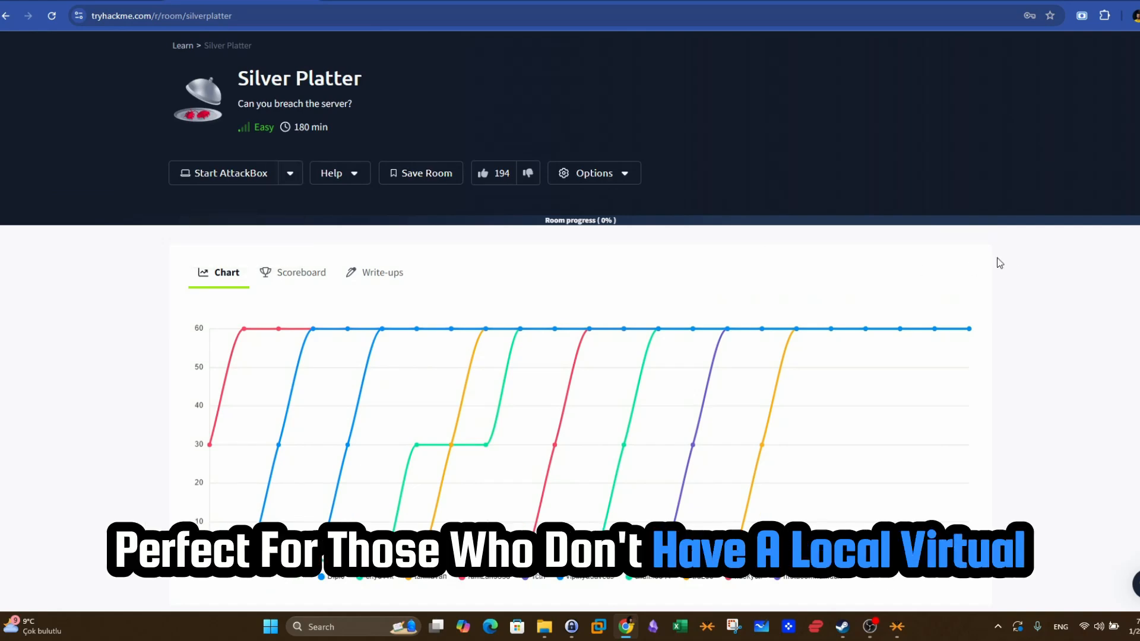
# - Look through the room's task and questions, then return to the dashboard
pyautogui.scroll(-3)
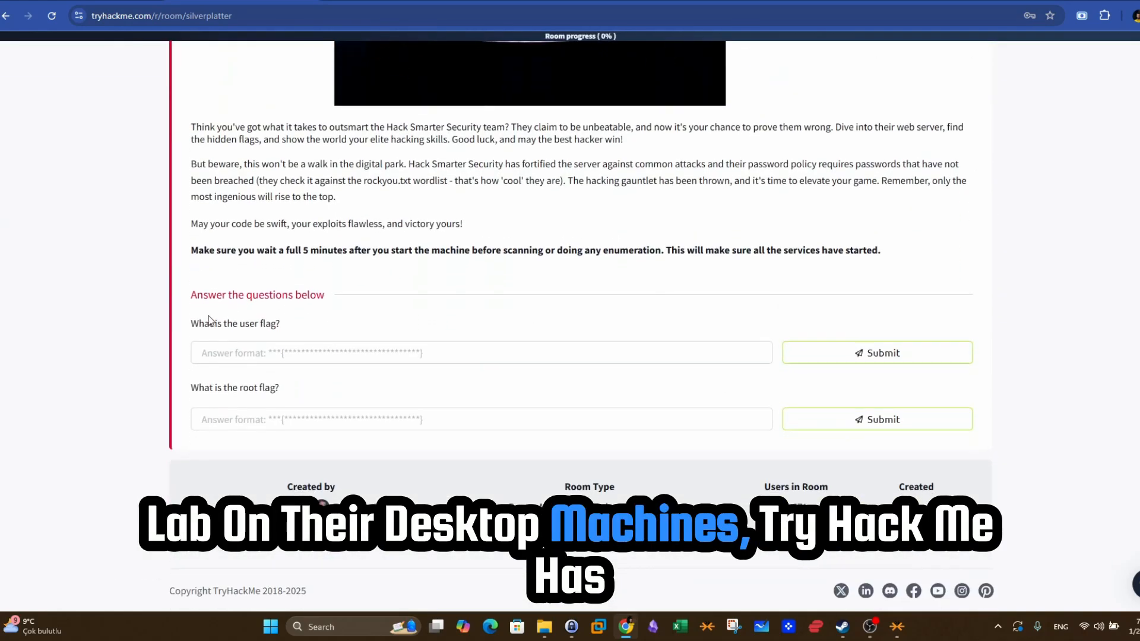
pyautogui.scroll(3)
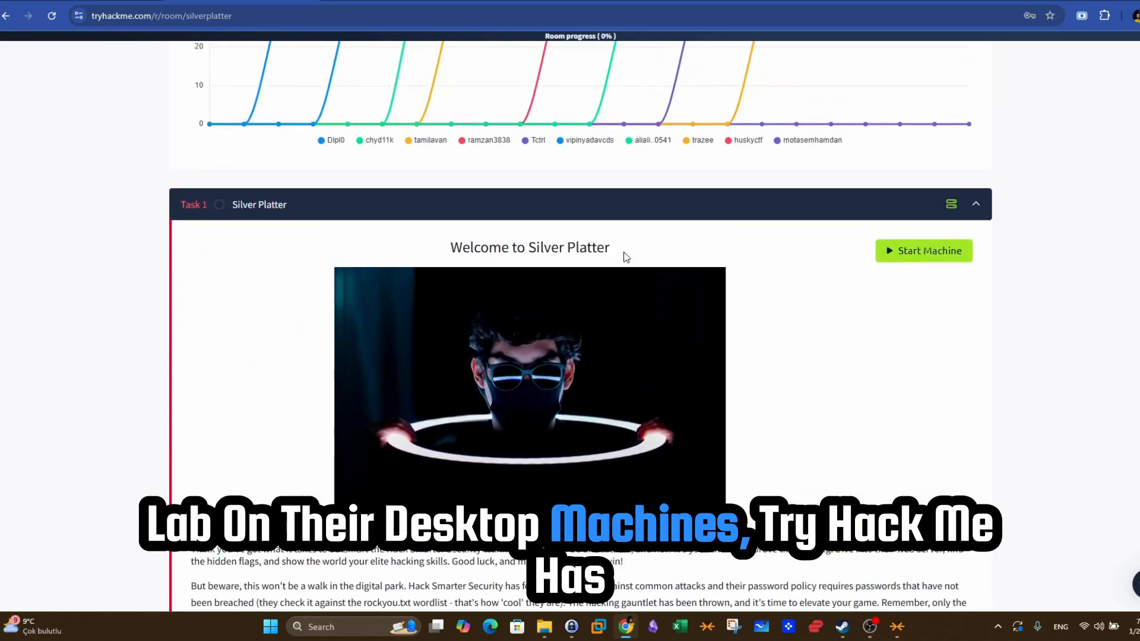
pyautogui.scroll(3)
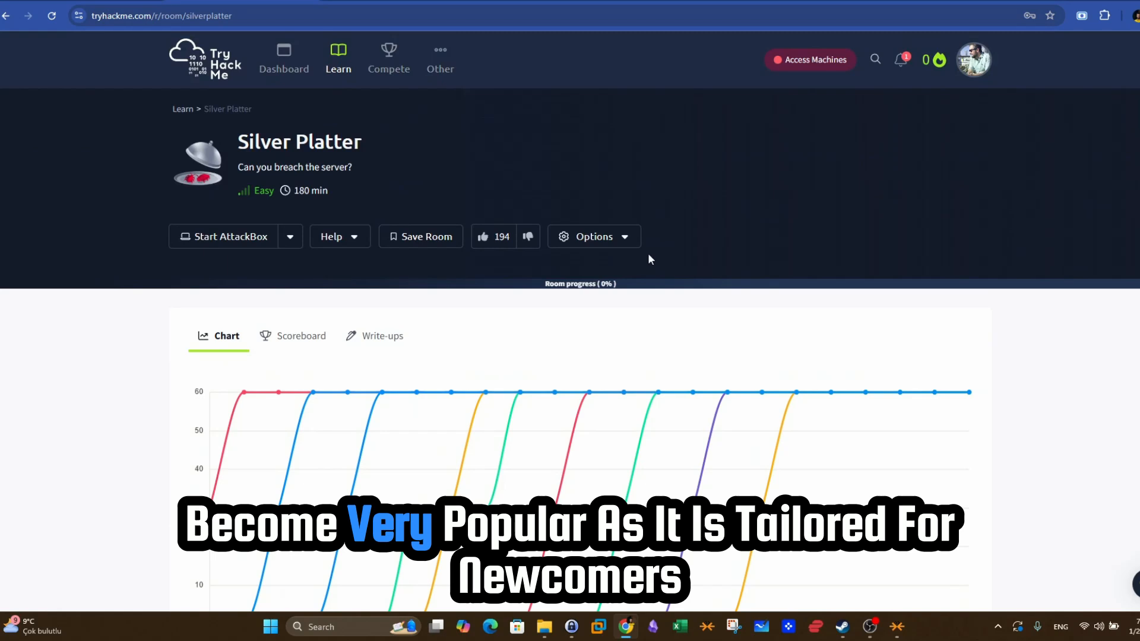
pyautogui.click(284, 59)
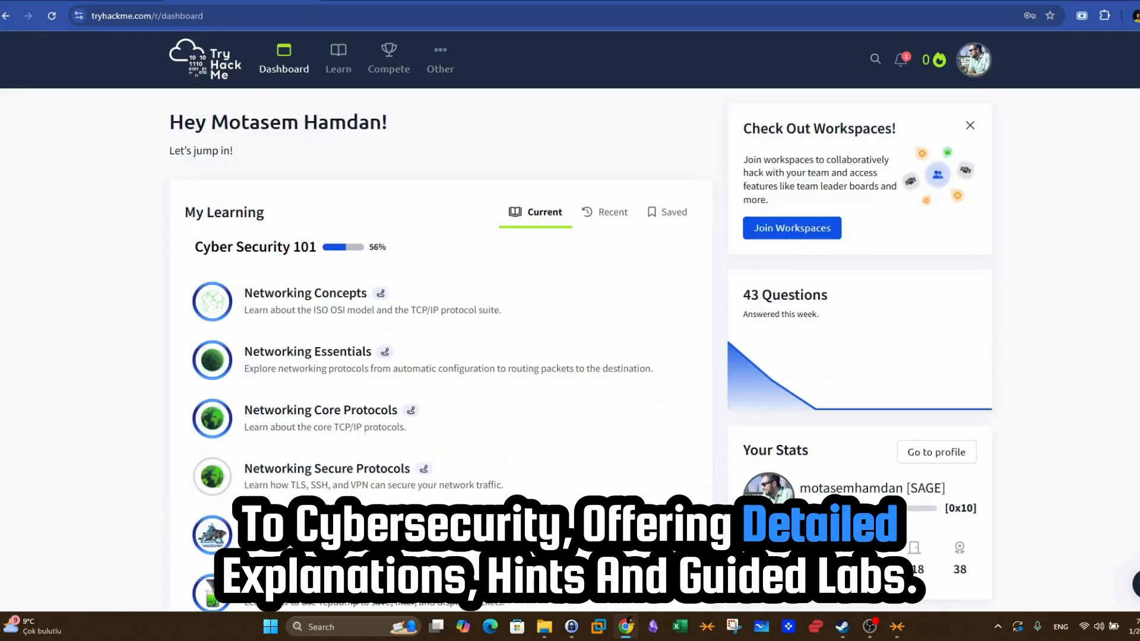
# - Reach the SOC Simulator from the Learn menu and scroll through its landing page
pyautogui.click(338, 58)
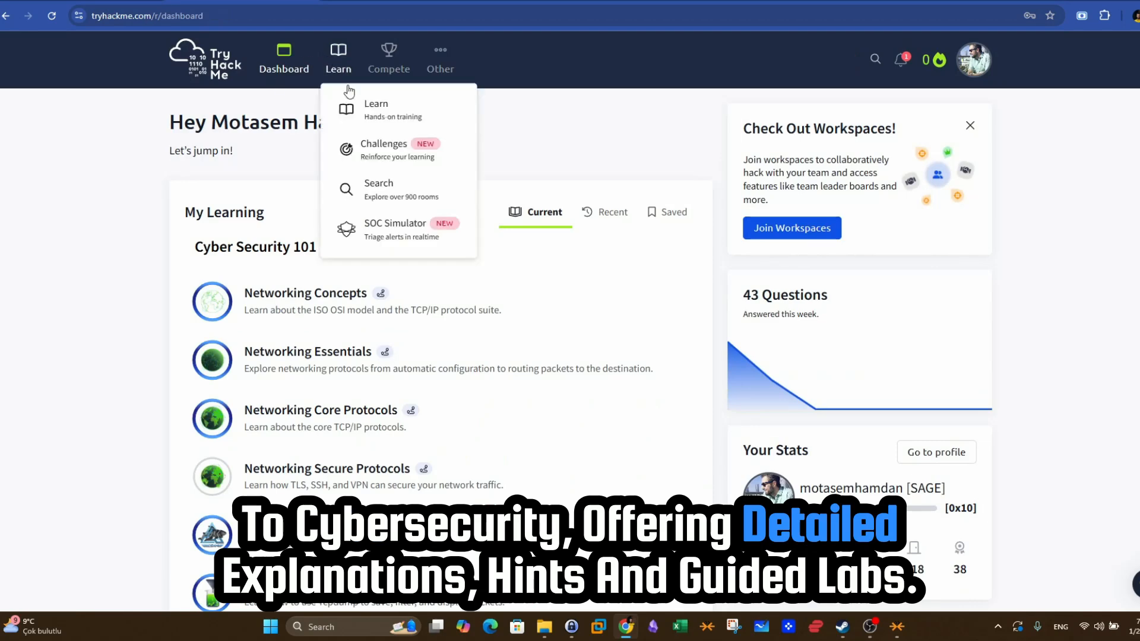
pyautogui.click(376, 109)
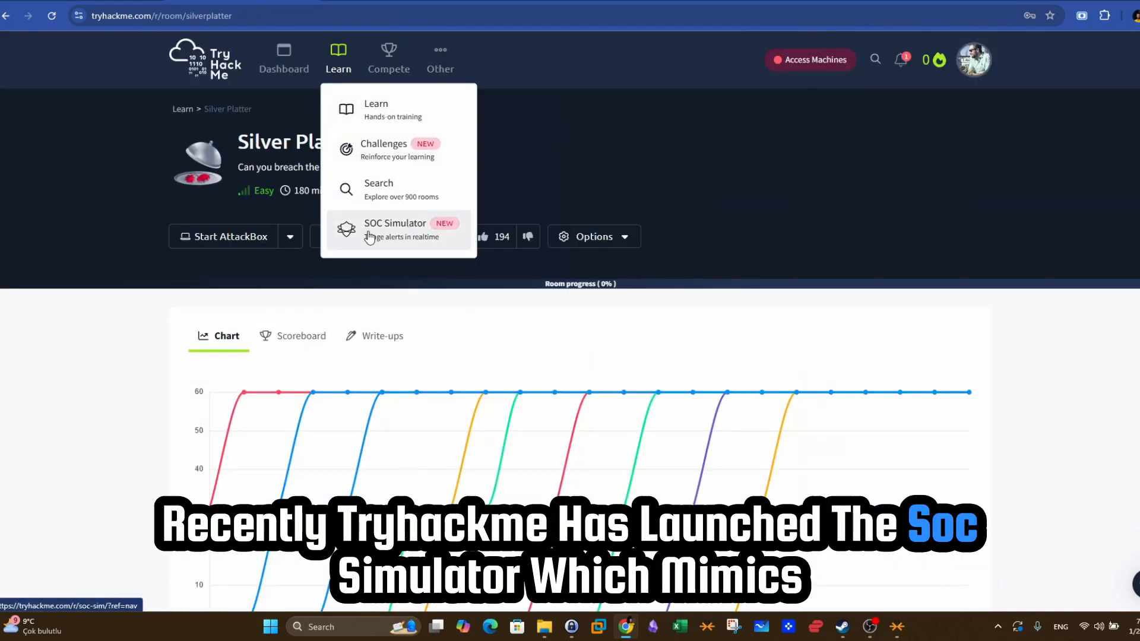
pyautogui.click(394, 230)
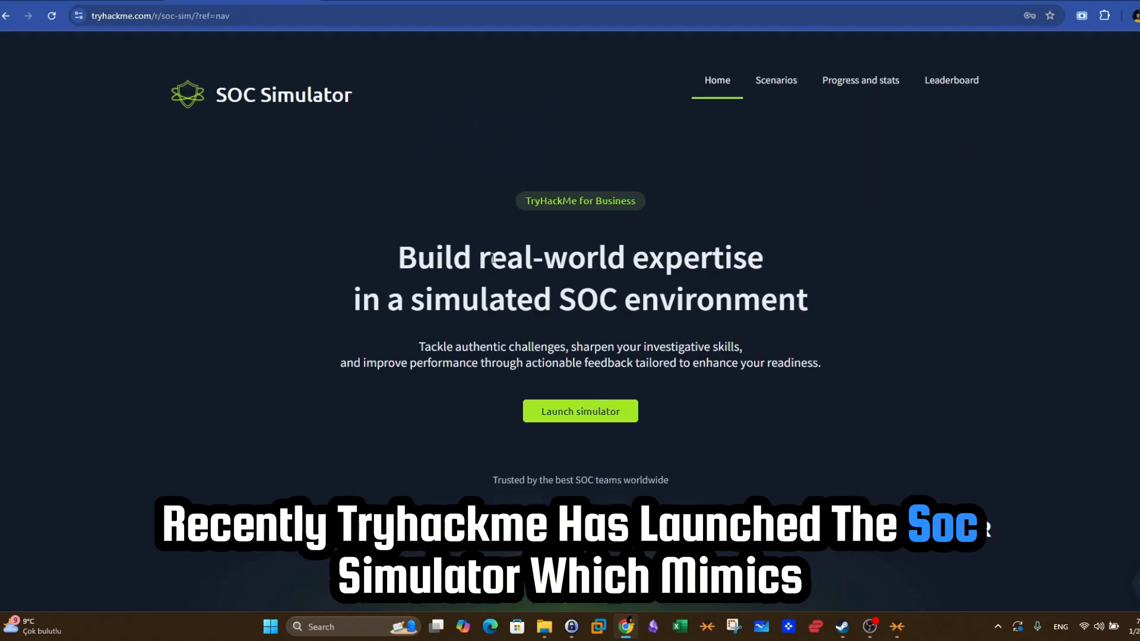
pyautogui.scroll(-3)
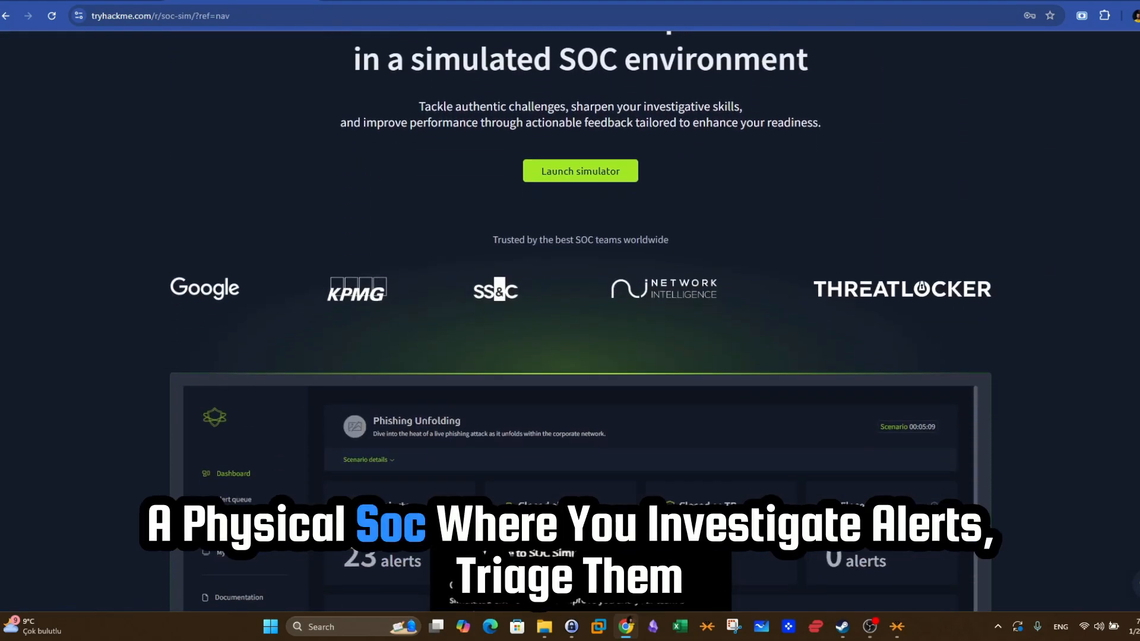
pyautogui.scroll(-3)
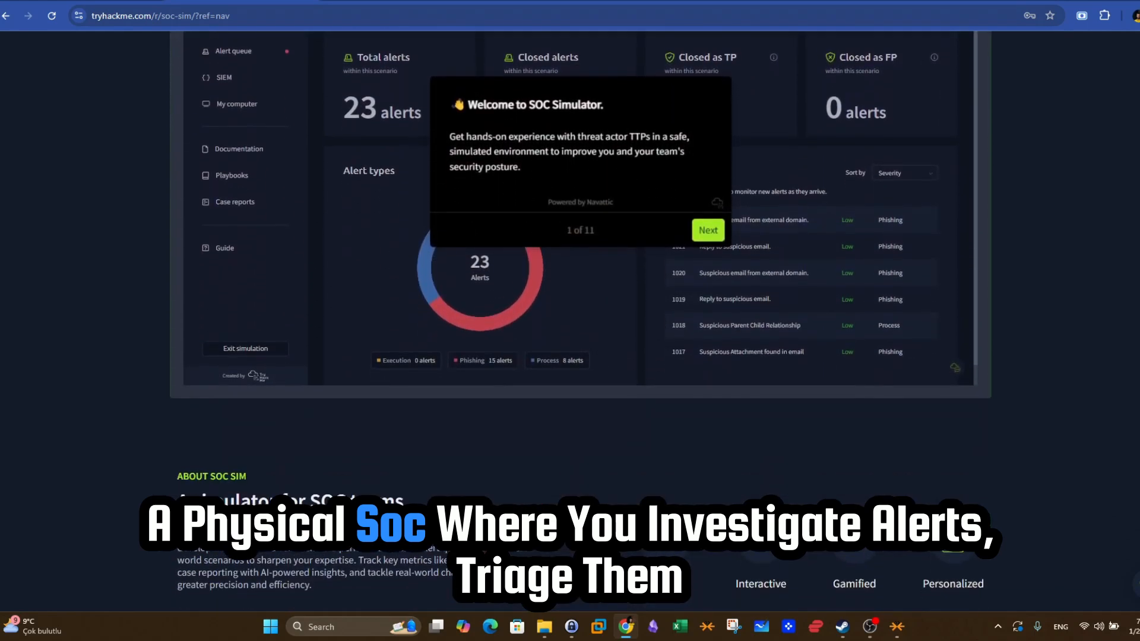
pyautogui.scroll(-3)
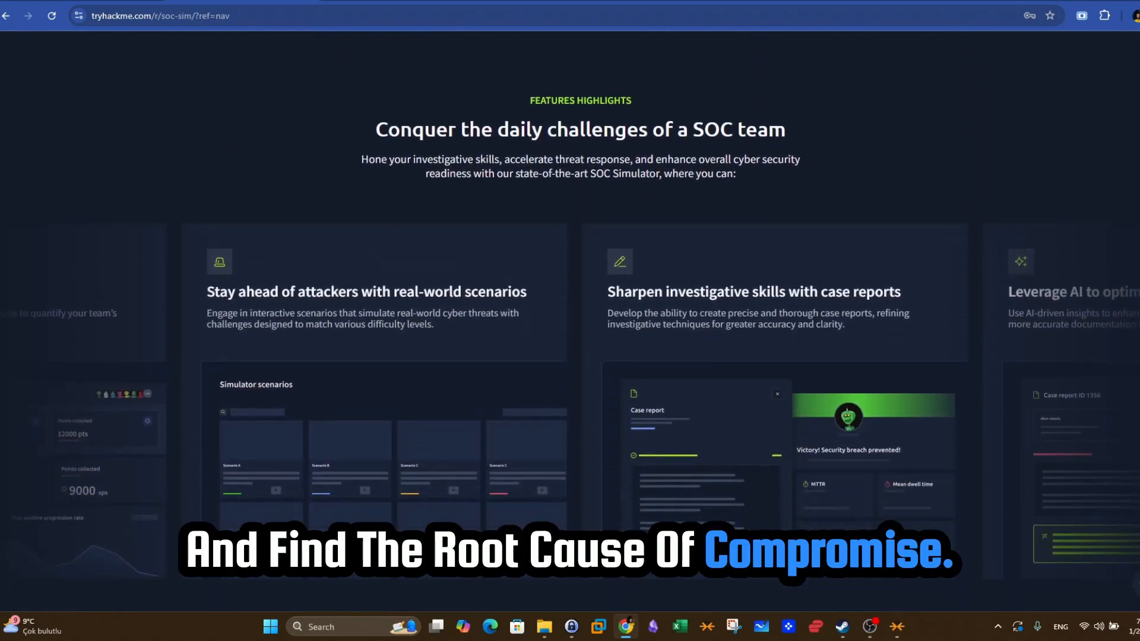
pyautogui.scroll(-3)
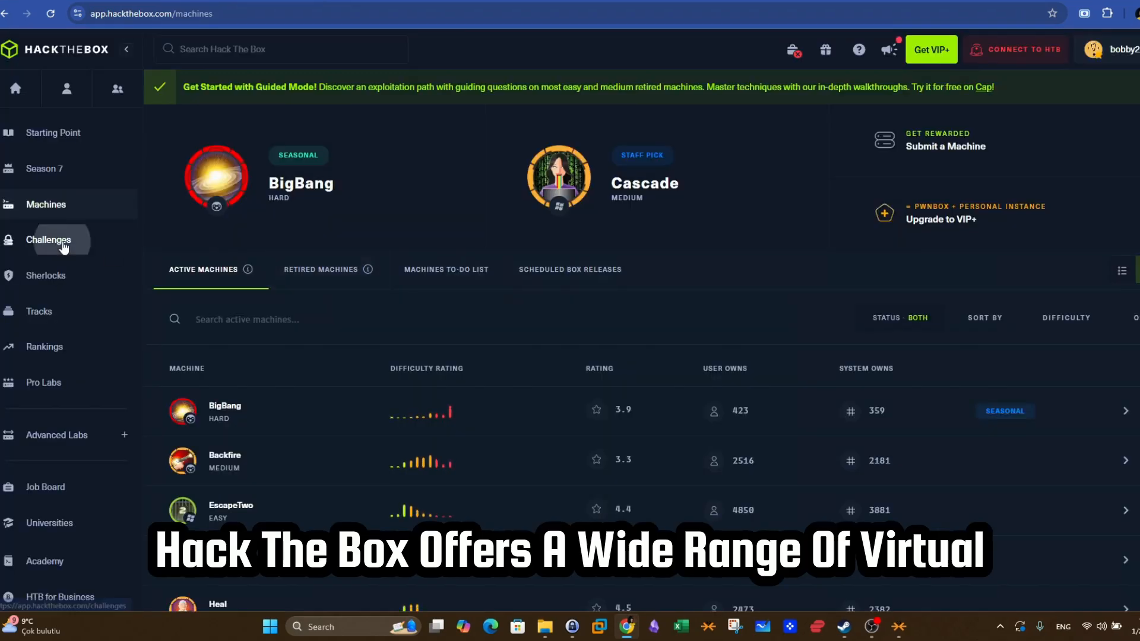
# - Visit the Challenges, Sherlocks and Tracks sections, then return to Machines
pyautogui.click(48, 240)
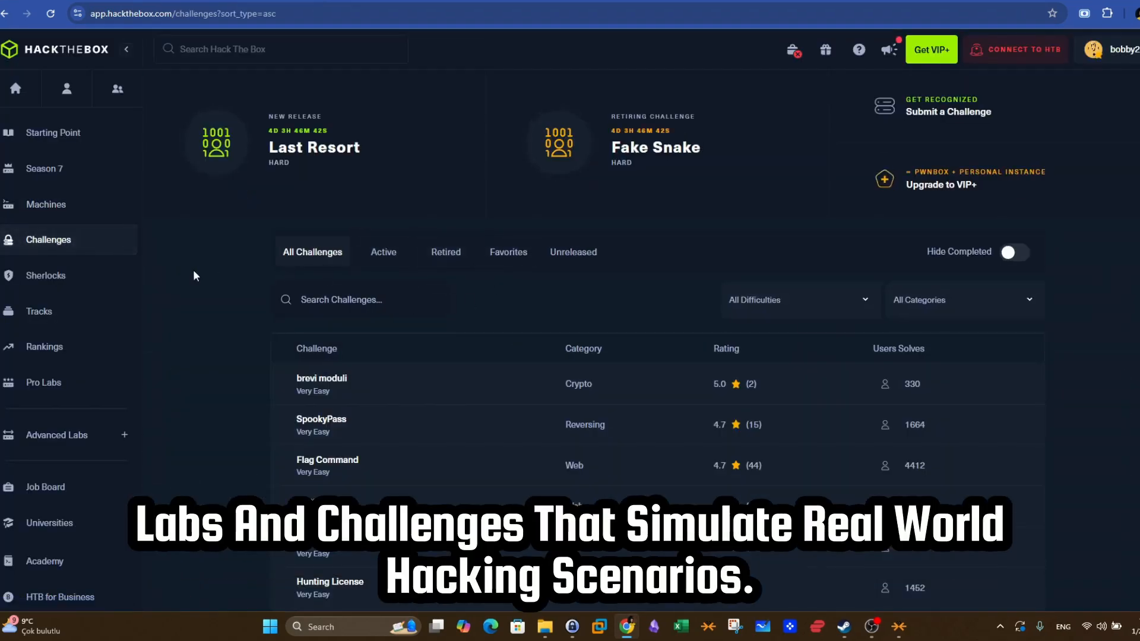
pyautogui.click(46, 275)
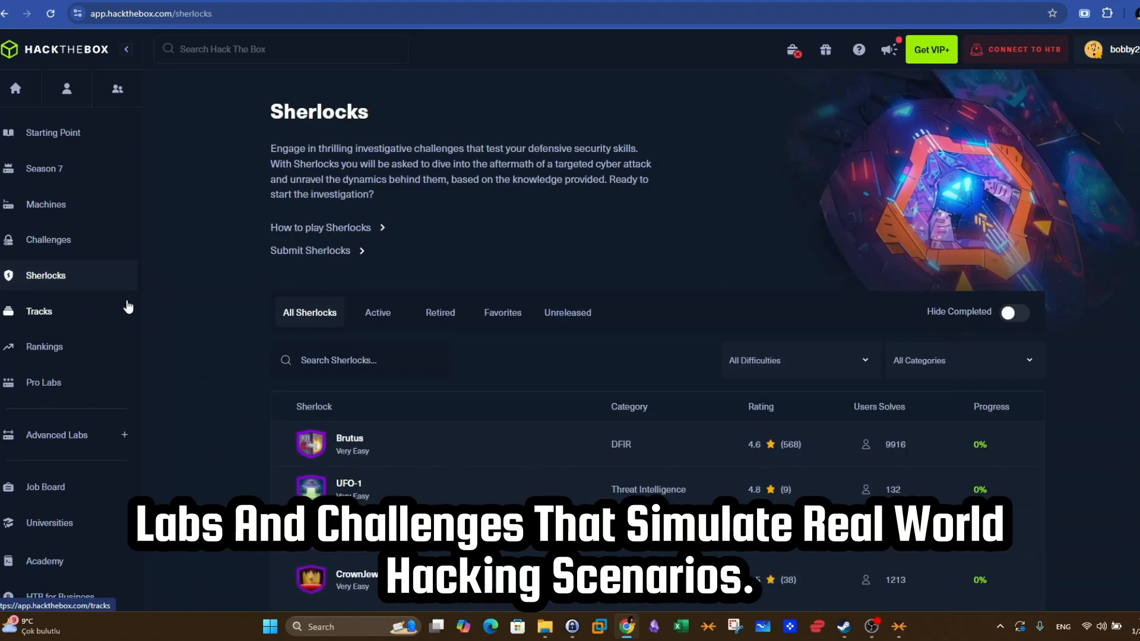
pyautogui.click(38, 312)
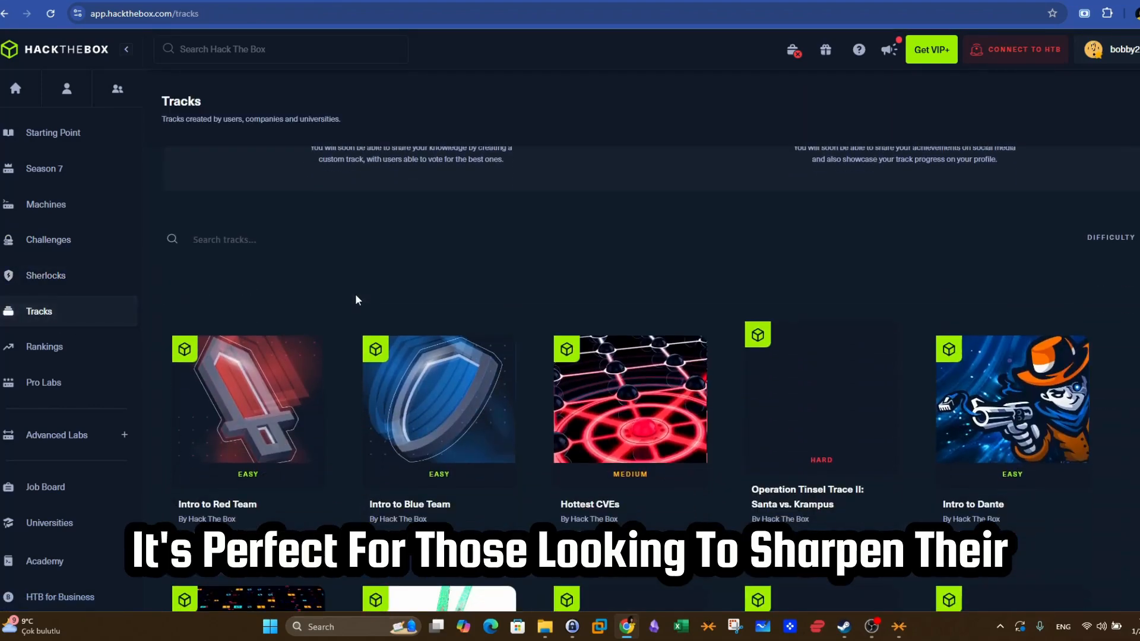
pyautogui.click(46, 205)
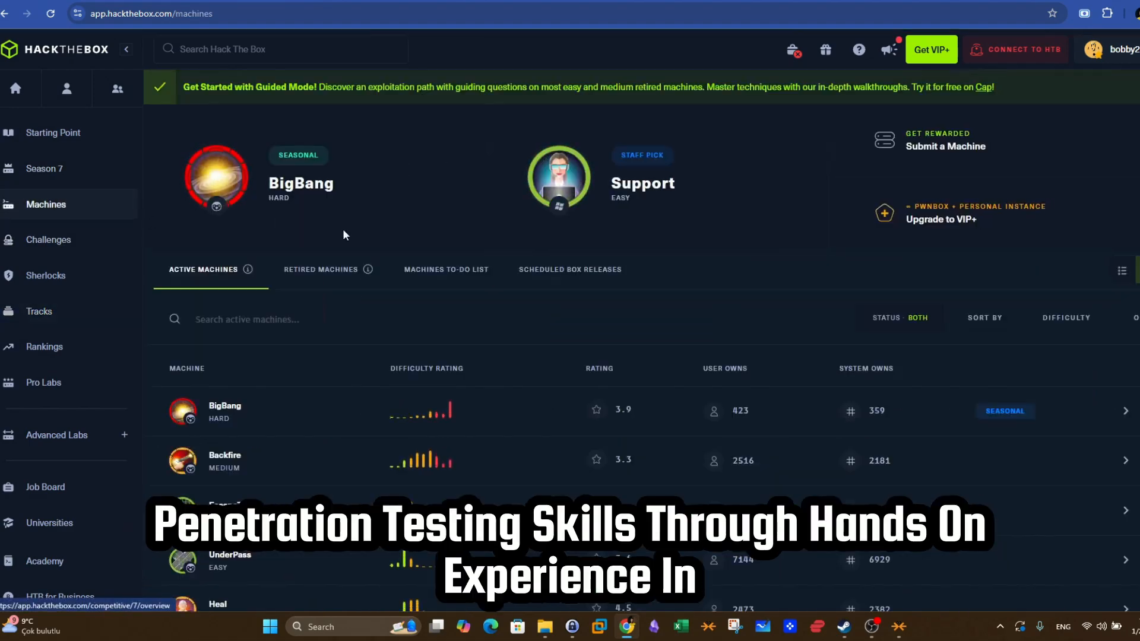
# - Toggle retired and active machines, view the EscapeTwo machine, then go back to Challenges
pyautogui.click(320, 270)
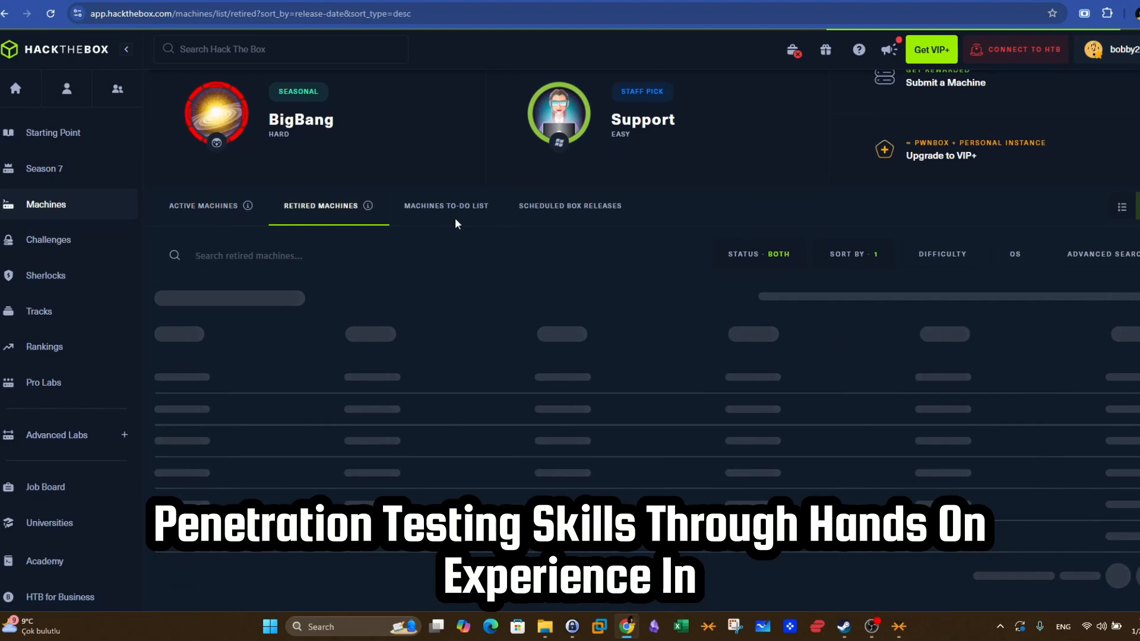
pyautogui.click(203, 205)
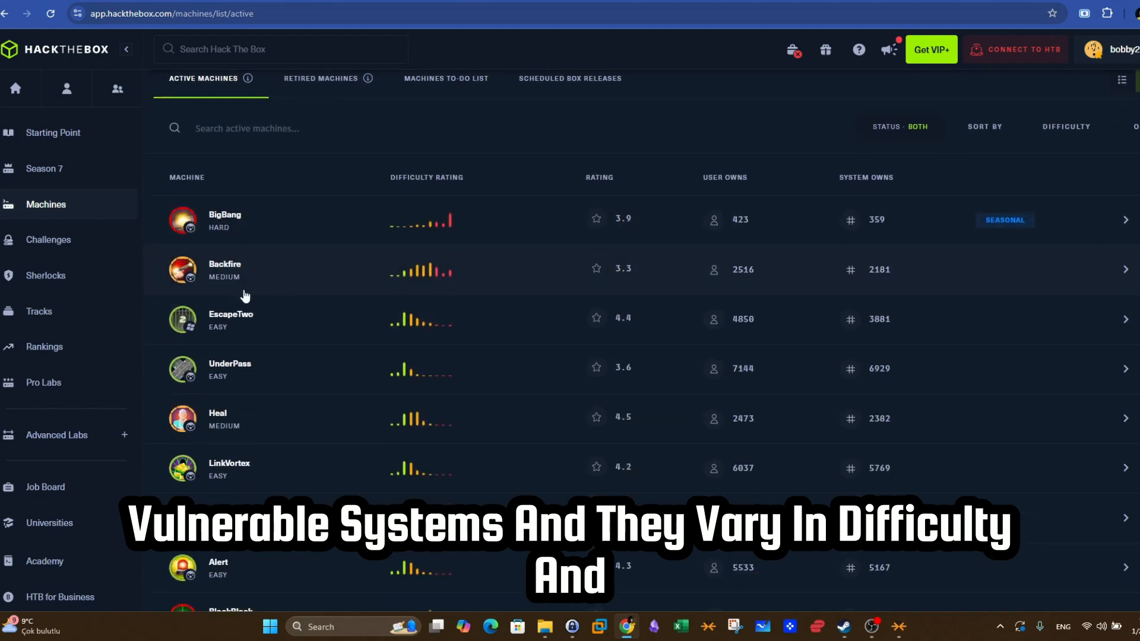
pyautogui.click(230, 319)
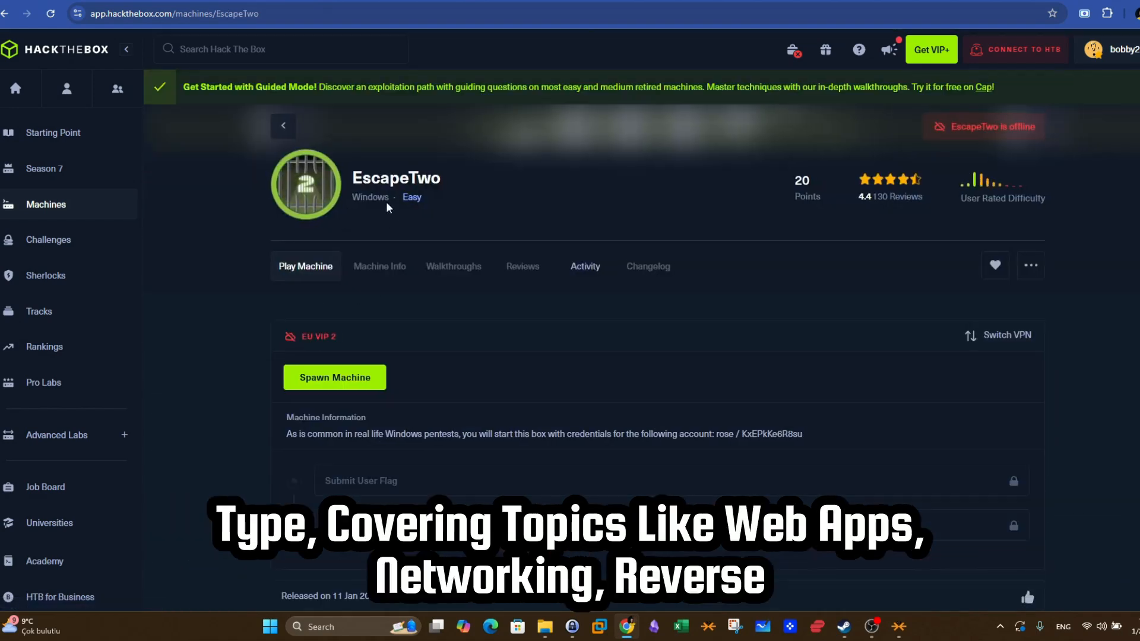
pyautogui.scroll(-3)
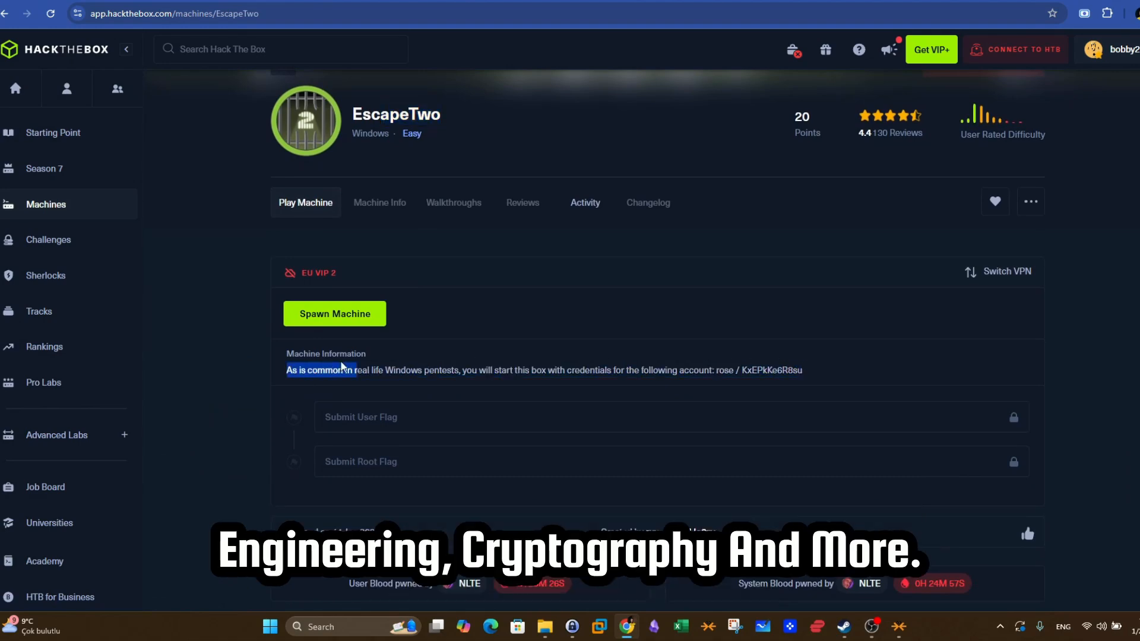
pyautogui.click(49, 239)
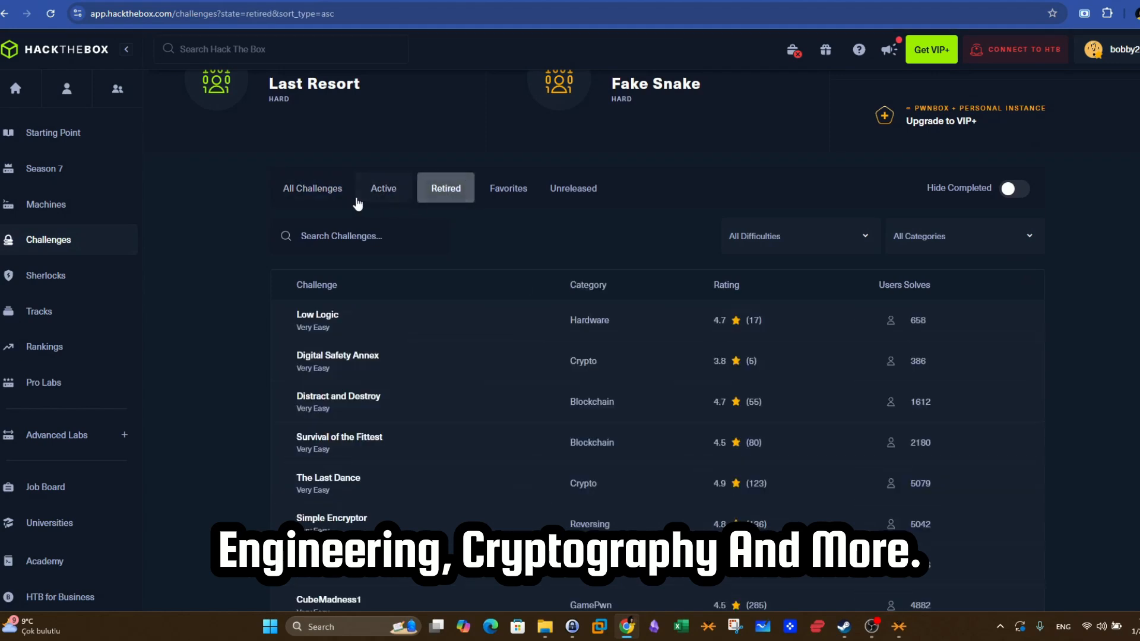
# - View the Foggy Intrusion challenge, then browse the Pro Labs catalogue cards
pyautogui.click(796, 235)
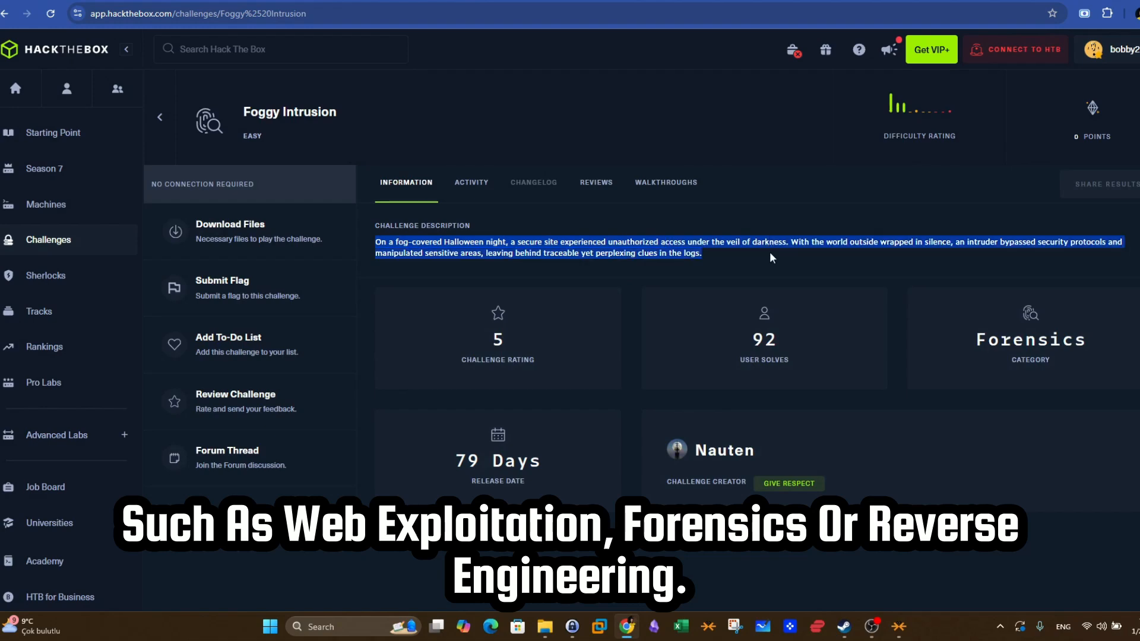
pyautogui.moveTo(45, 382)
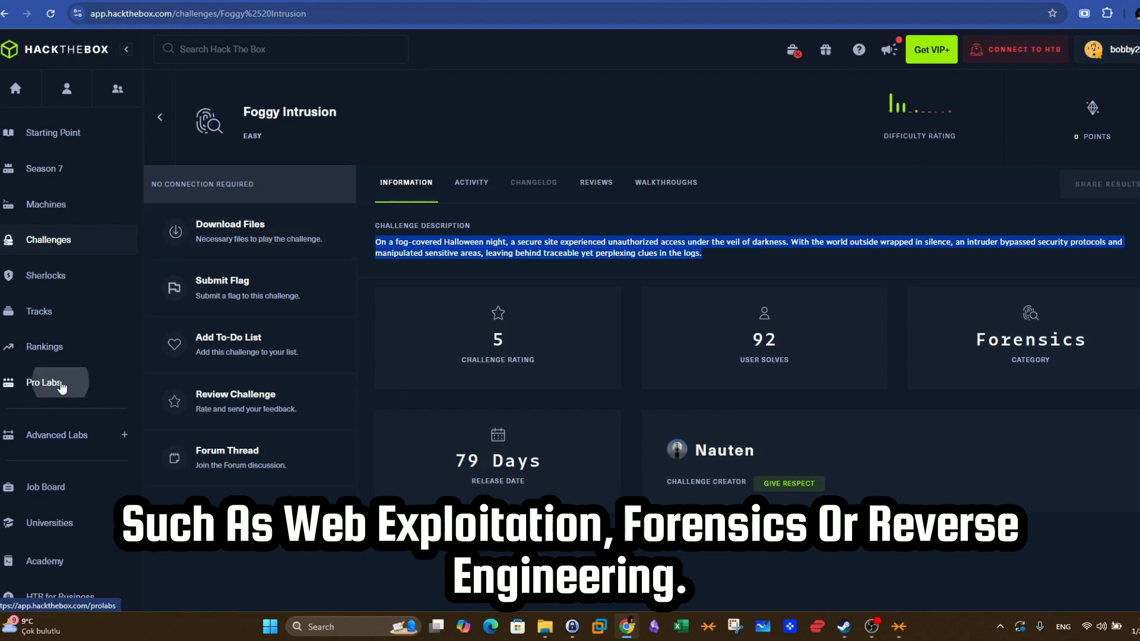
pyautogui.click(44, 383)
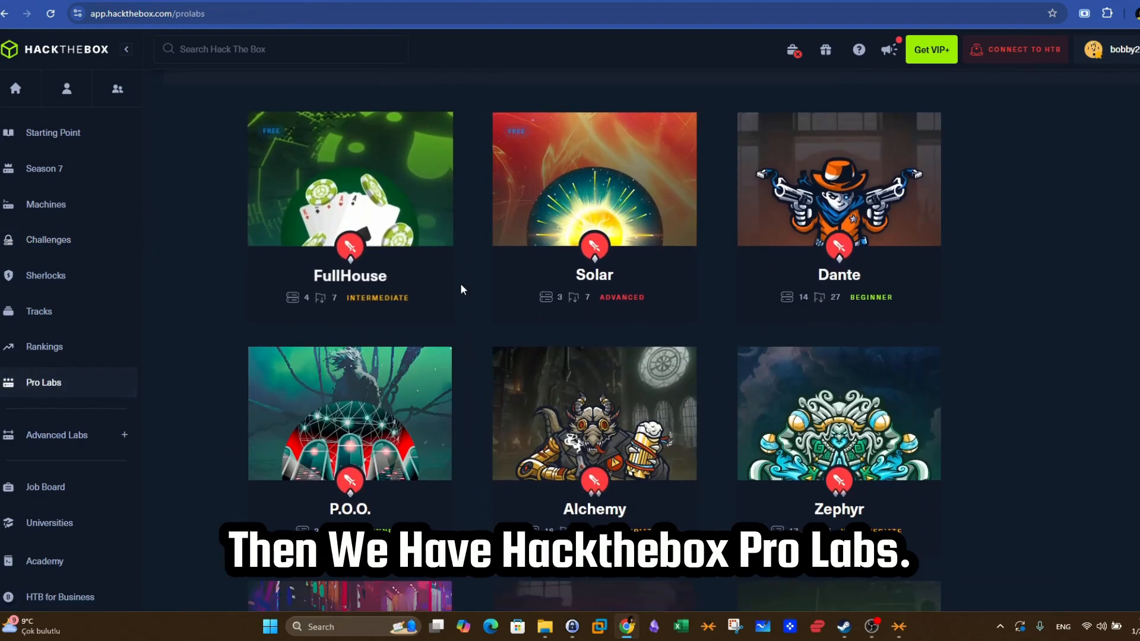
pyautogui.scroll(-3)
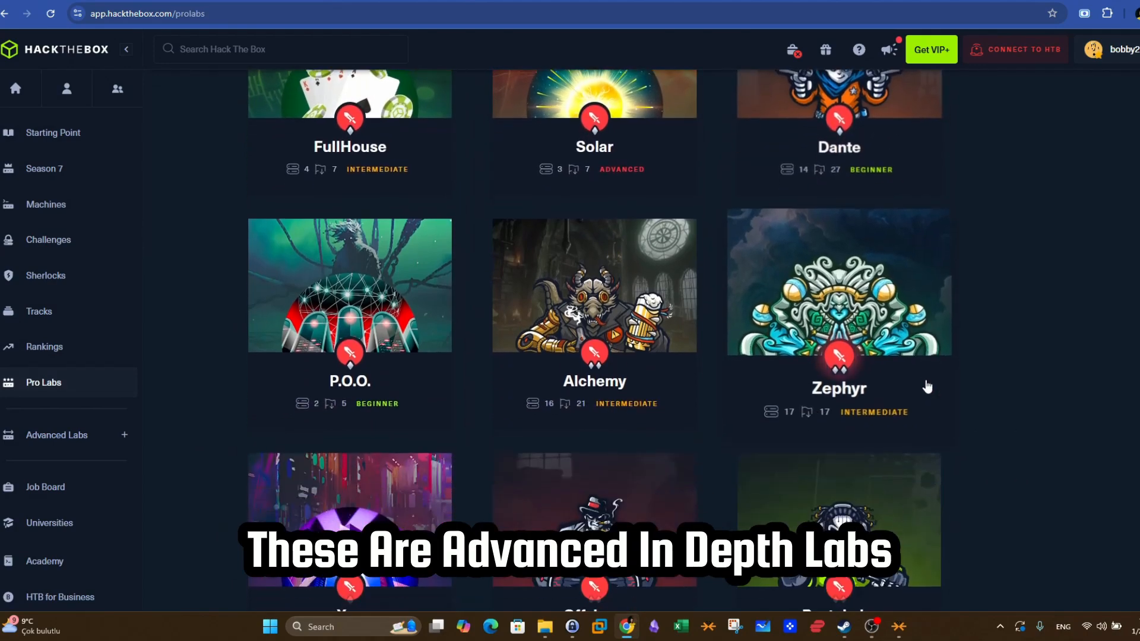
pyautogui.scroll(-3)
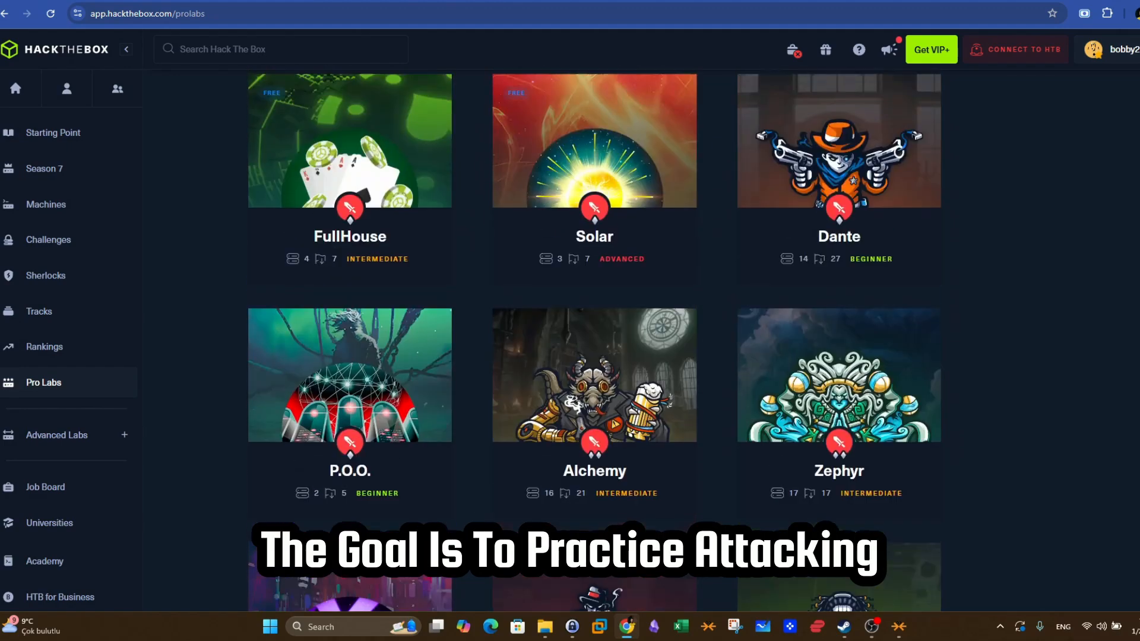
pyautogui.scroll(3)
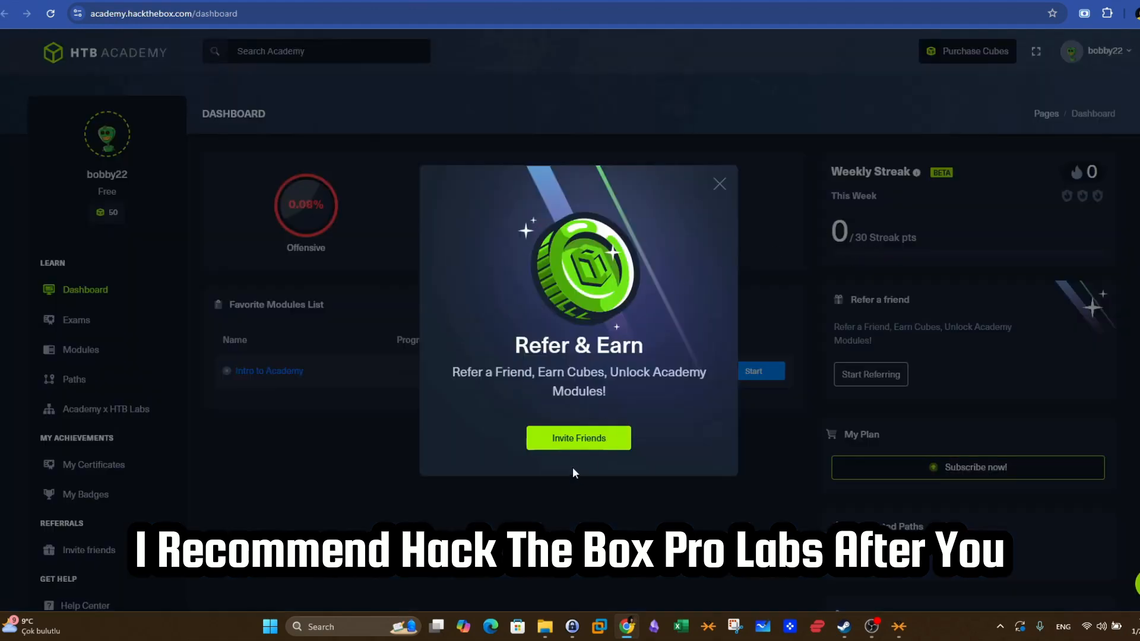
# - Dismiss the Refer & Earn popup and view the certification exams page
pyautogui.click(720, 183)
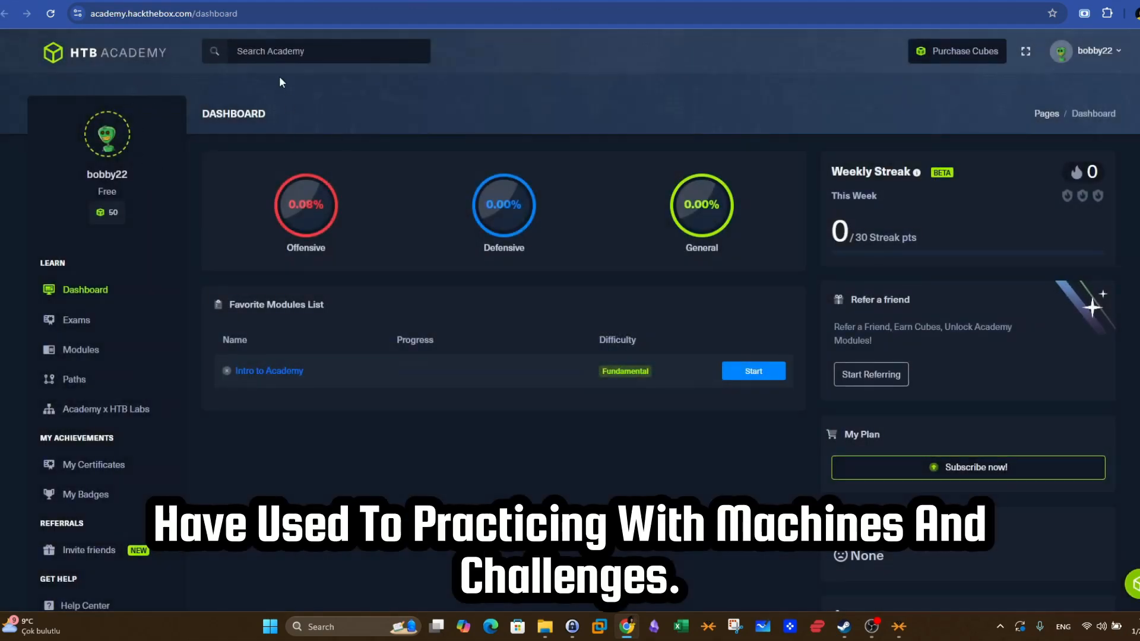
pyautogui.scroll(-3)
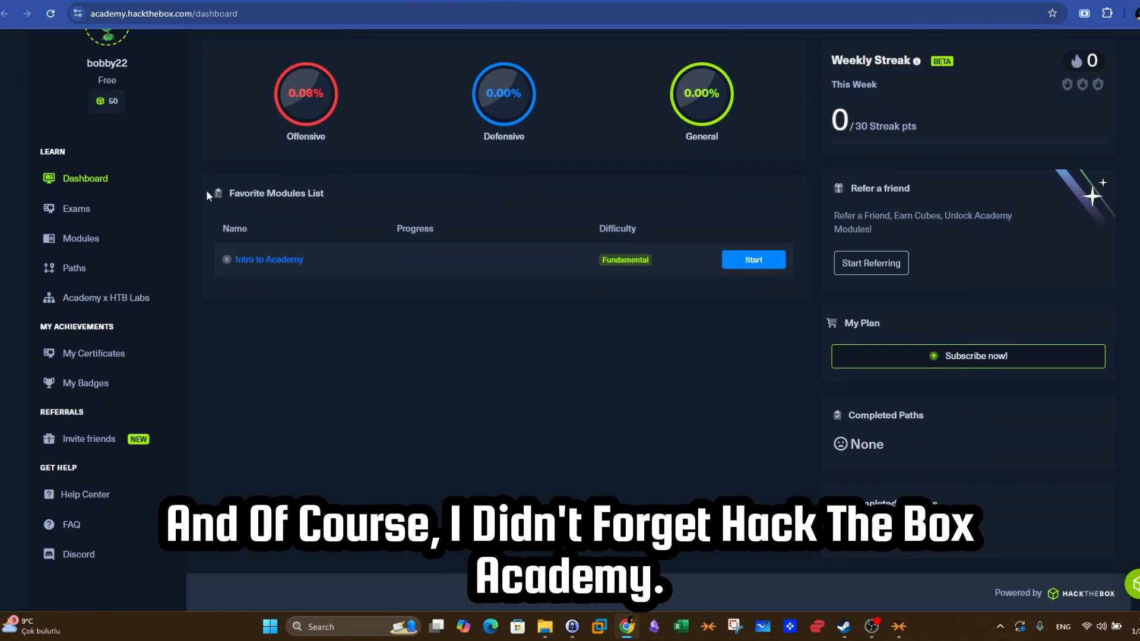
pyautogui.moveTo(517, 211)
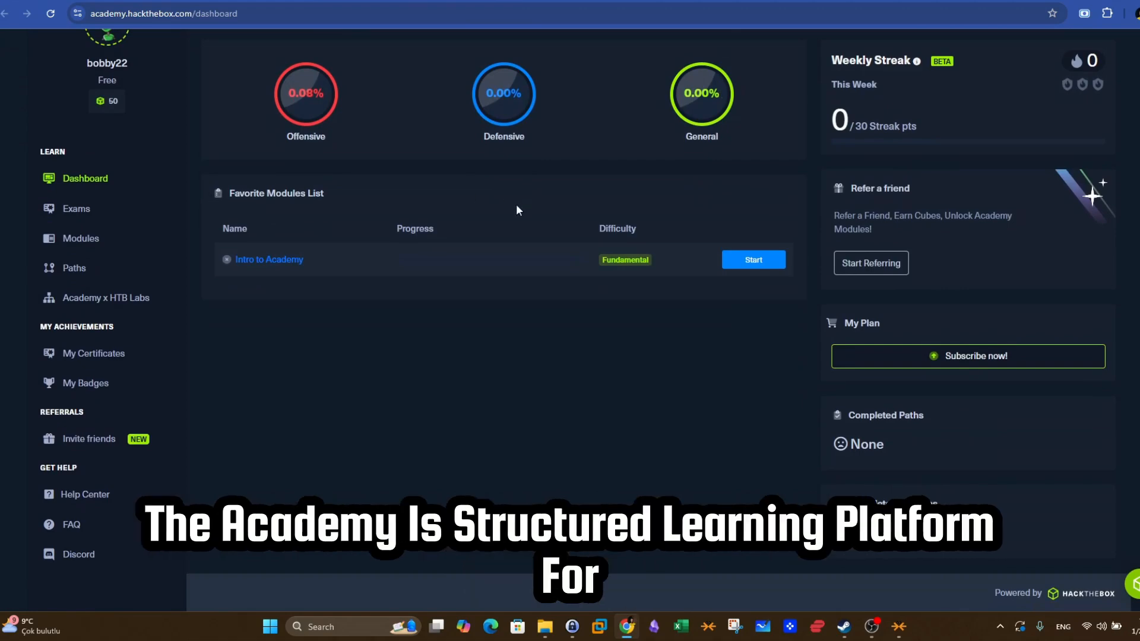
pyautogui.click(76, 209)
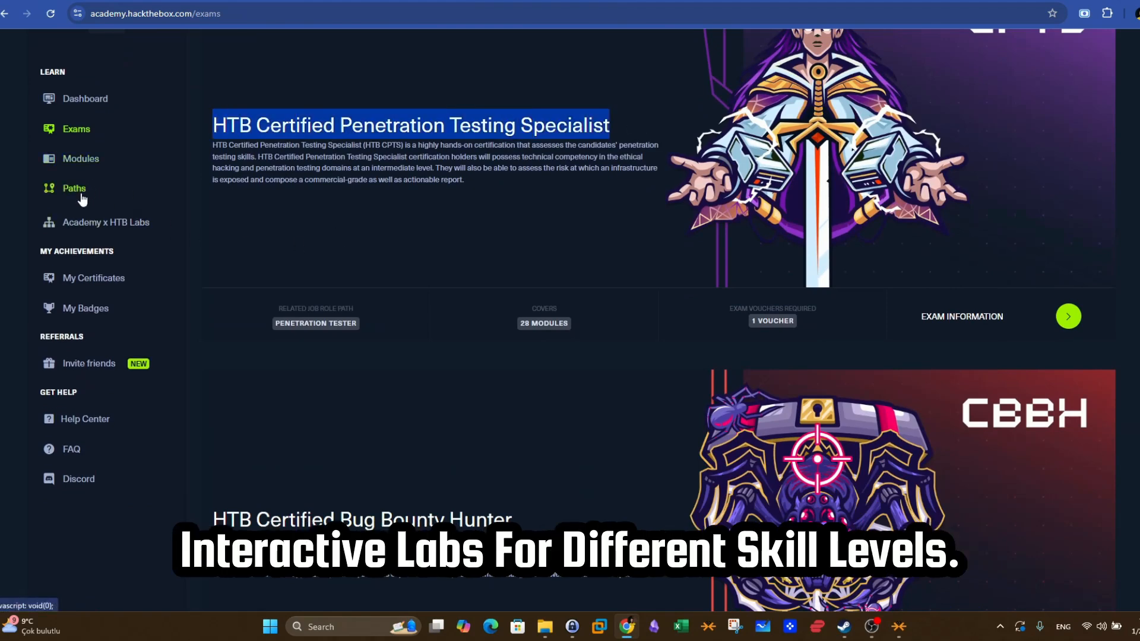
# - Show the Skill Paths list under Paths and scroll through it
pyautogui.click(73, 189)
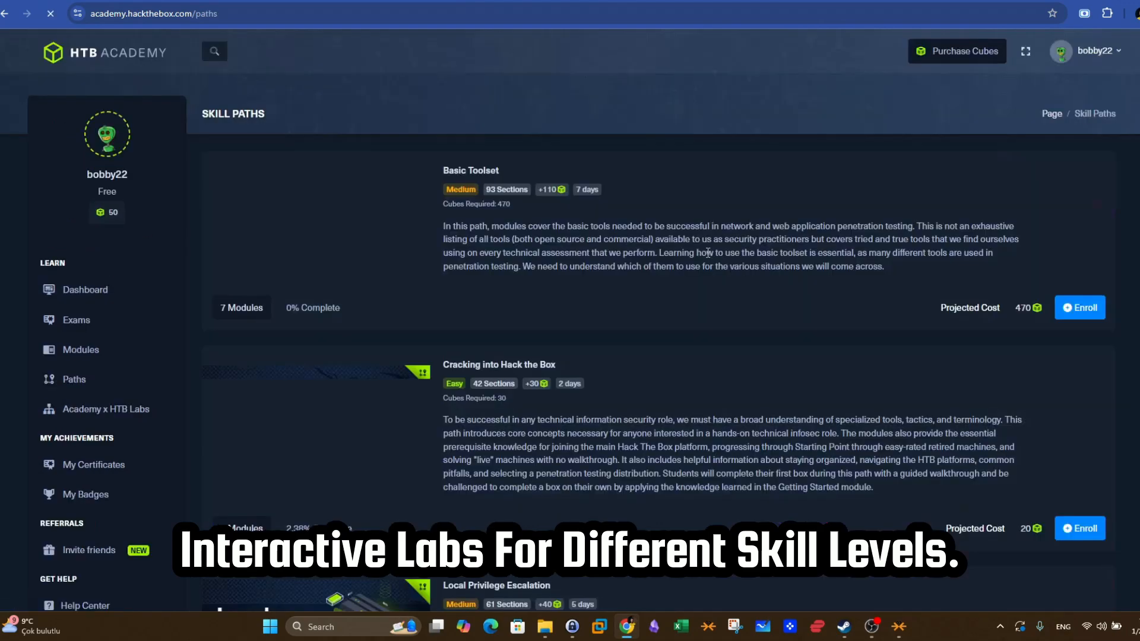
pyautogui.click(74, 378)
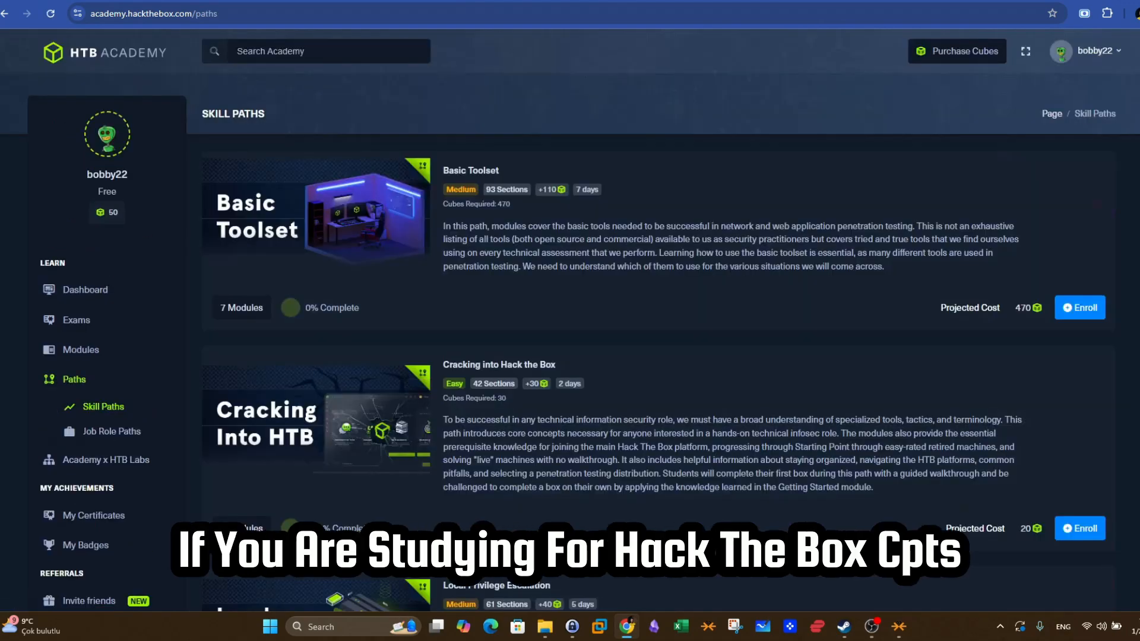
pyautogui.scroll(-3)
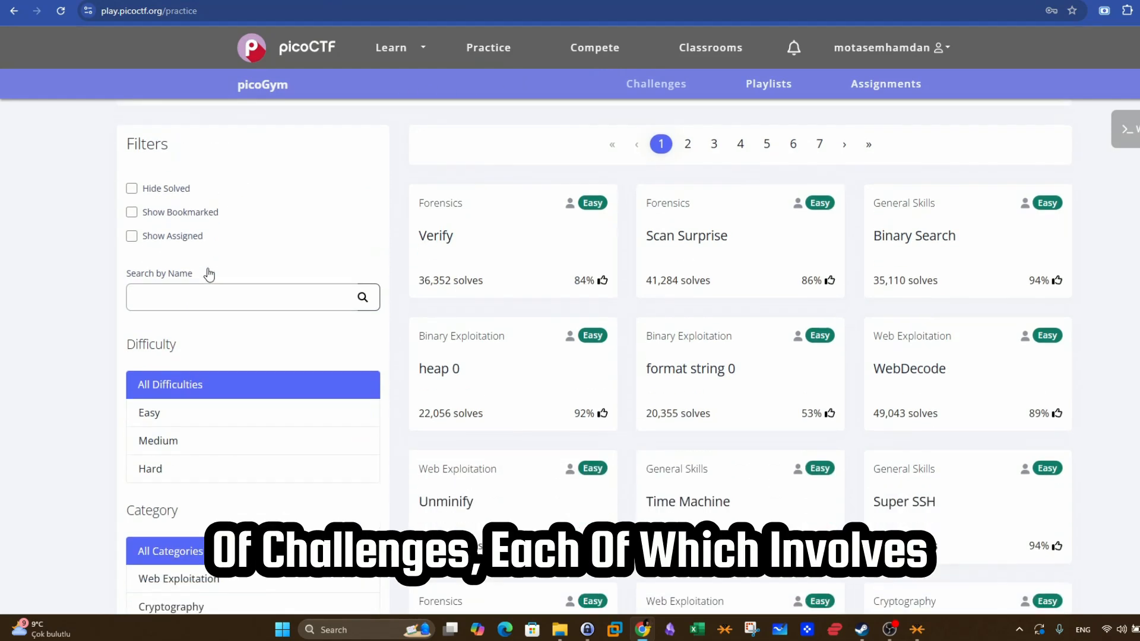
# - Filter the practice gym to Medium difficulty Reverse Engineering challenges
pyautogui.scroll(-3)
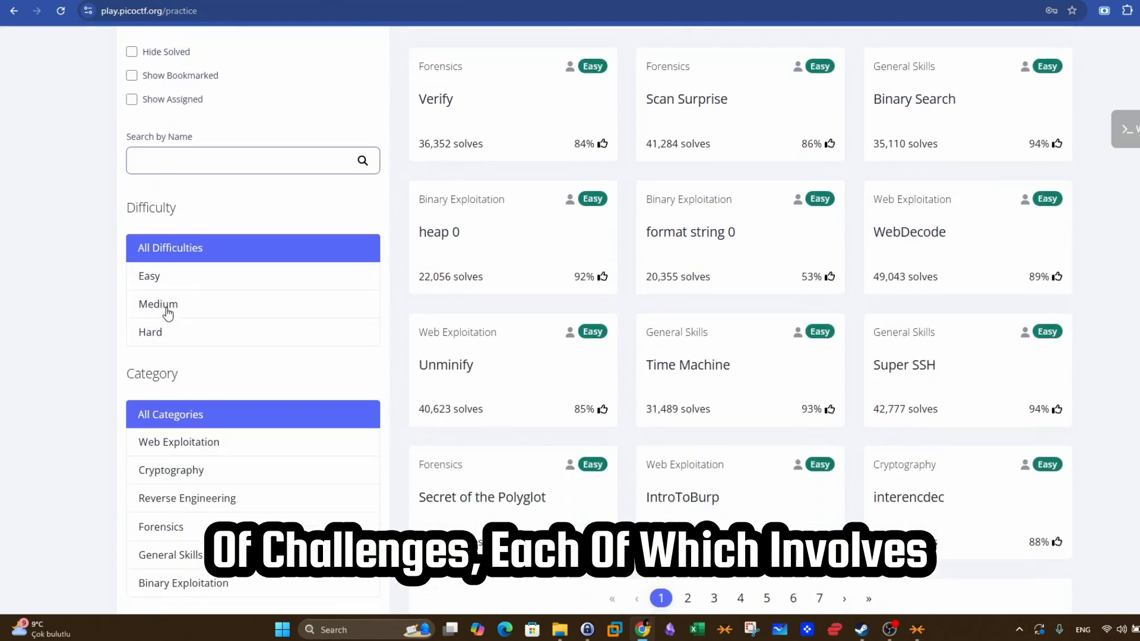
pyautogui.scroll(-3)
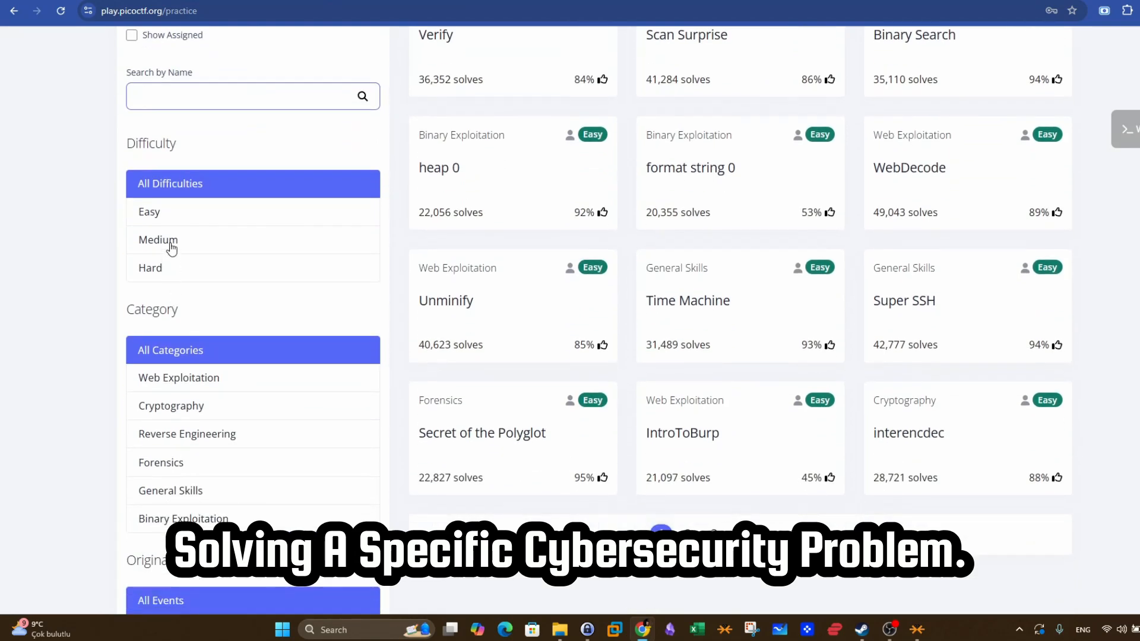
pyautogui.click(158, 240)
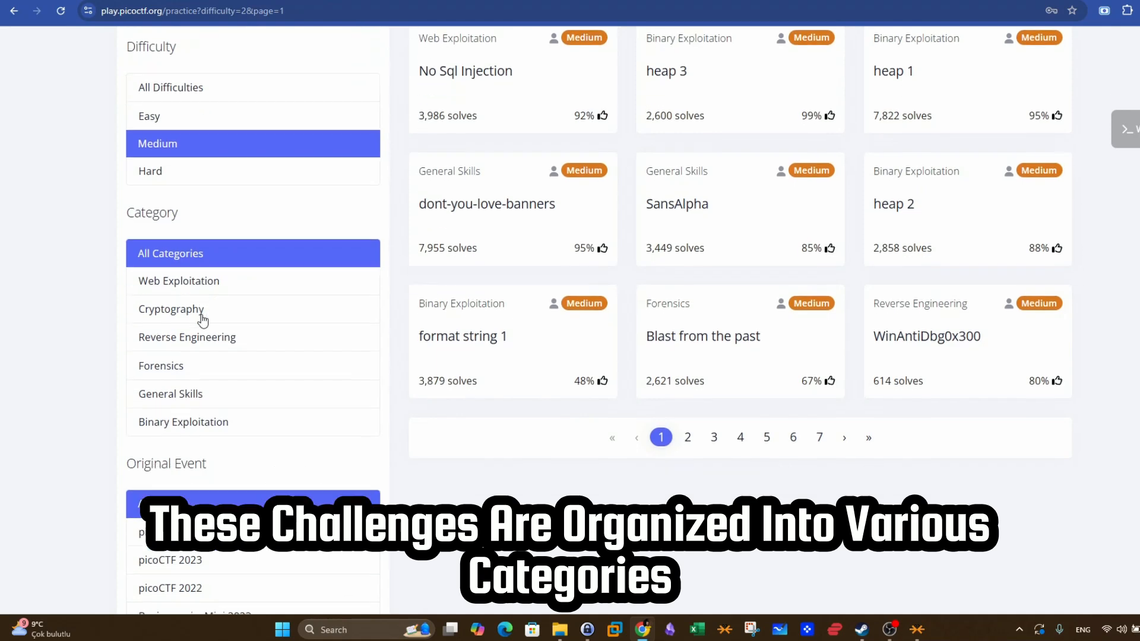
pyautogui.click(186, 336)
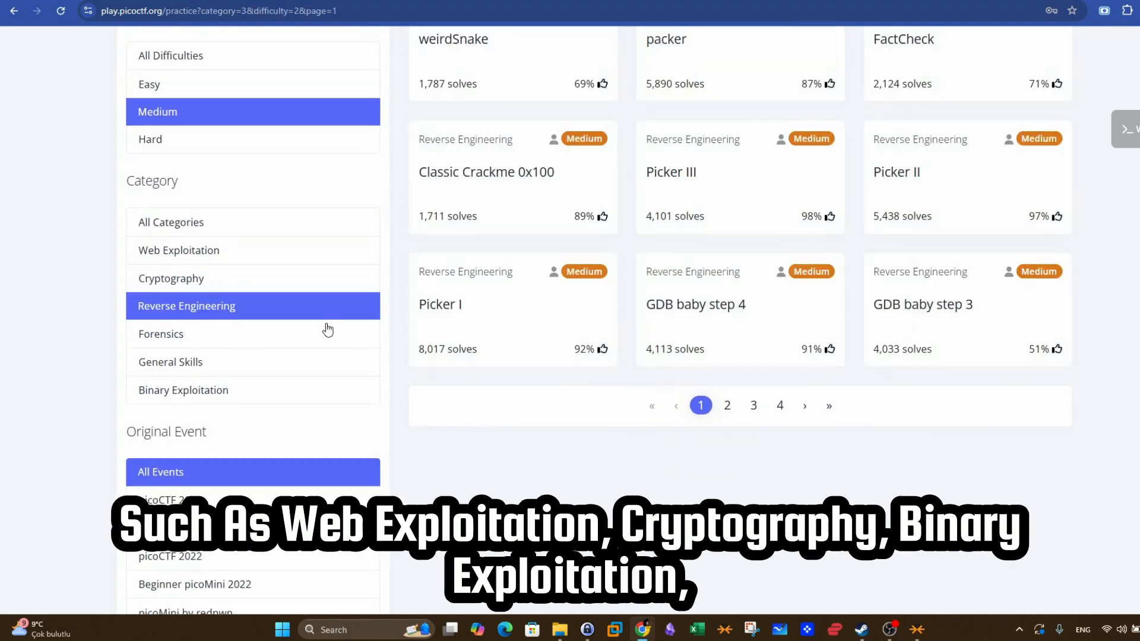
pyautogui.scroll(-3)
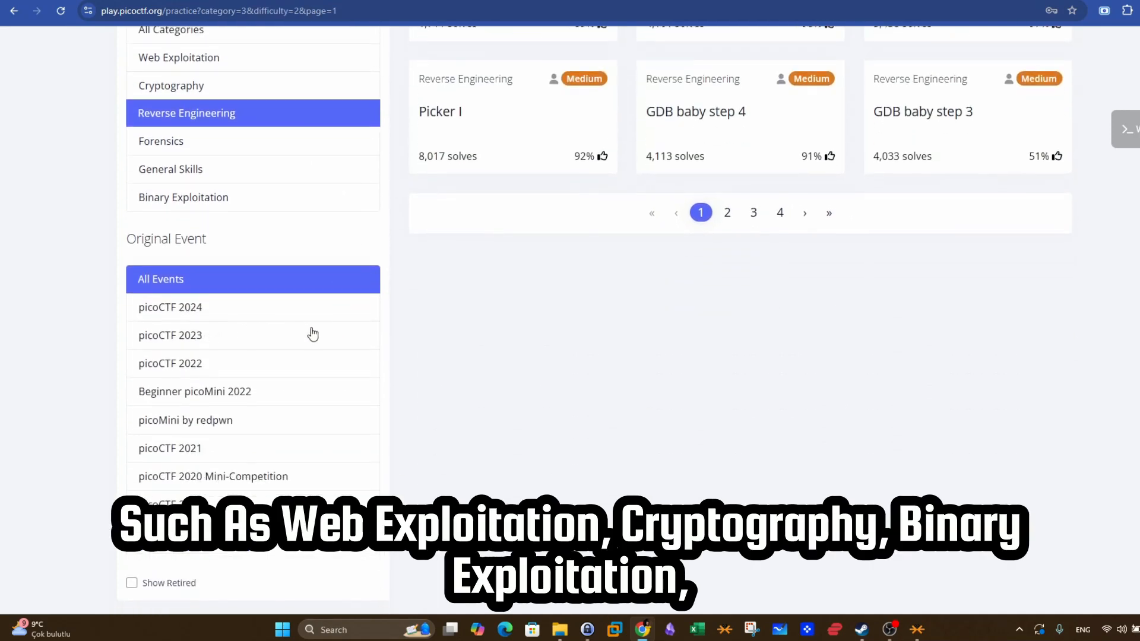
pyautogui.scroll(3)
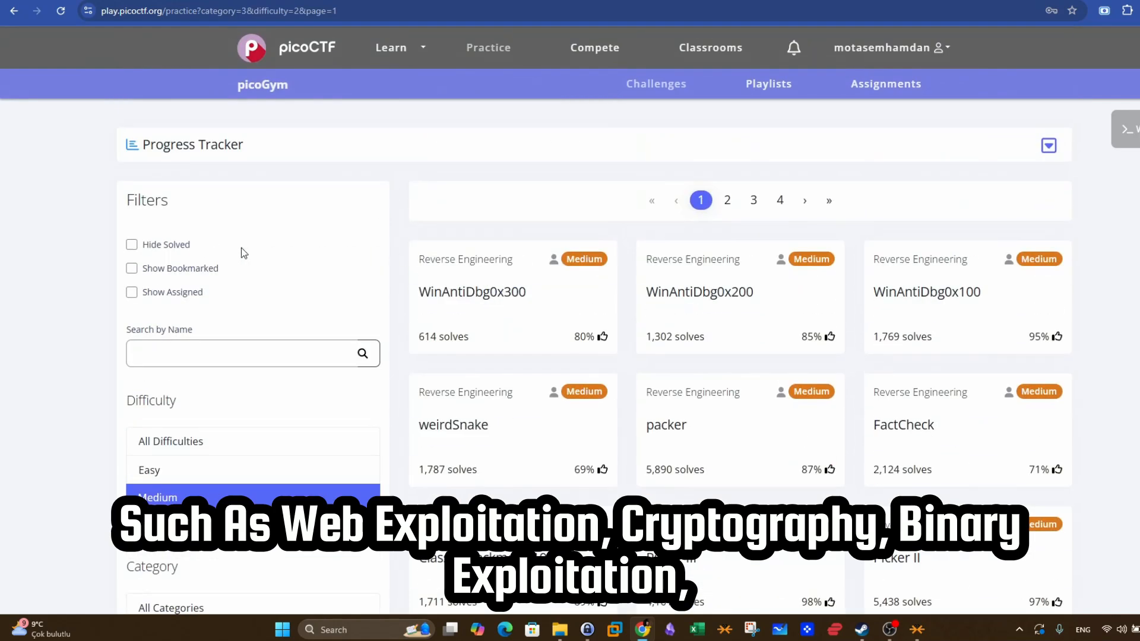
# - Hide solved challenges and view the WinAntiDbg0x300 challenge details
pyautogui.click(132, 244)
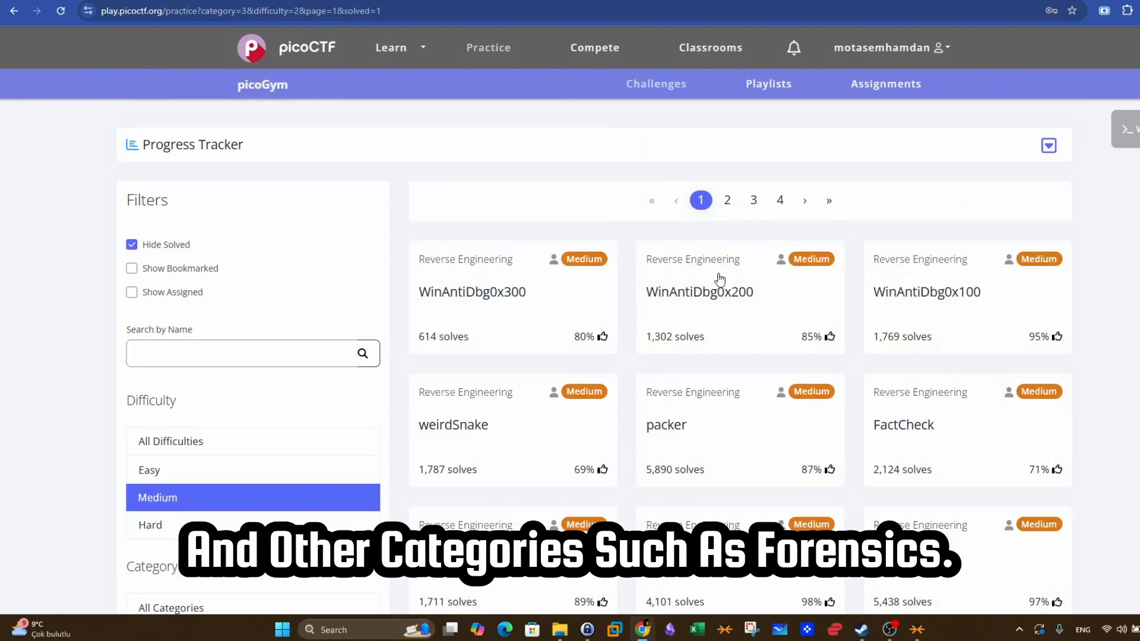
pyautogui.click(698, 292)
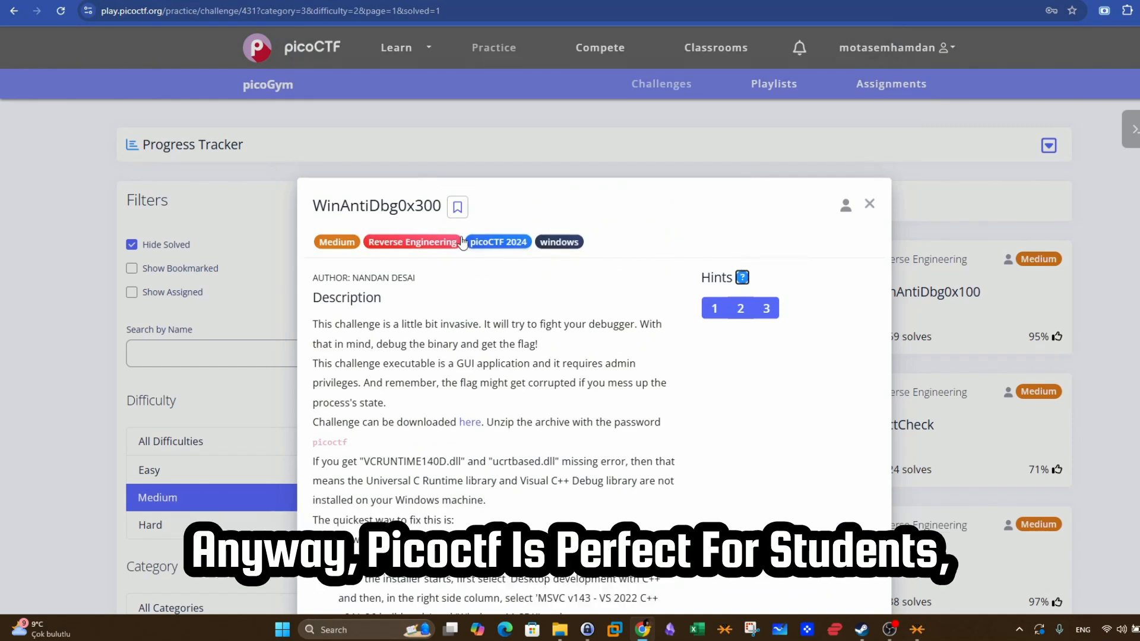
pyautogui.moveTo(870, 204)
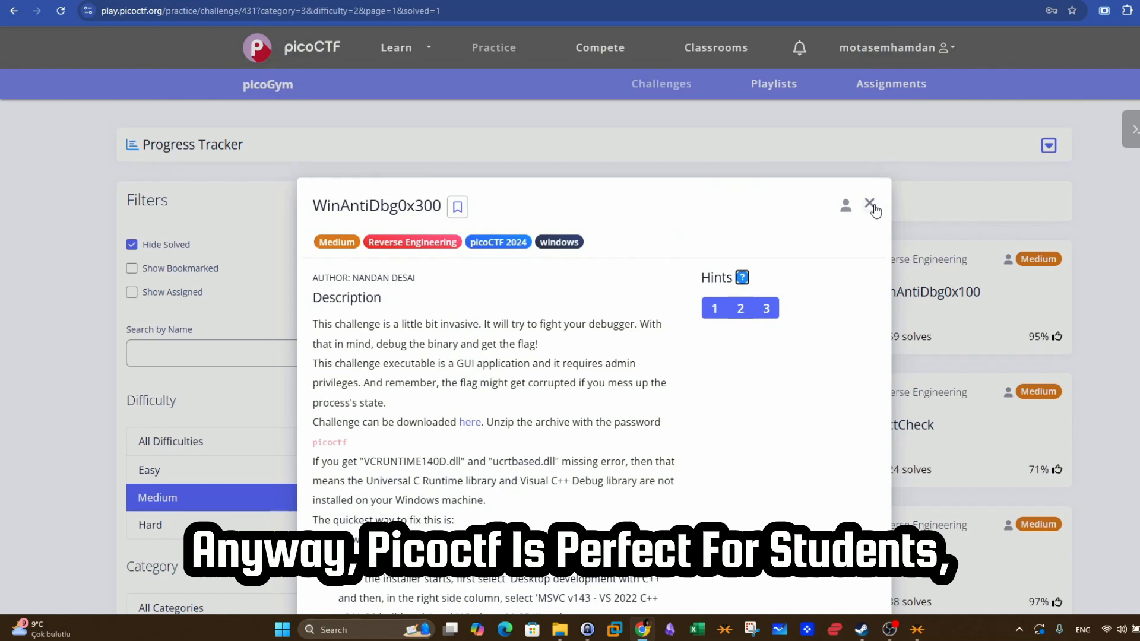
# - Close the challenge modal and browse the Compete page's current, upcoming and completed events
pyautogui.click(871, 205)
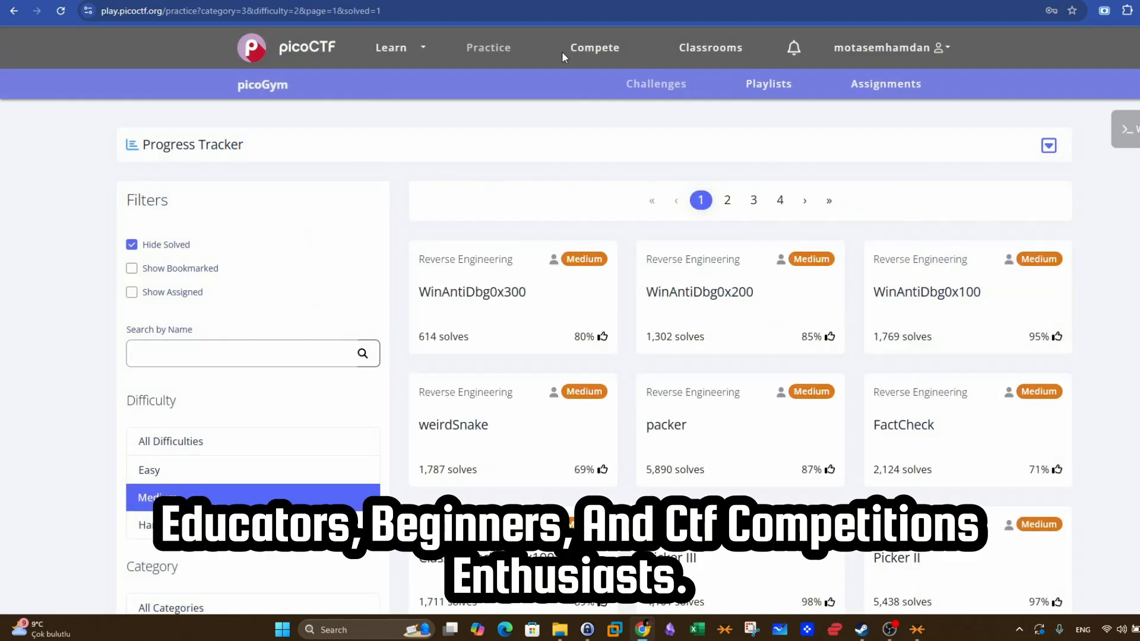
pyautogui.click(594, 49)
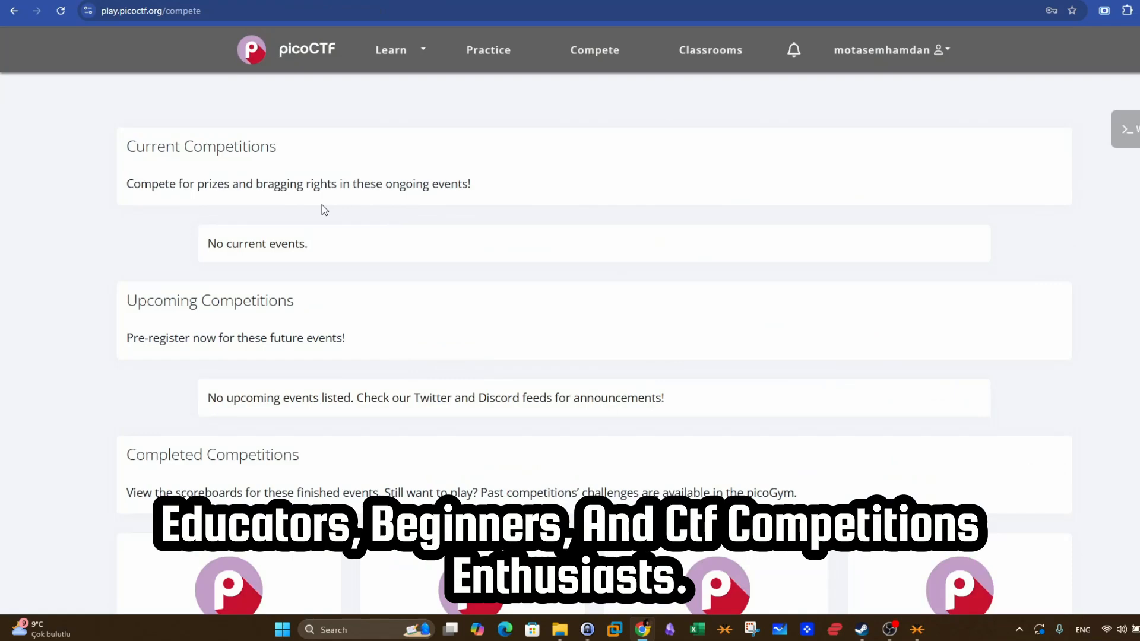
pyautogui.scroll(-3)
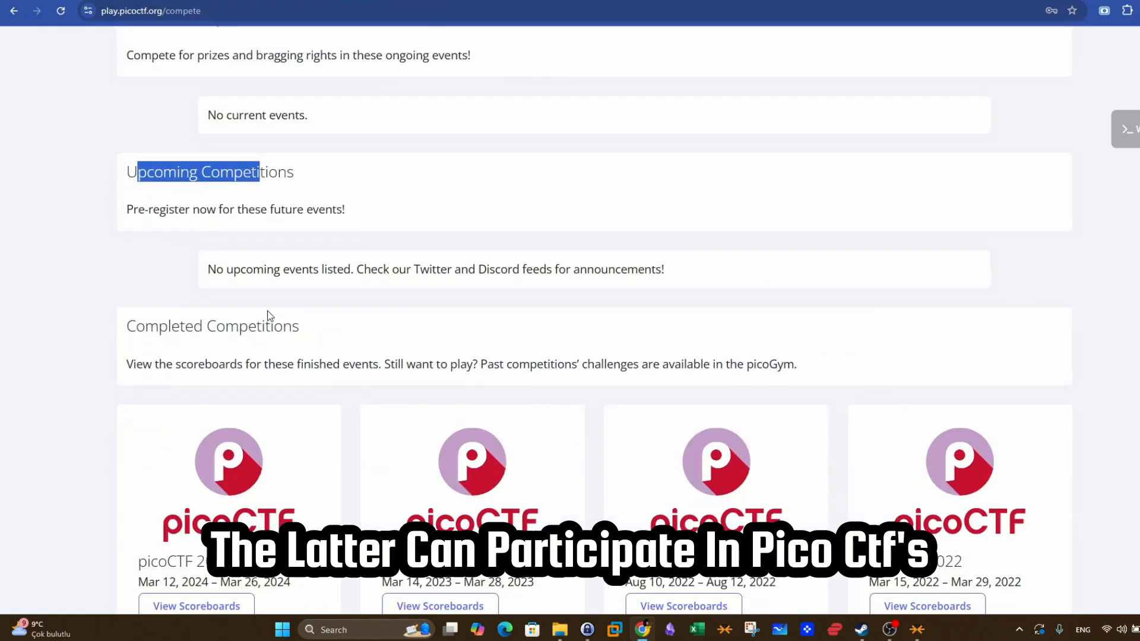
pyautogui.scroll(-3)
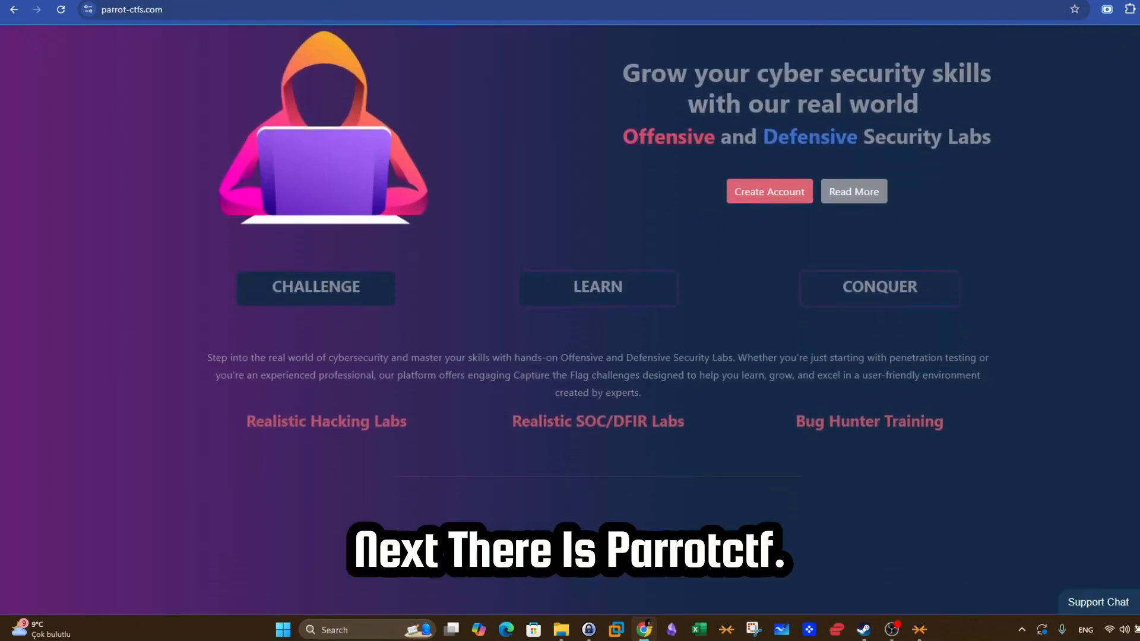
pyautogui.scroll(-3)
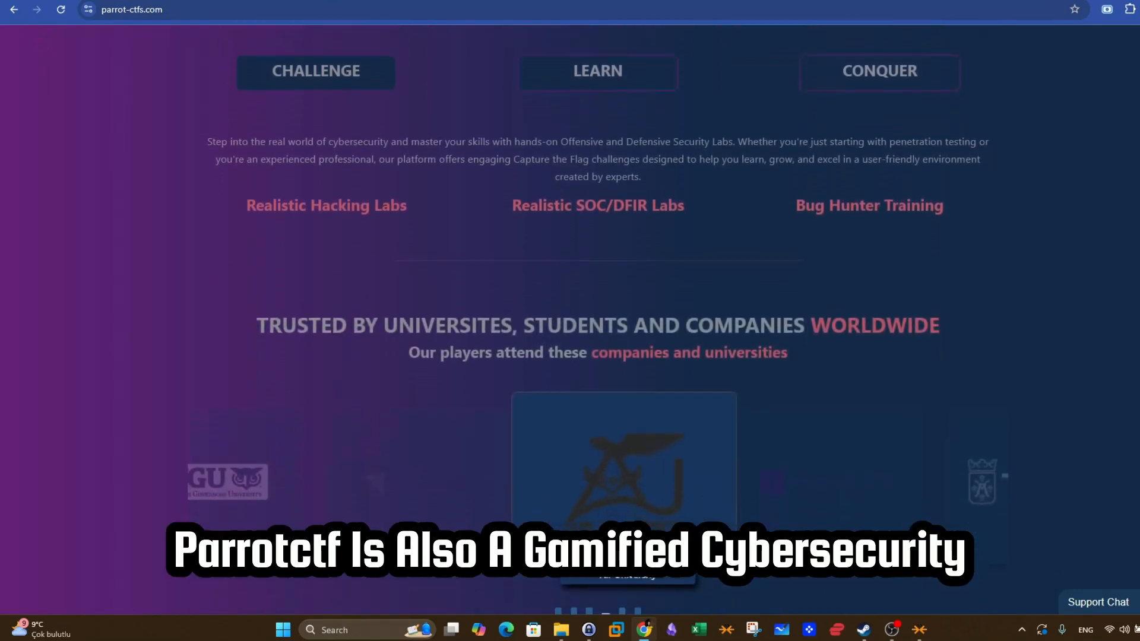
pyautogui.scroll(-3)
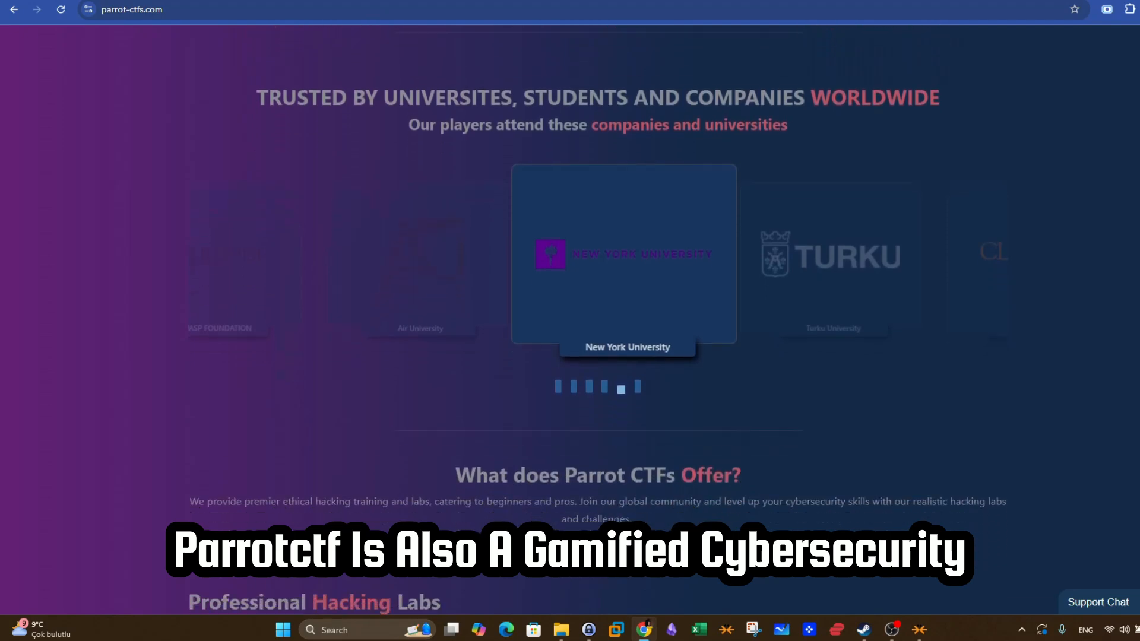
pyautogui.scroll(-3)
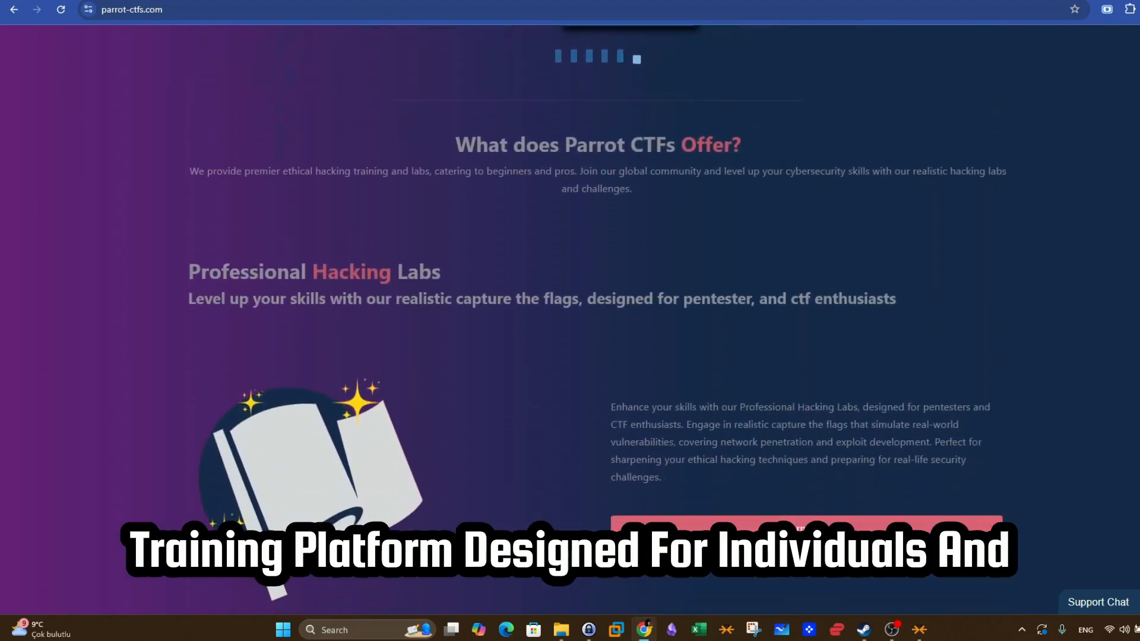
pyautogui.scroll(-3)
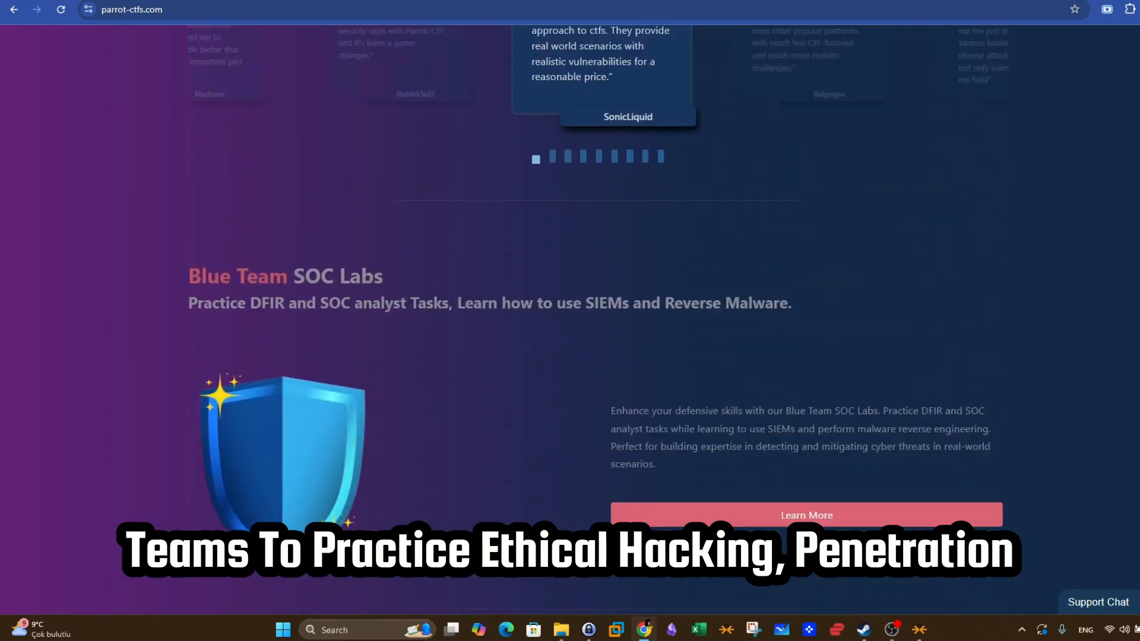
pyautogui.scroll(-3)
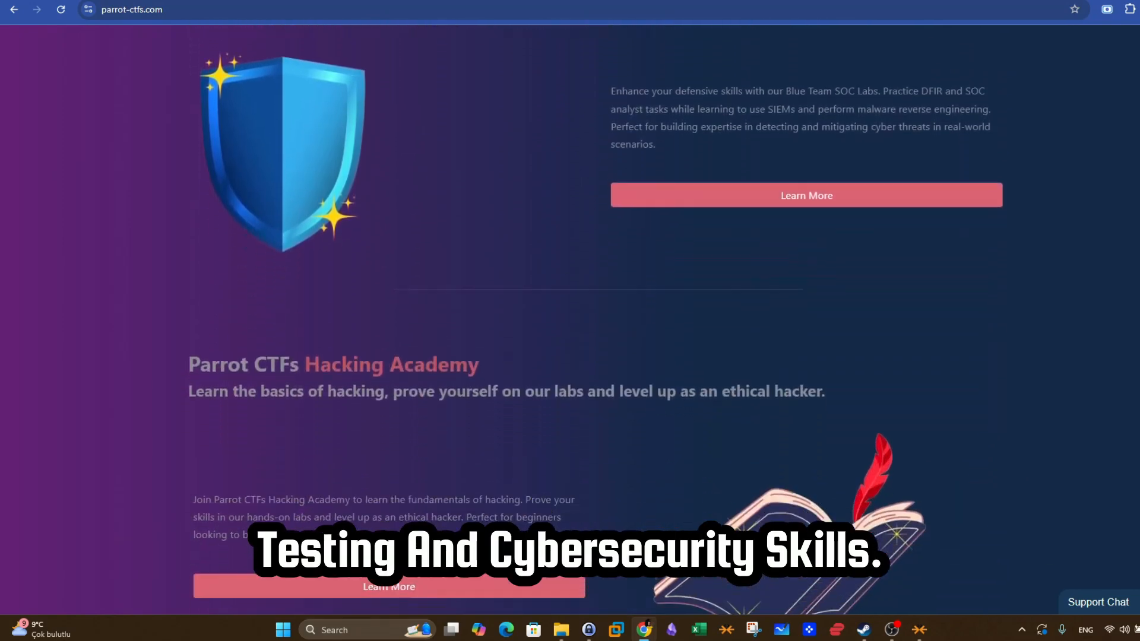
pyautogui.scroll(-3)
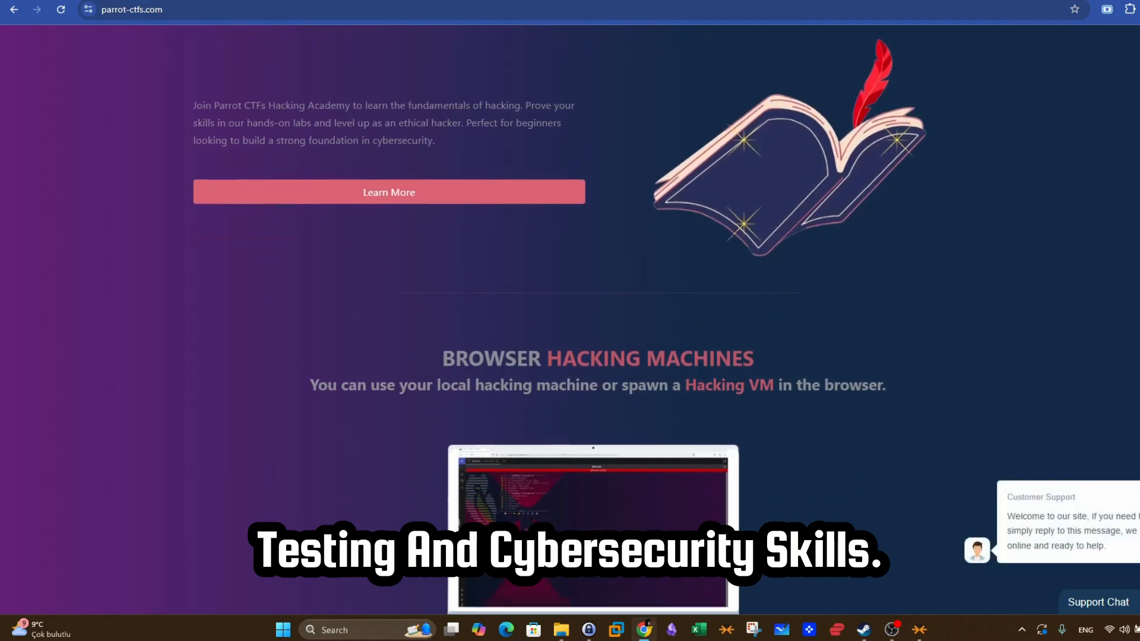
pyautogui.scroll(-3)
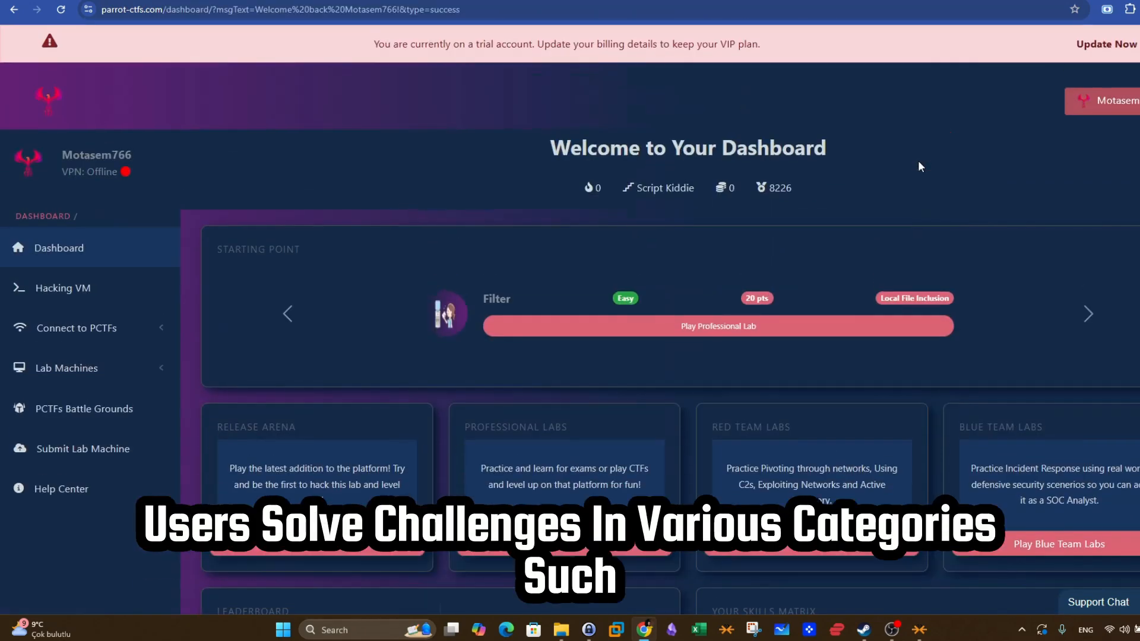
pyautogui.moveTo(860, 232)
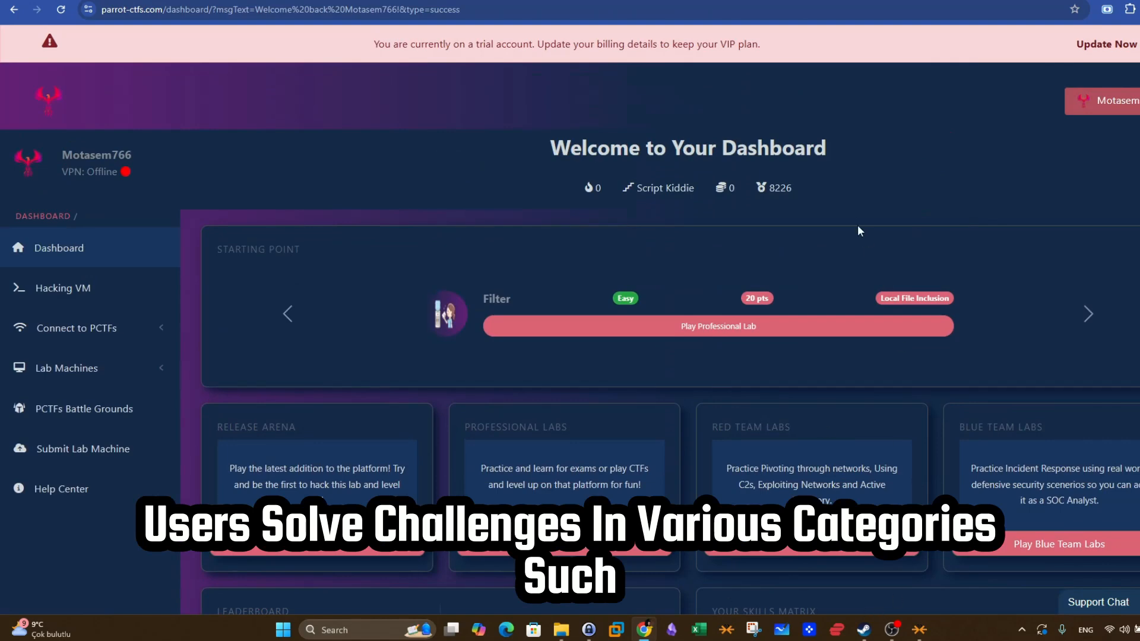
# - Browse the dashboard, try the Hacking VM entry and view the Blue Team Lagoon labs
pyautogui.scroll(-3)
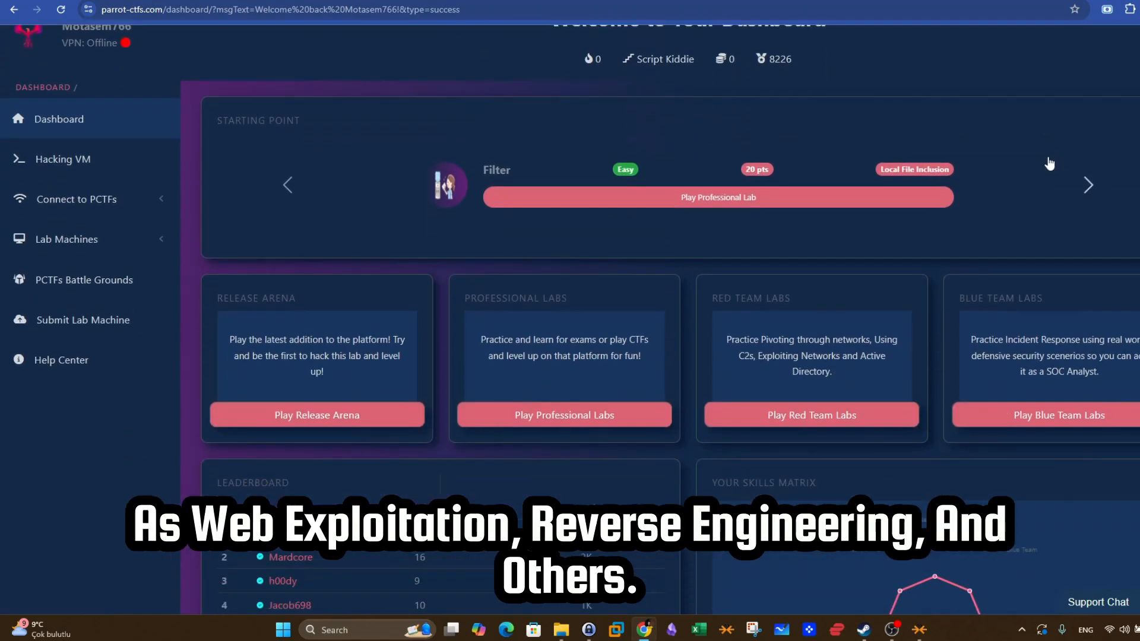
pyautogui.moveTo(287, 354)
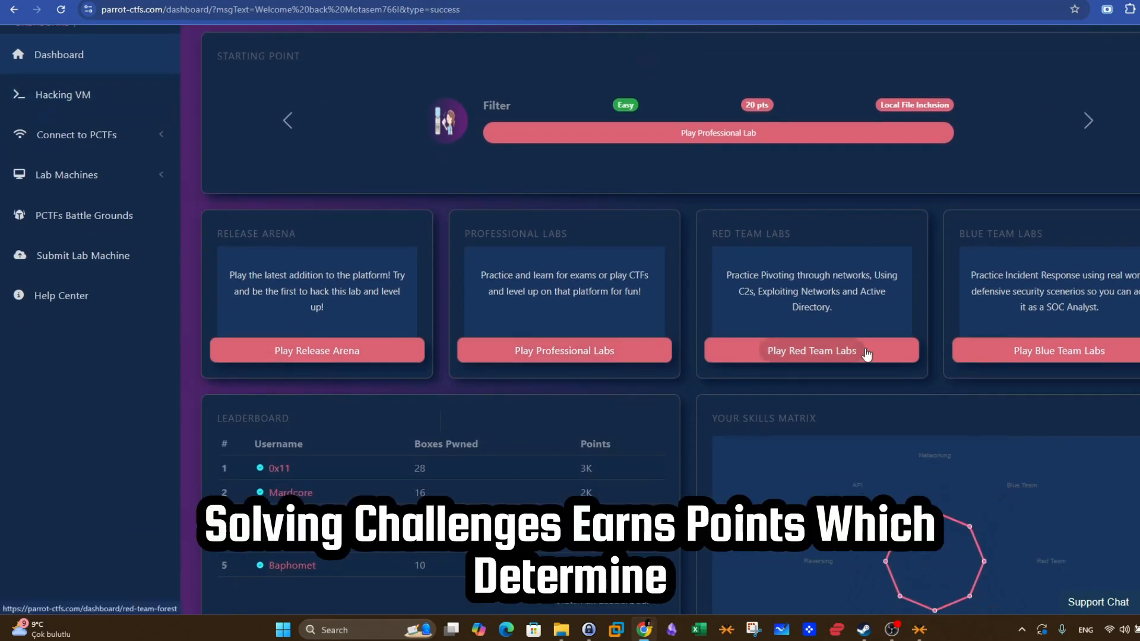
pyautogui.scroll(3)
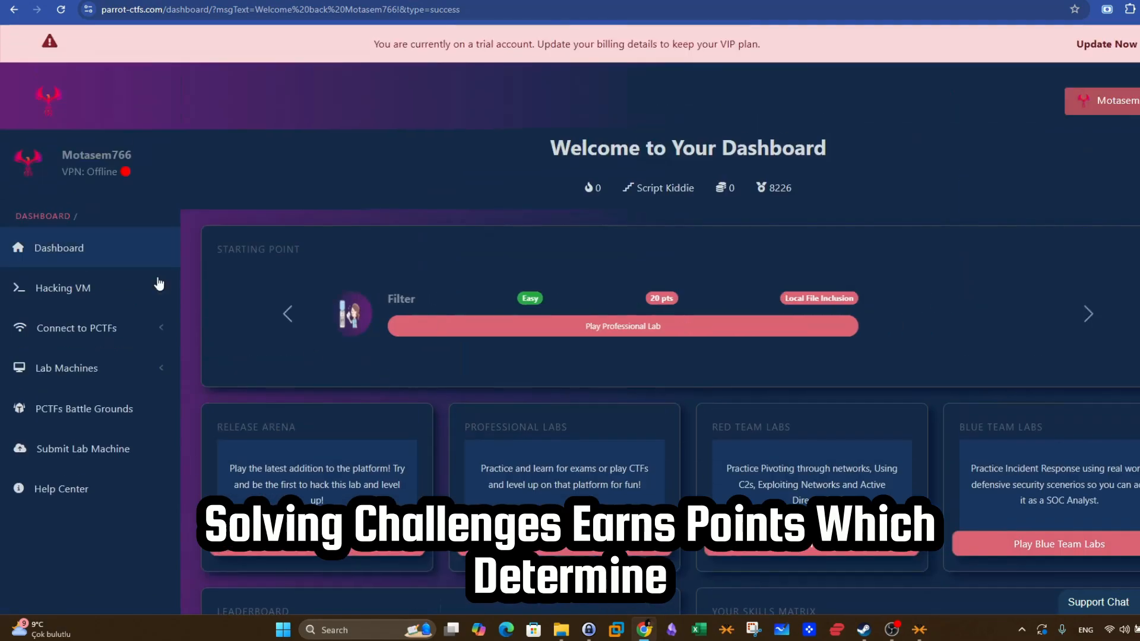
pyautogui.click(67, 368)
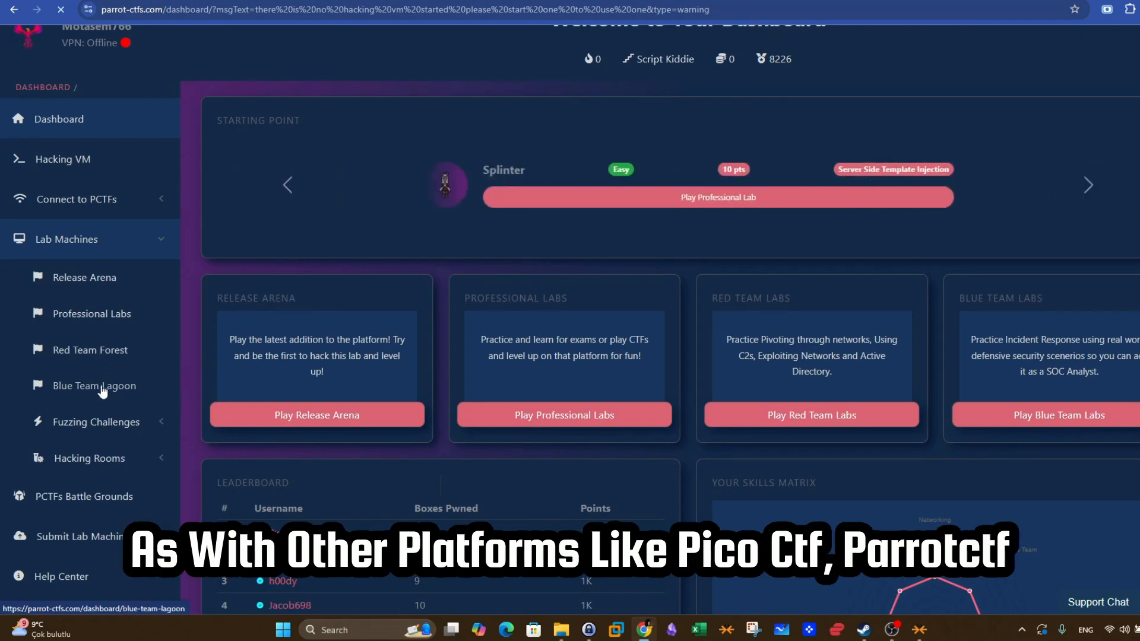
pyautogui.click(95, 386)
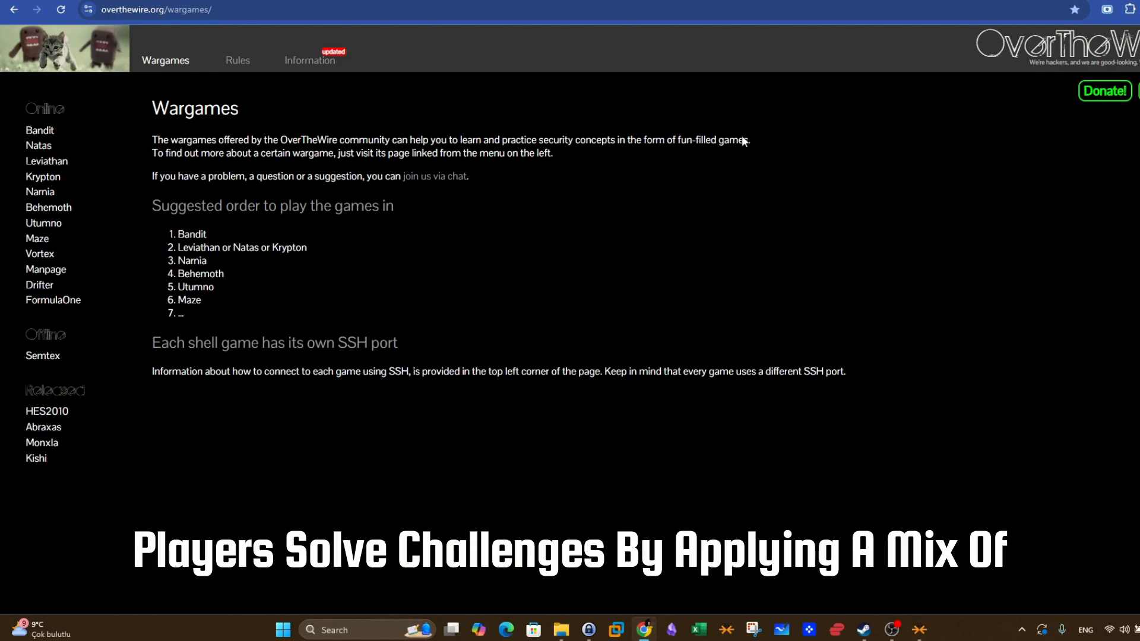
pyautogui.moveTo(154, 144)
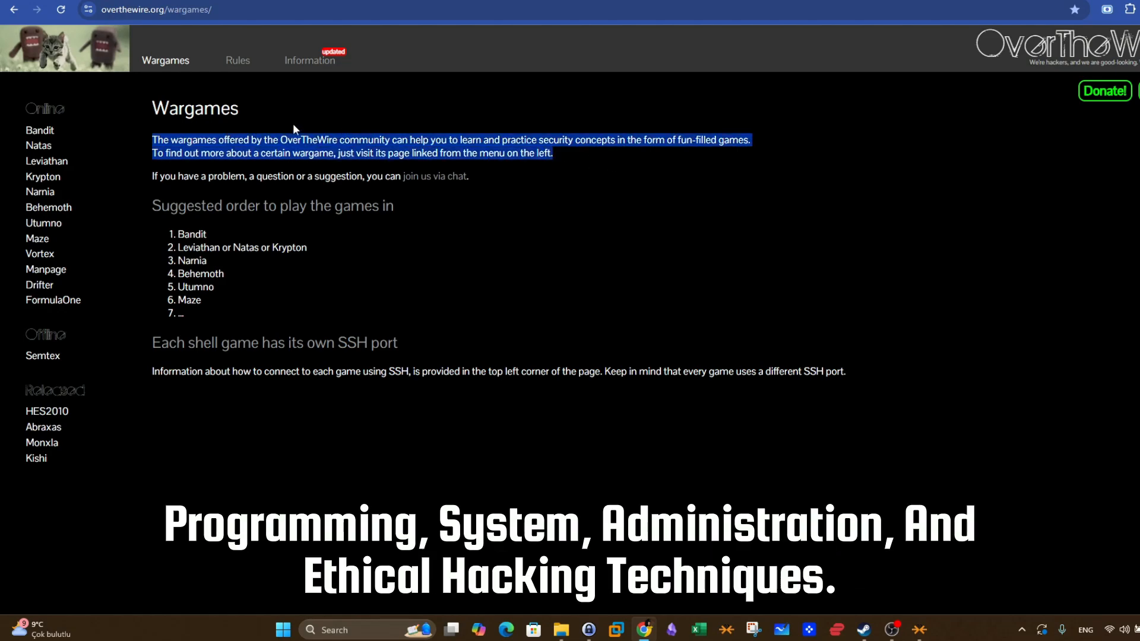
pyautogui.moveTo(264, 127)
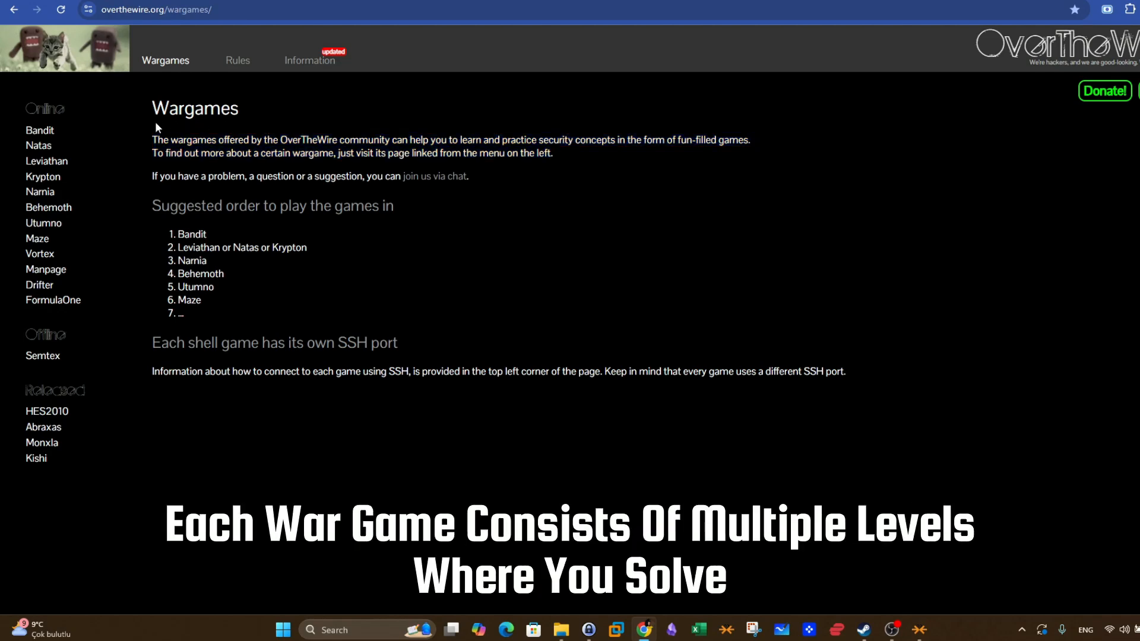
pyautogui.moveTo(39, 145)
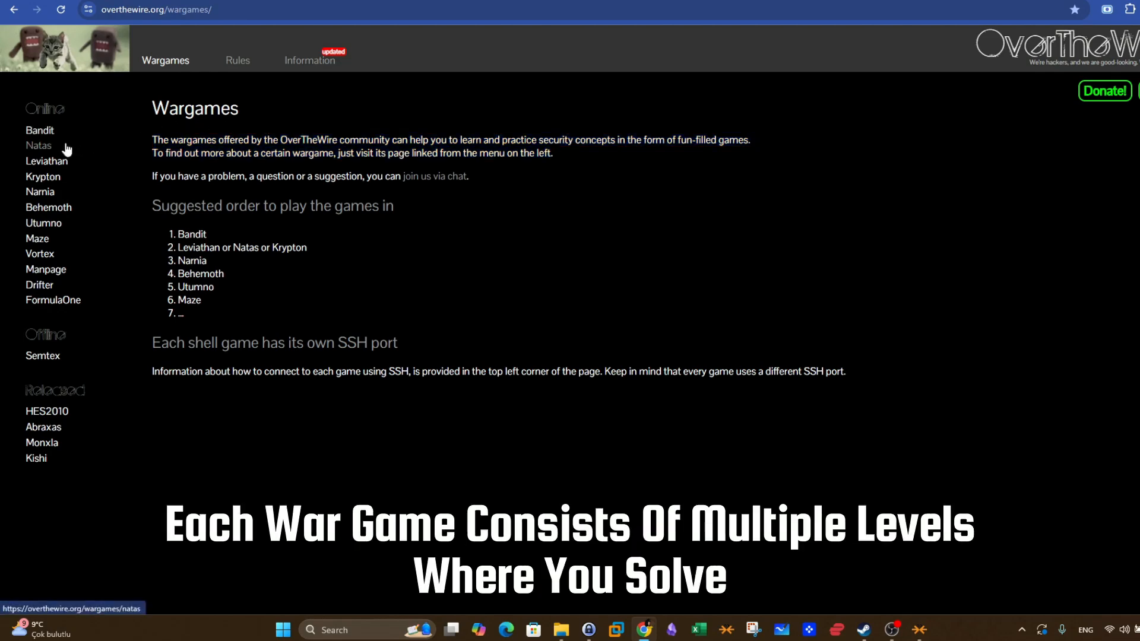
# - Show the Bandit wargame page with its beginner notes and level list
pyautogui.click(40, 131)
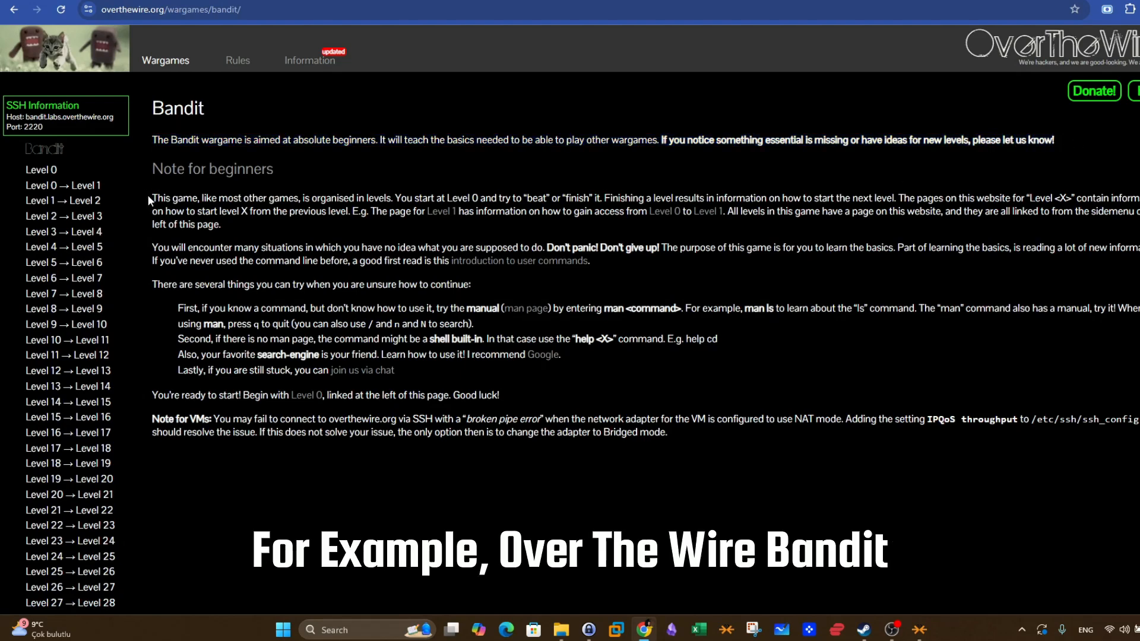
# - Read the Bandit introduction, highlighting the paragraph on how levels work
pyautogui.moveTo(151, 198); pyautogui.dragTo(221, 224)
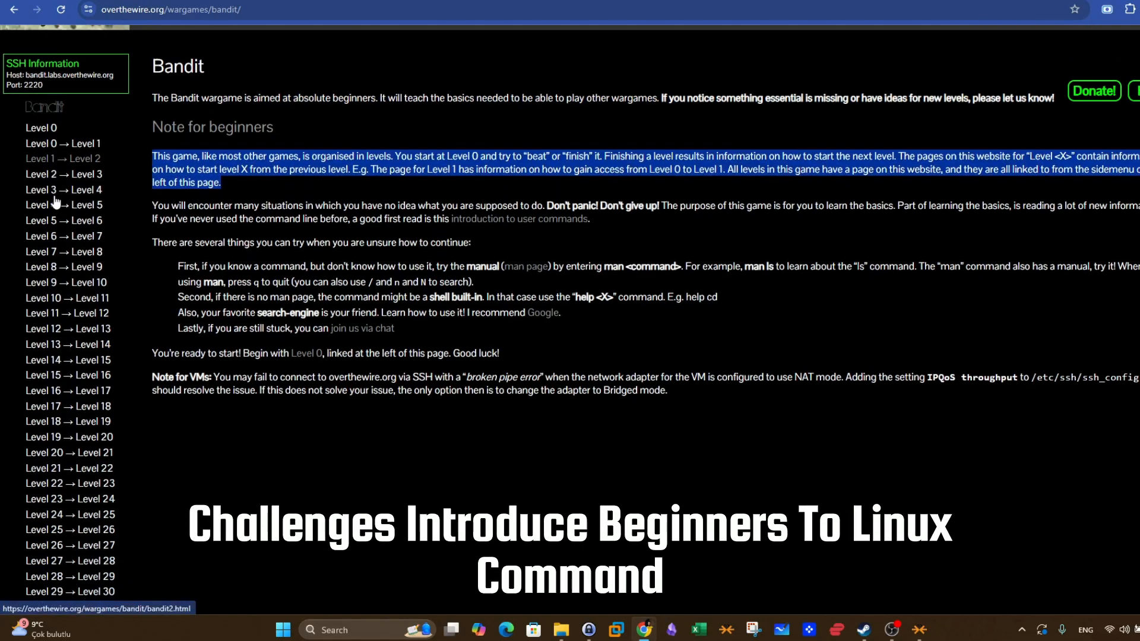
pyautogui.scroll(-3)
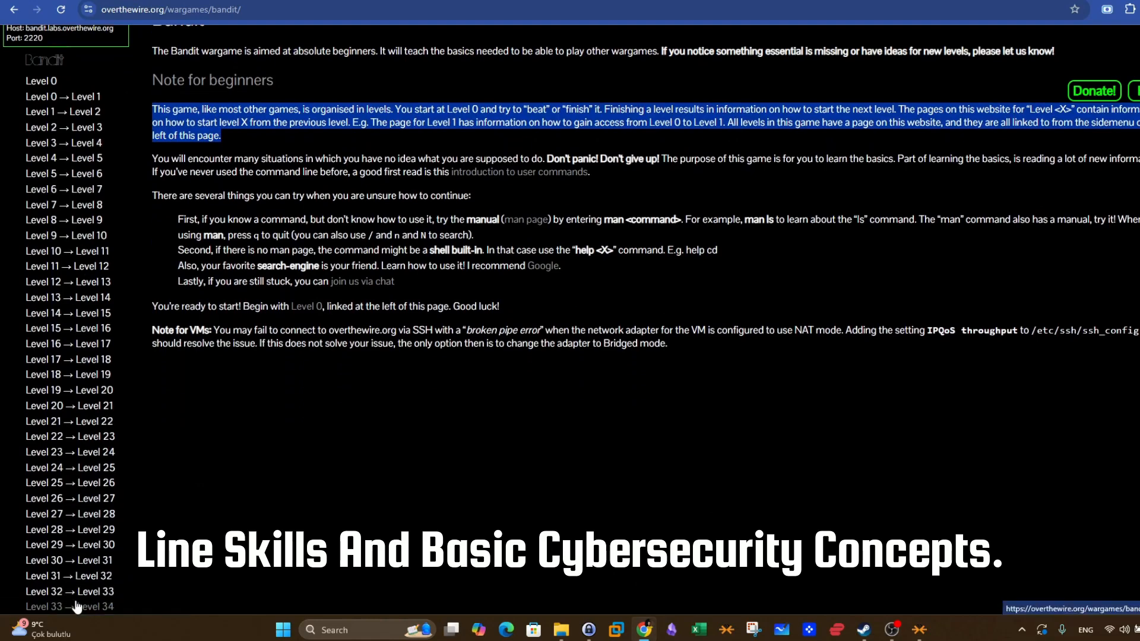
pyautogui.scroll(3)
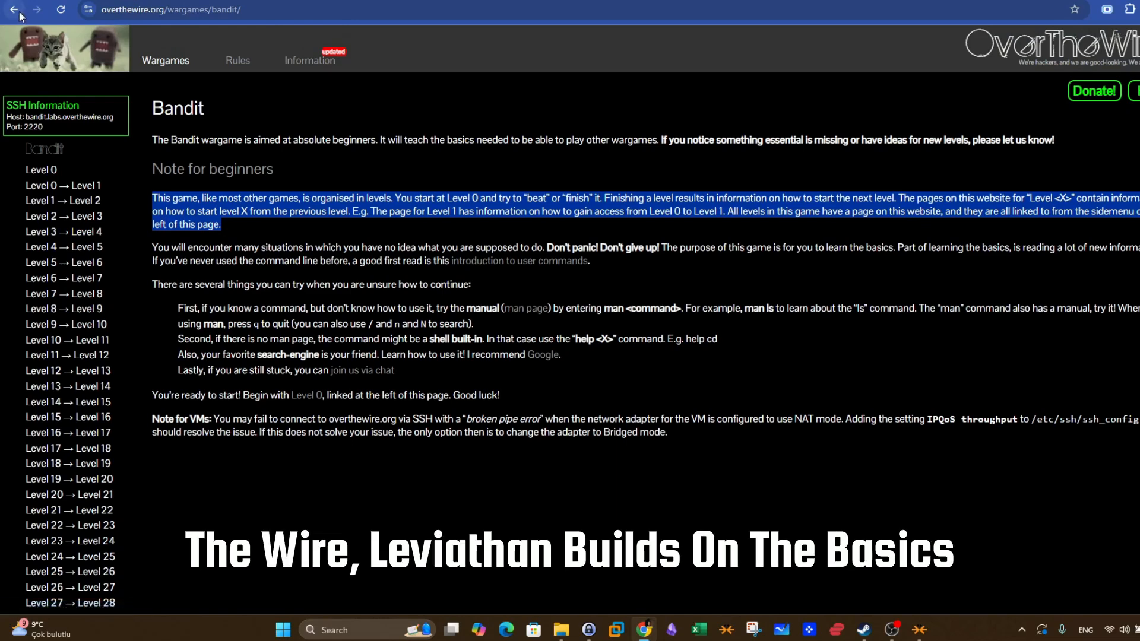
# - Go back to the Wargames overview and choose Leviathan from the sidebar
pyautogui.click(13, 10)
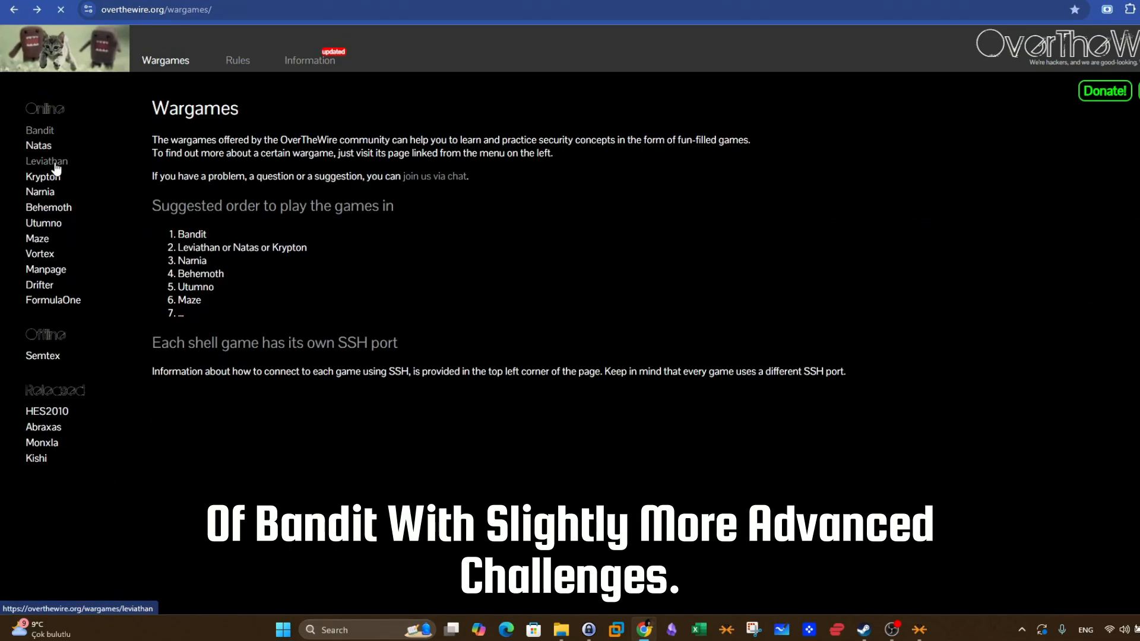
pyautogui.click(46, 160)
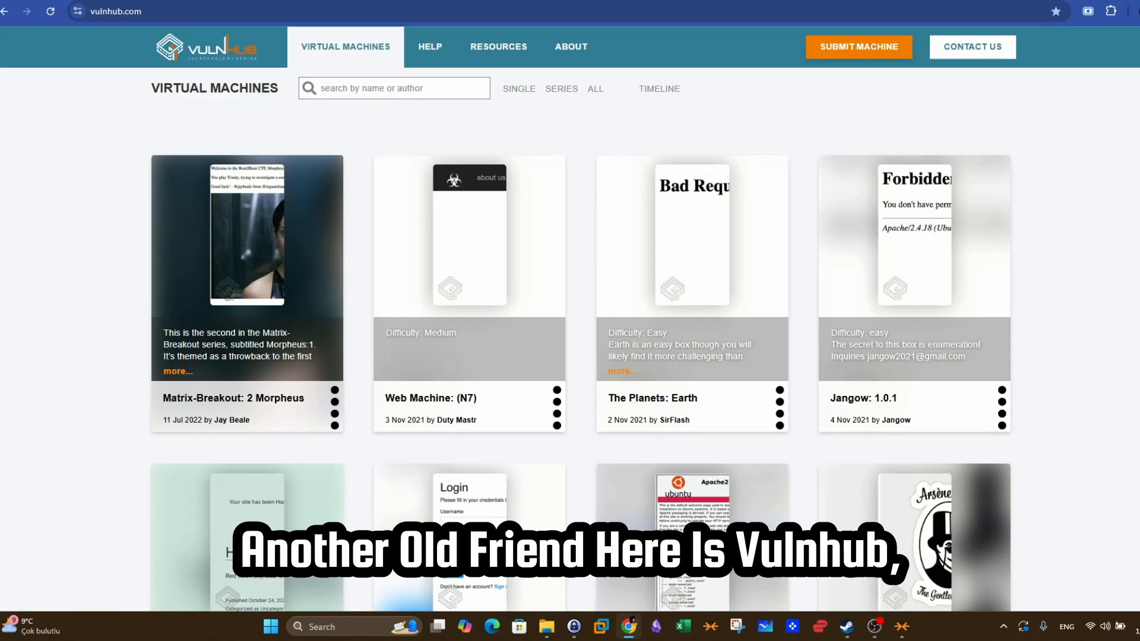
# - Scroll through the VulnHub machine catalogue, view page 2, then the Series listing
pyautogui.scroll(-3)
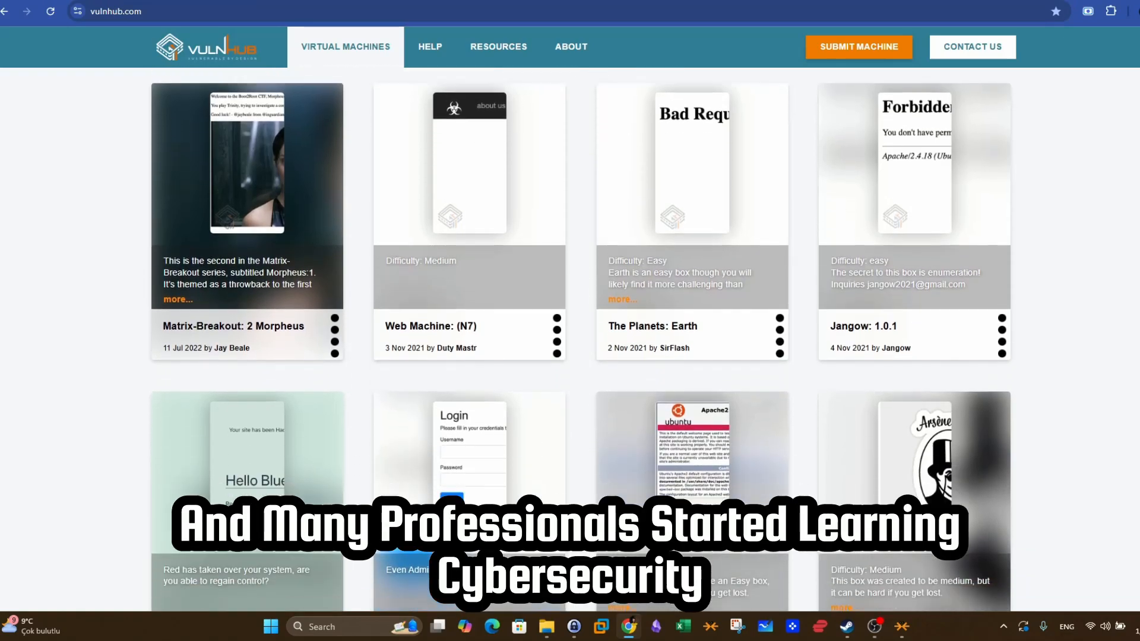
pyautogui.scroll(-3)
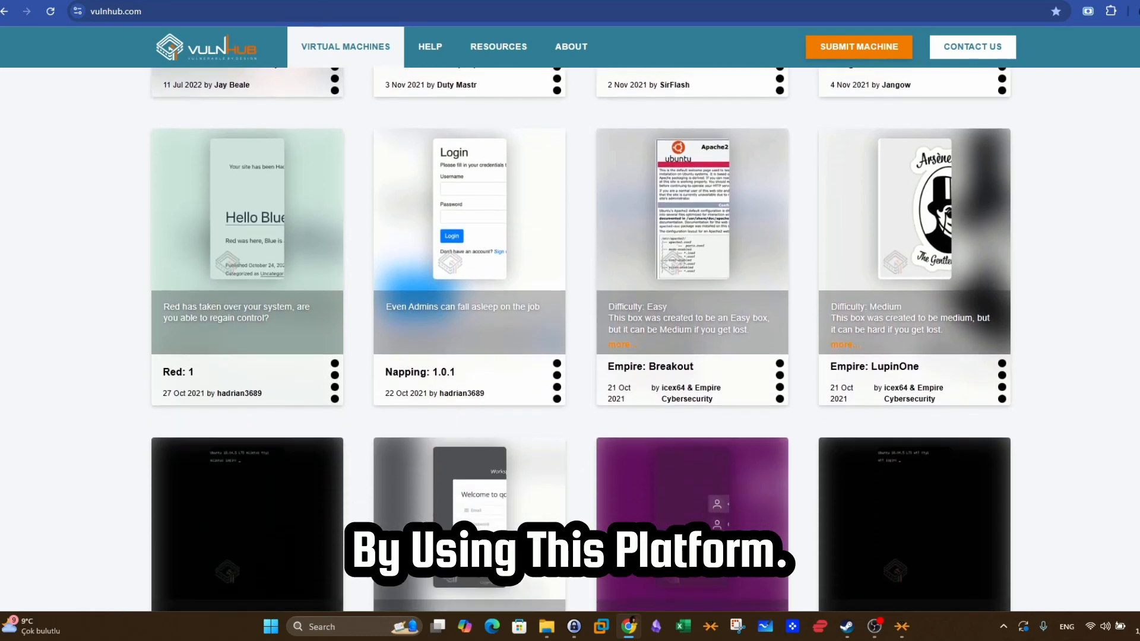
pyautogui.scroll(-3)
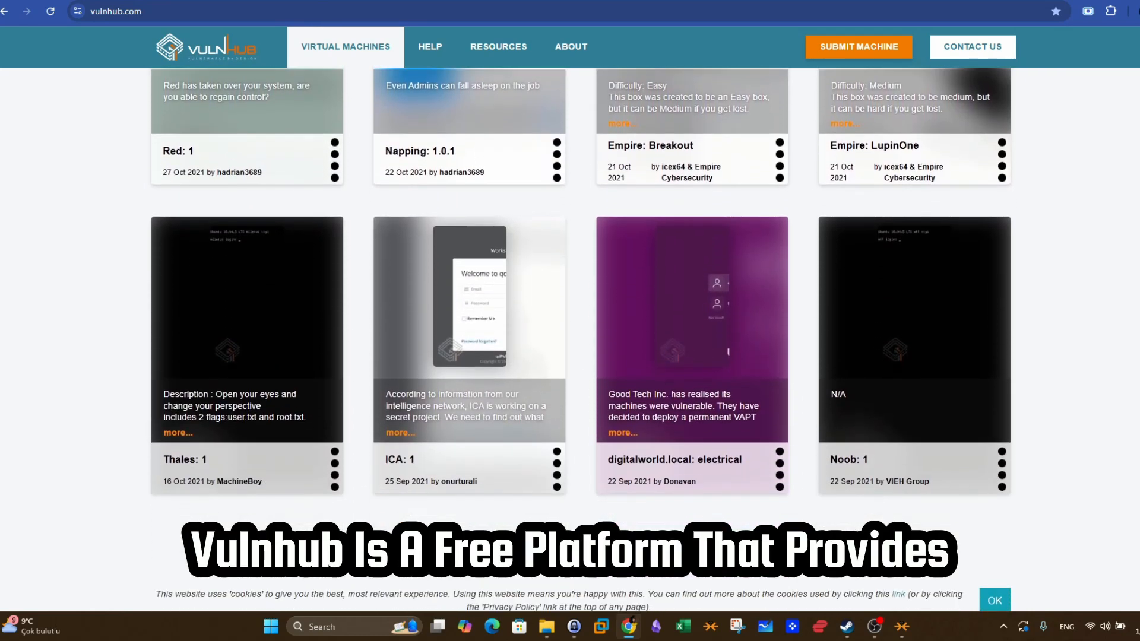
pyautogui.scroll(-3)
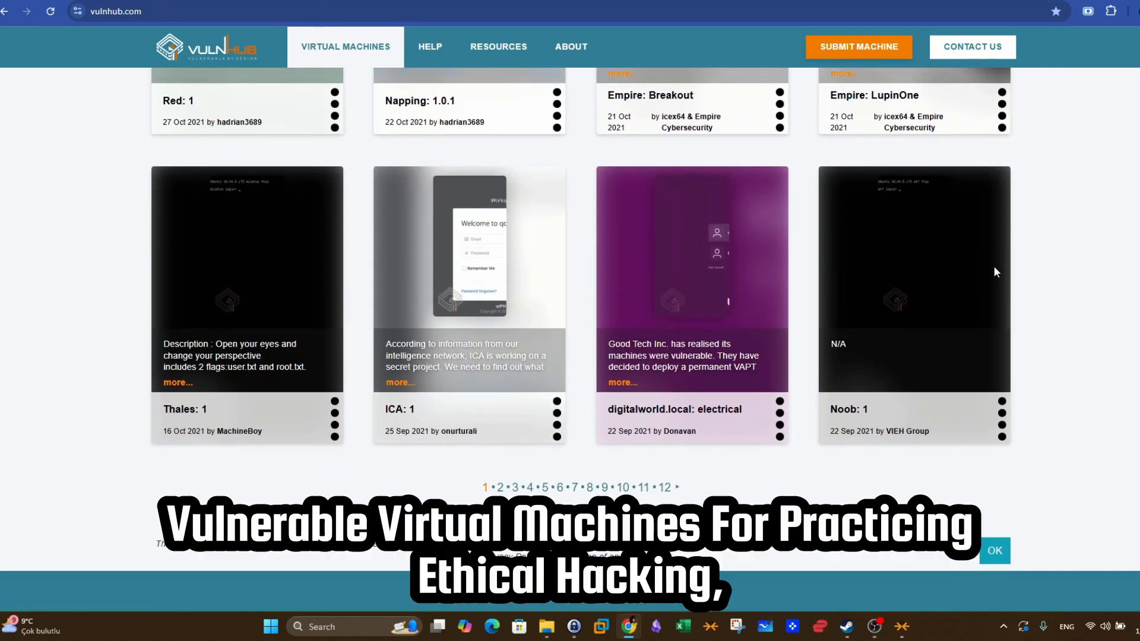
pyautogui.click(500, 487)
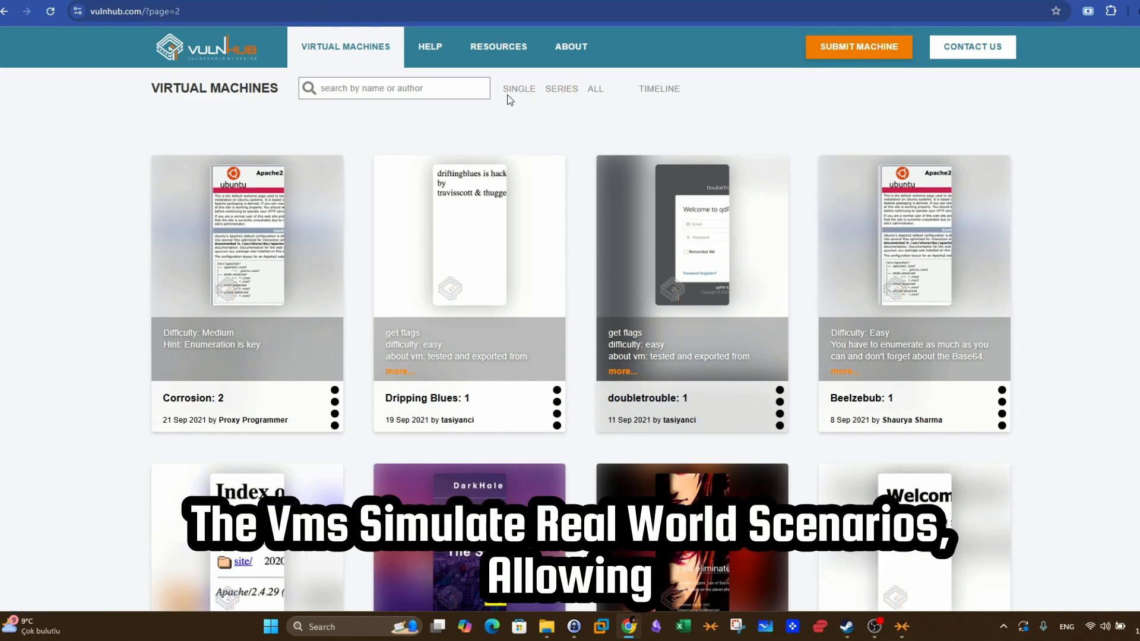
pyautogui.click(560, 88)
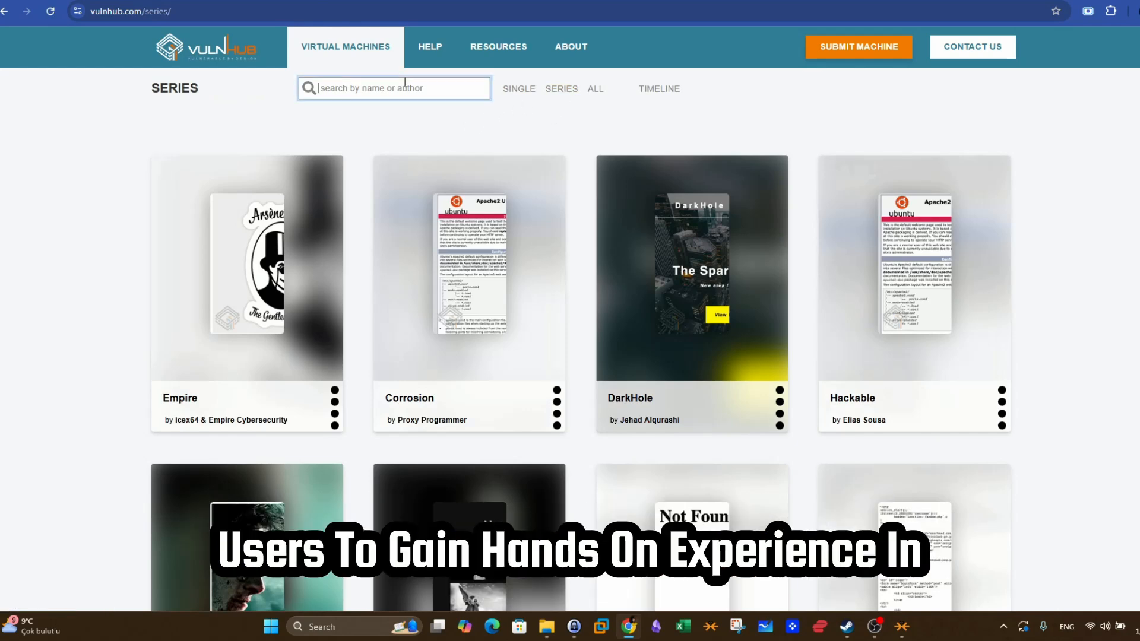
# - Search VulnHub for 'golden eye' and read through the GoldenEye: 1 entry page
pyautogui.write('golden eye')
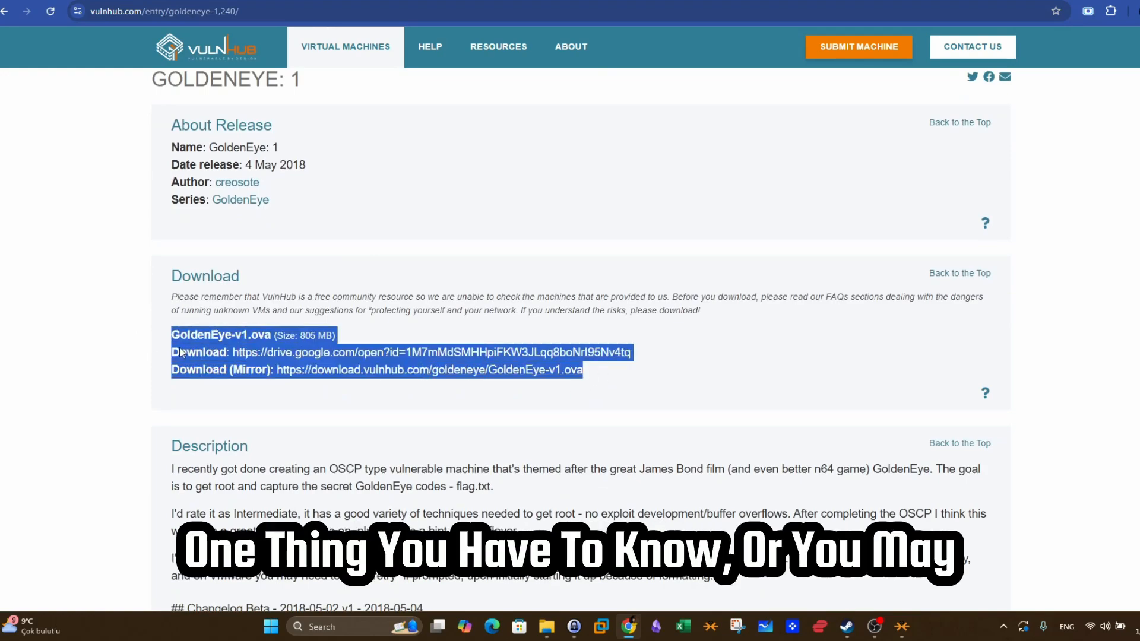
pyautogui.scroll(-3)
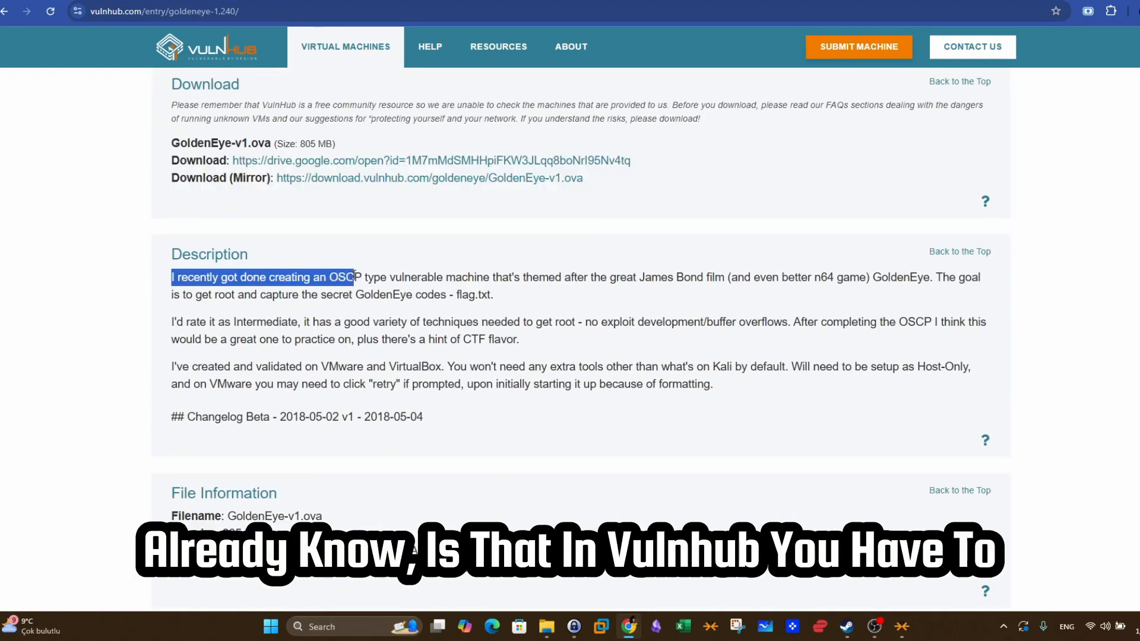
pyautogui.scroll(-3)
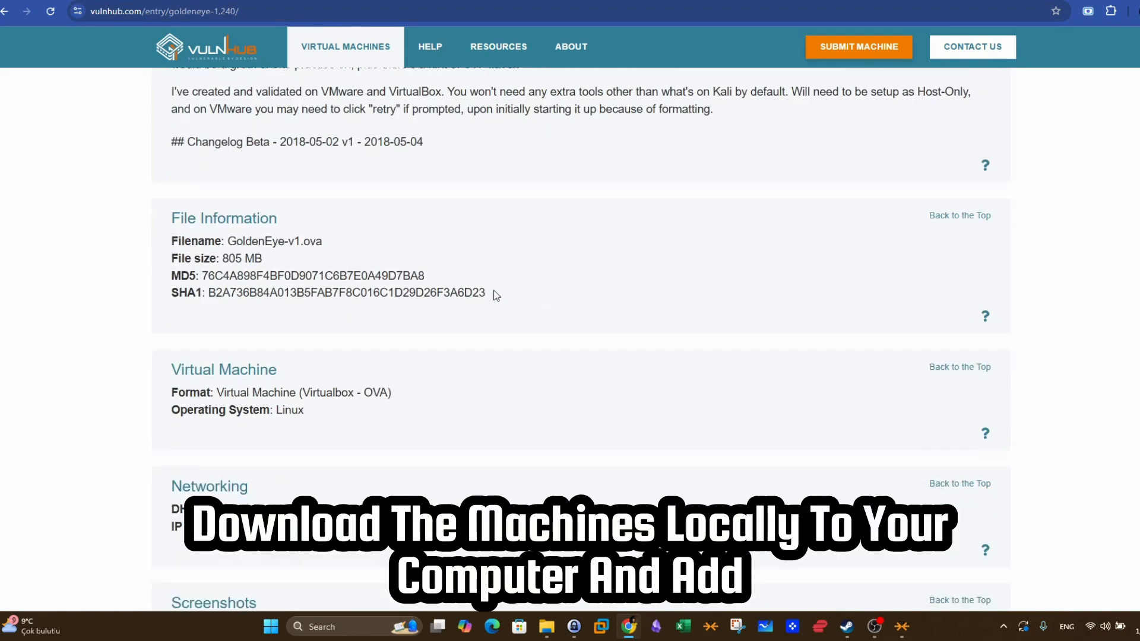
pyautogui.scroll(3)
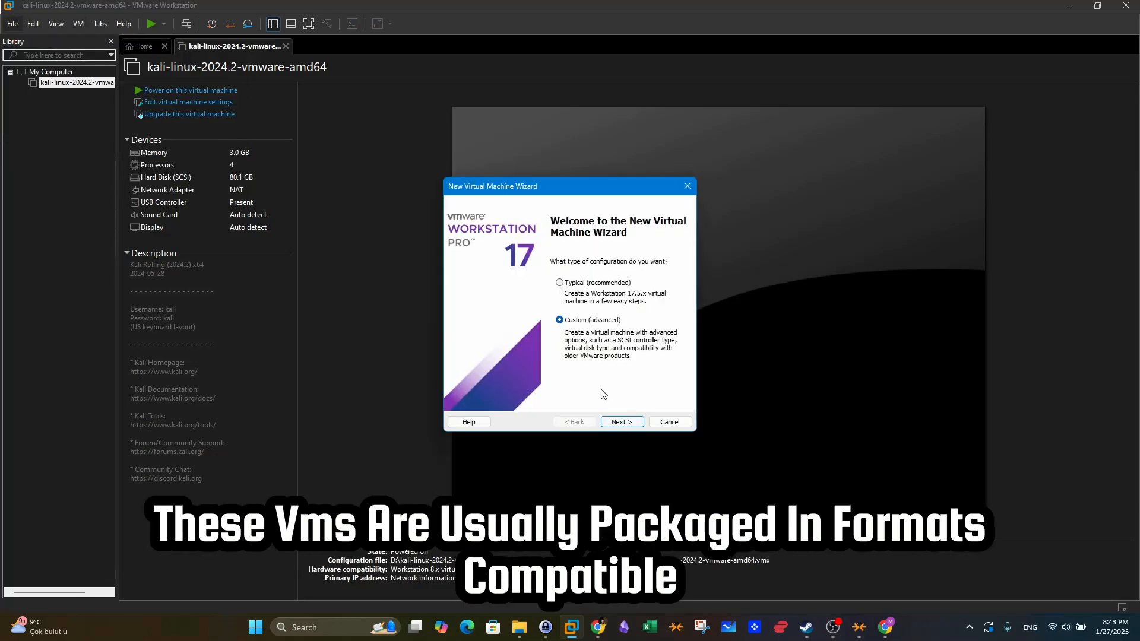
# - Start a custom VM, deferring OS installation and accepting the default name
pyautogui.click(622, 421)
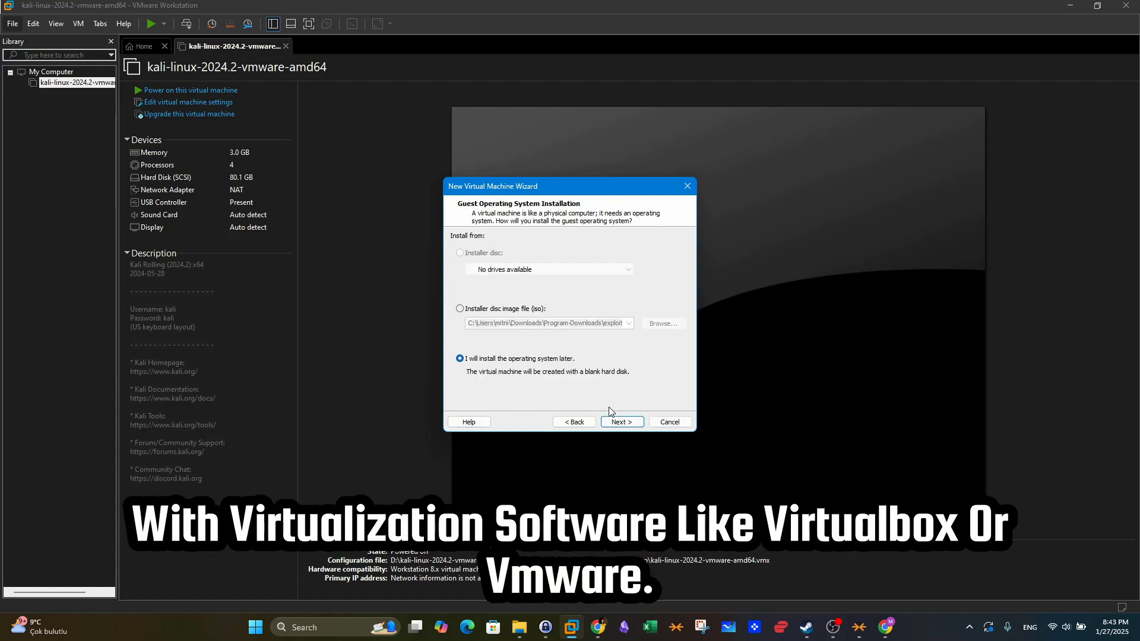
pyautogui.click(621, 421)
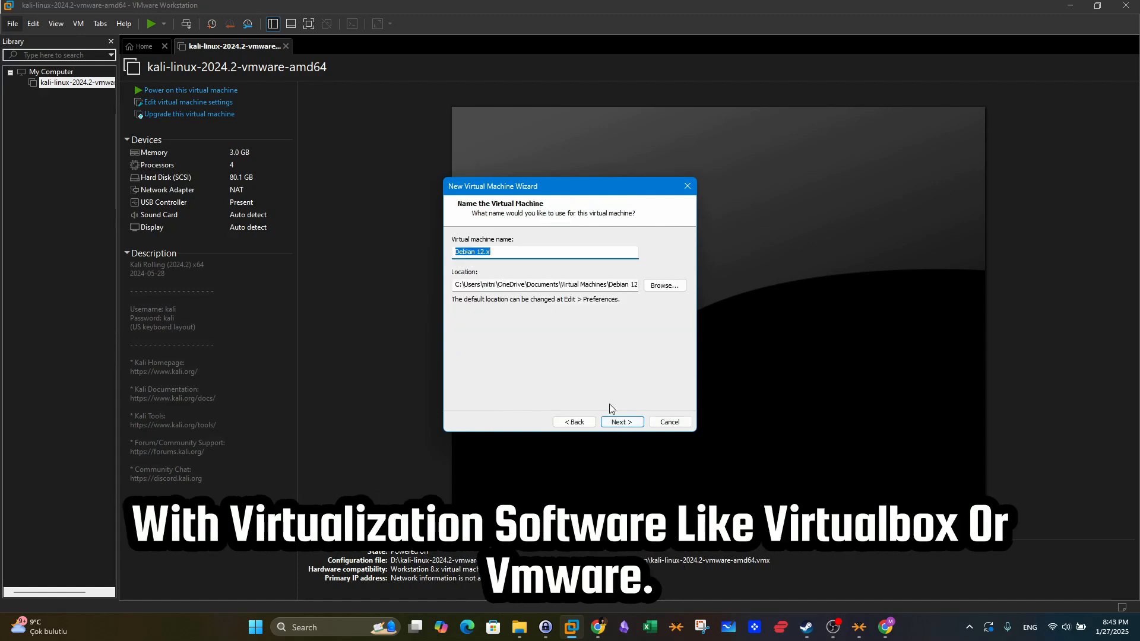
pyautogui.click(622, 422)
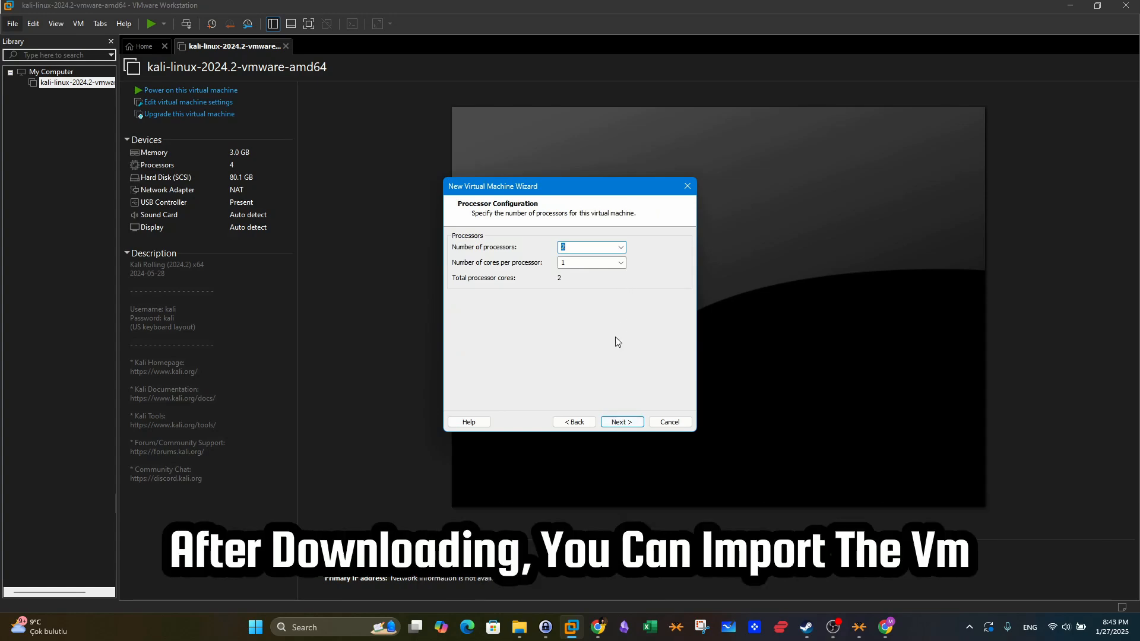
# - Give each processor 2 cores and continue through network type and disk type
pyautogui.click(620, 263)
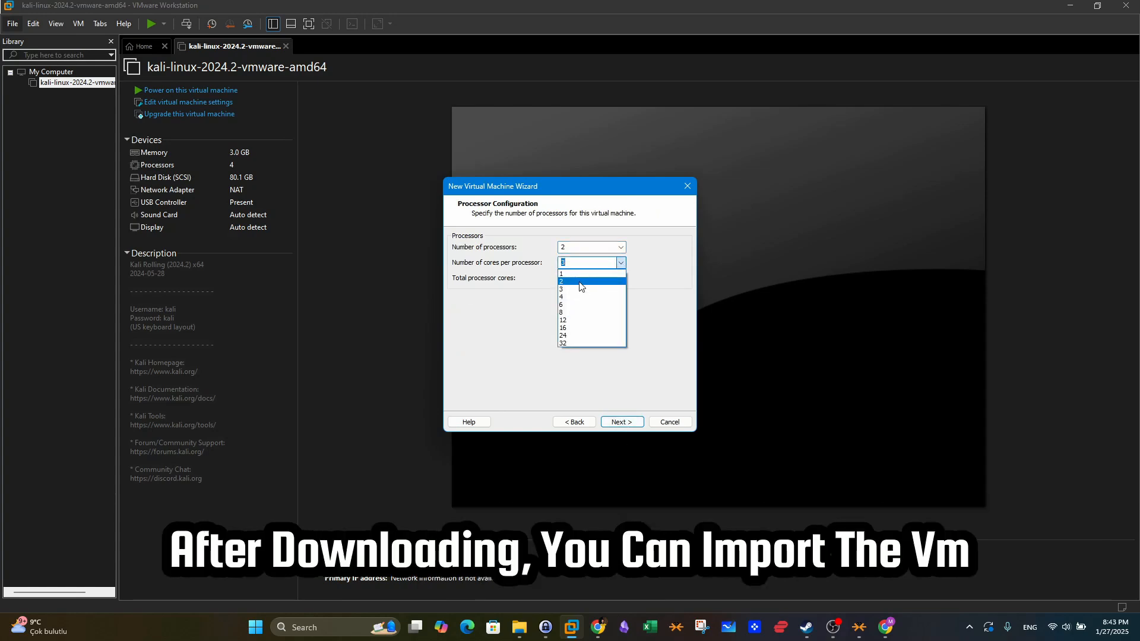
pyautogui.click(620, 422)
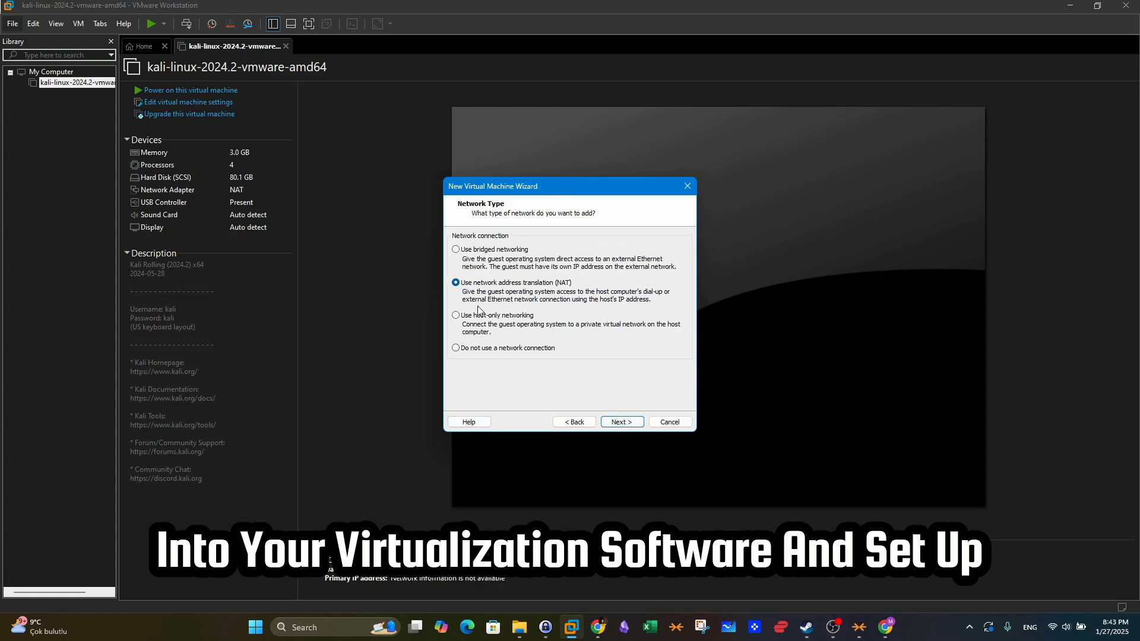
pyautogui.click(620, 422)
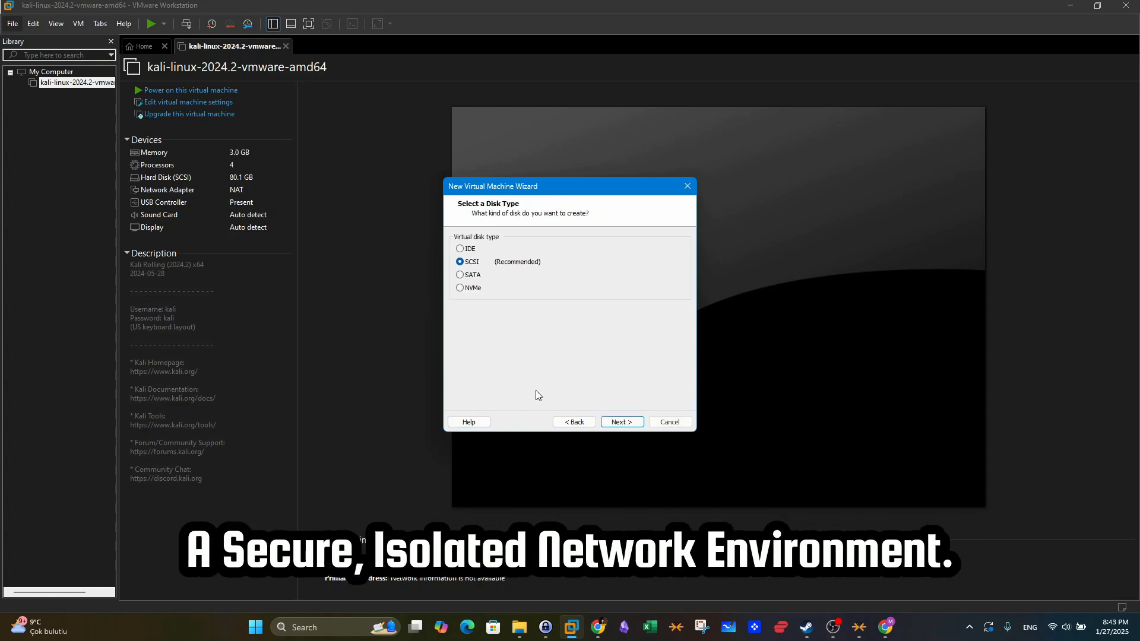
pyautogui.click(599, 627)
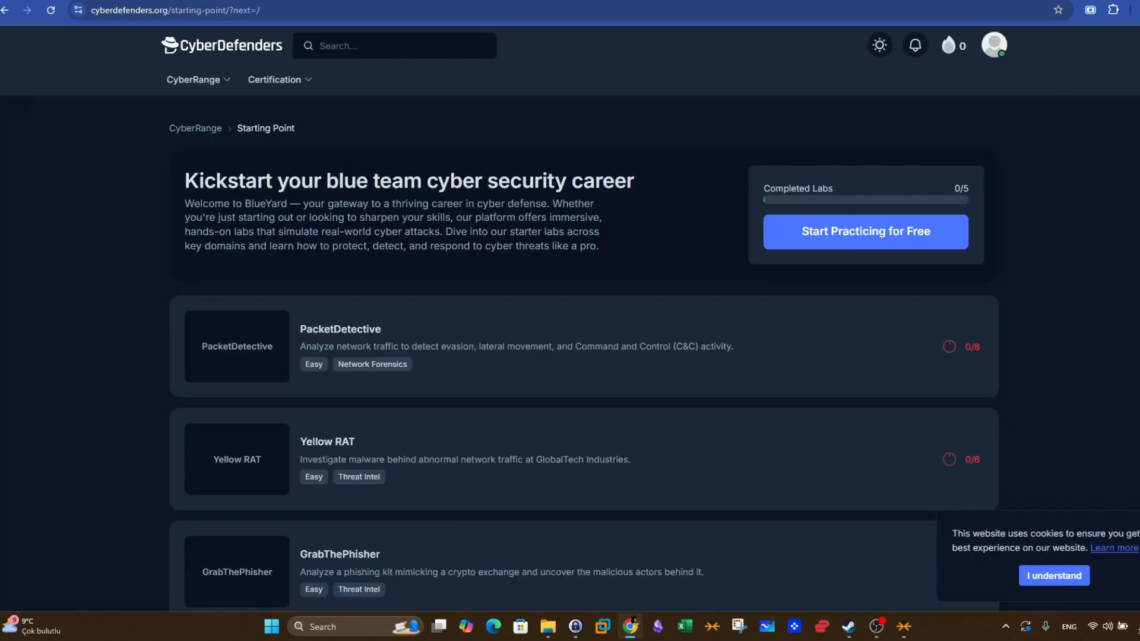
pyautogui.moveTo(1080, 75)
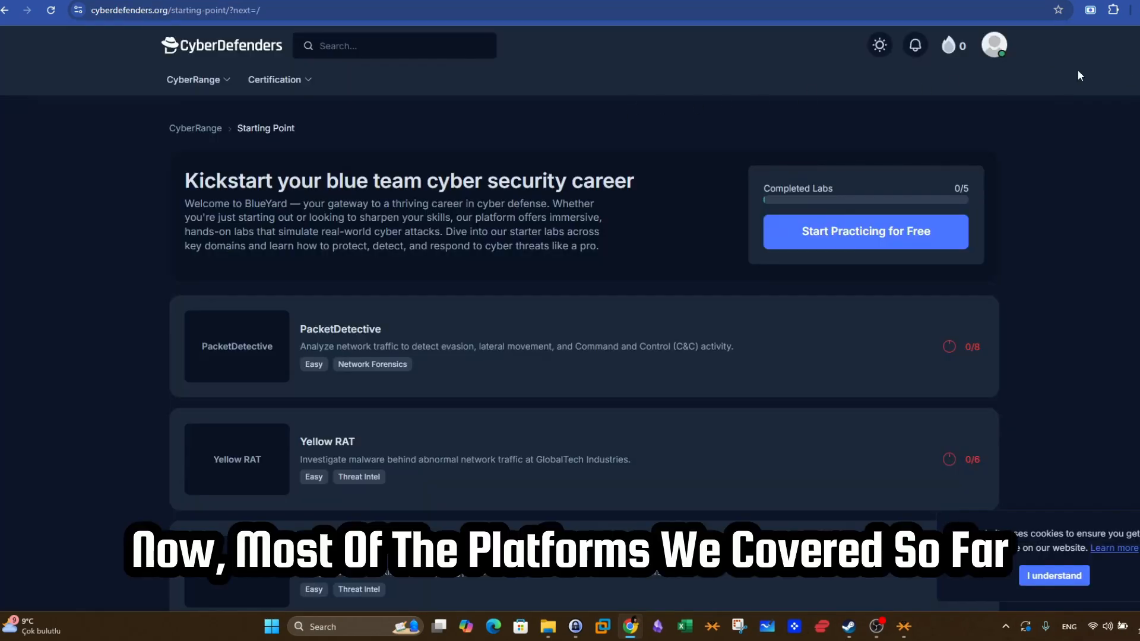
# - Look over the Starting Point labs and navigate to the Blue Team Labs list
pyautogui.scroll(-3)
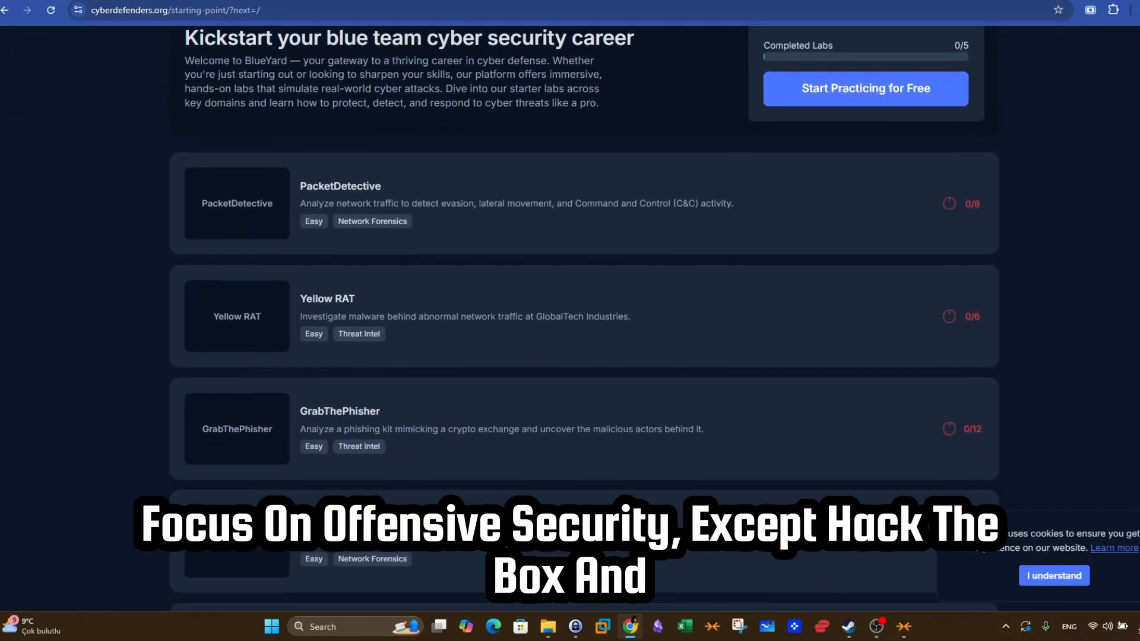
pyautogui.scroll(-3)
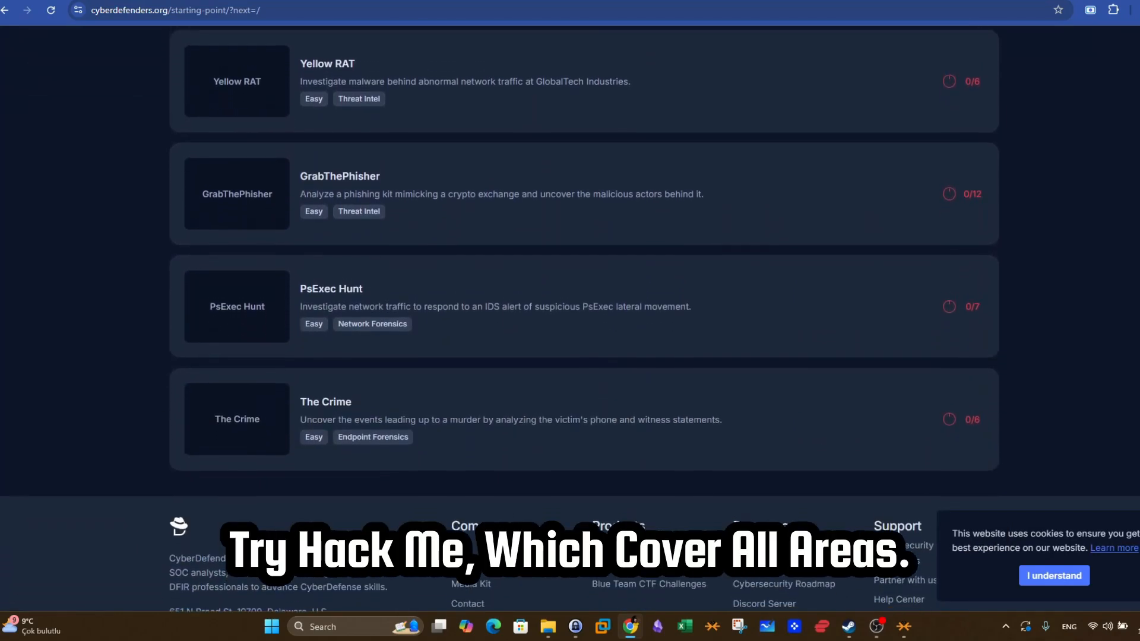
pyautogui.scroll(3)
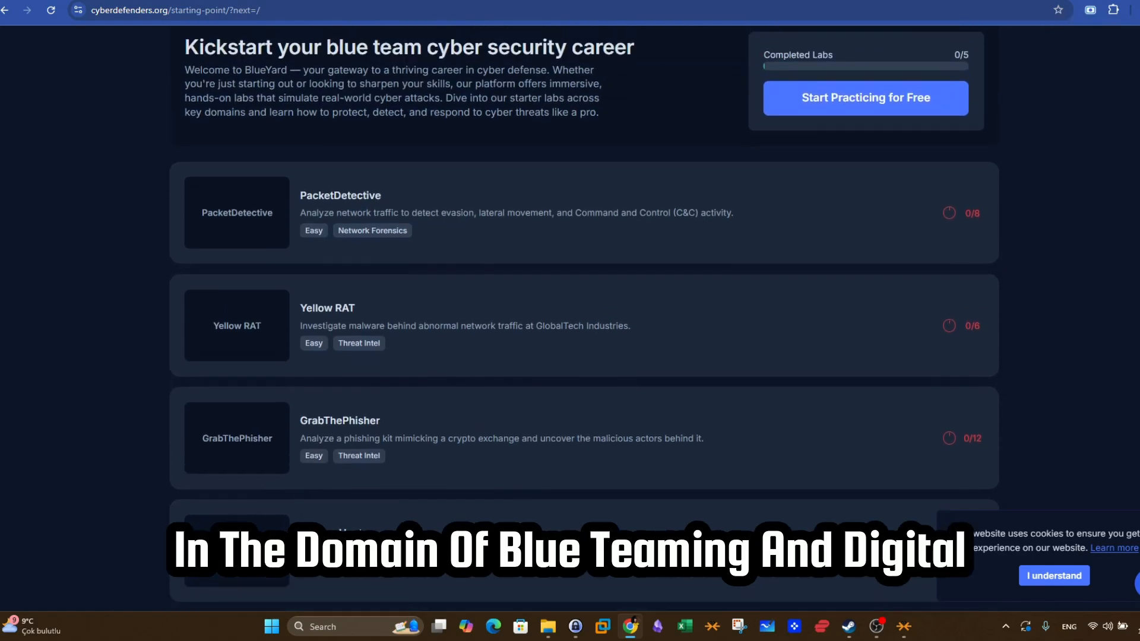
pyautogui.scroll(3)
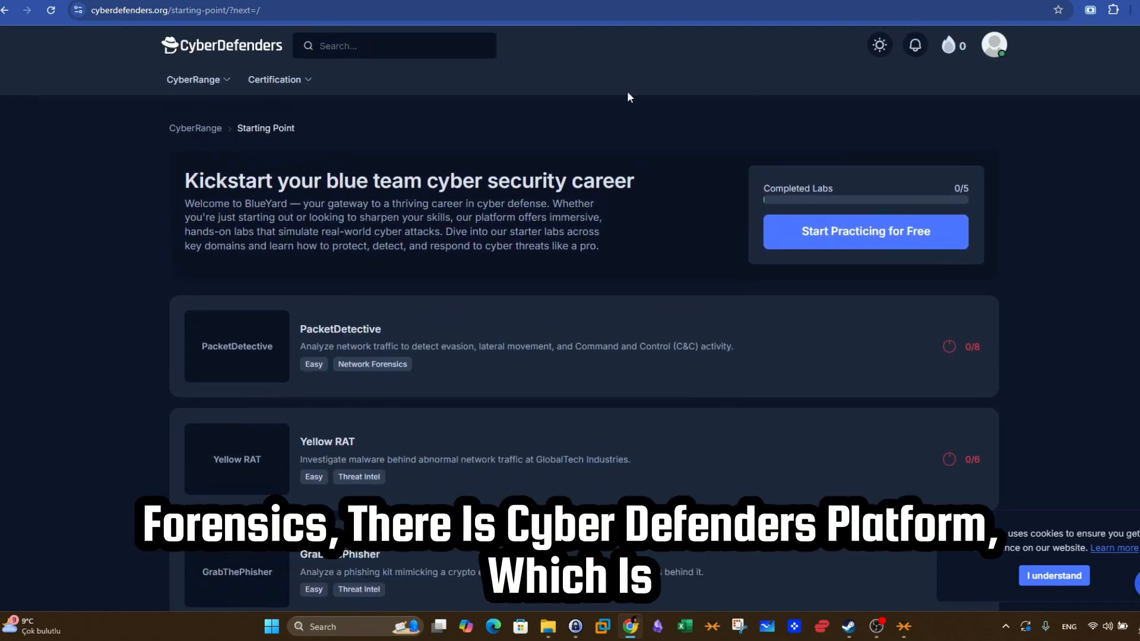
pyautogui.click(193, 80)
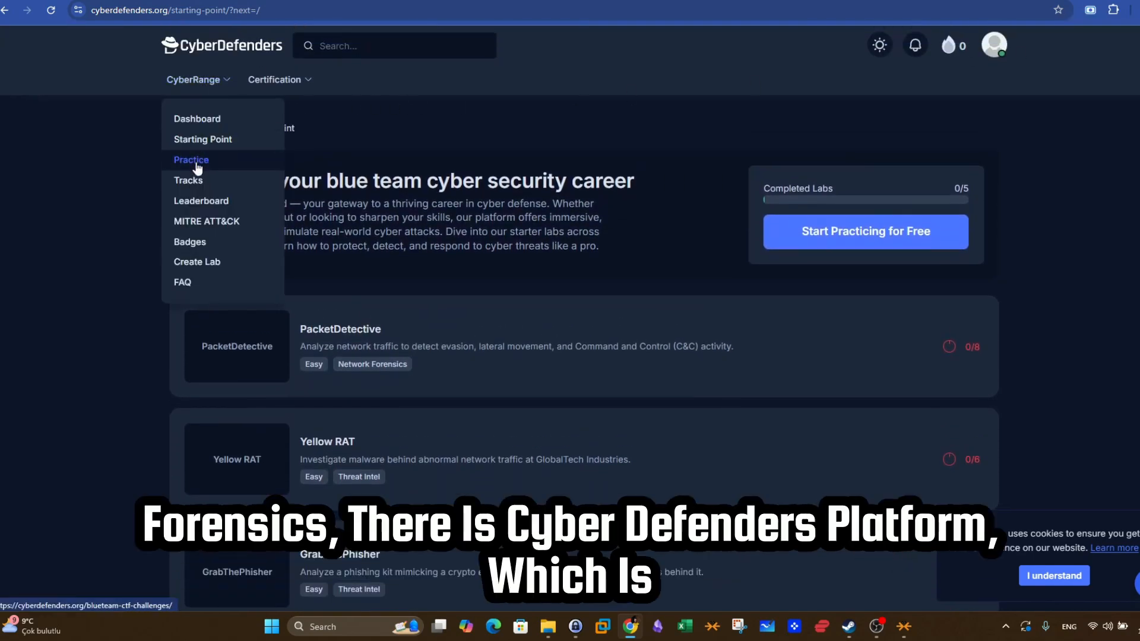
pyautogui.click(191, 159)
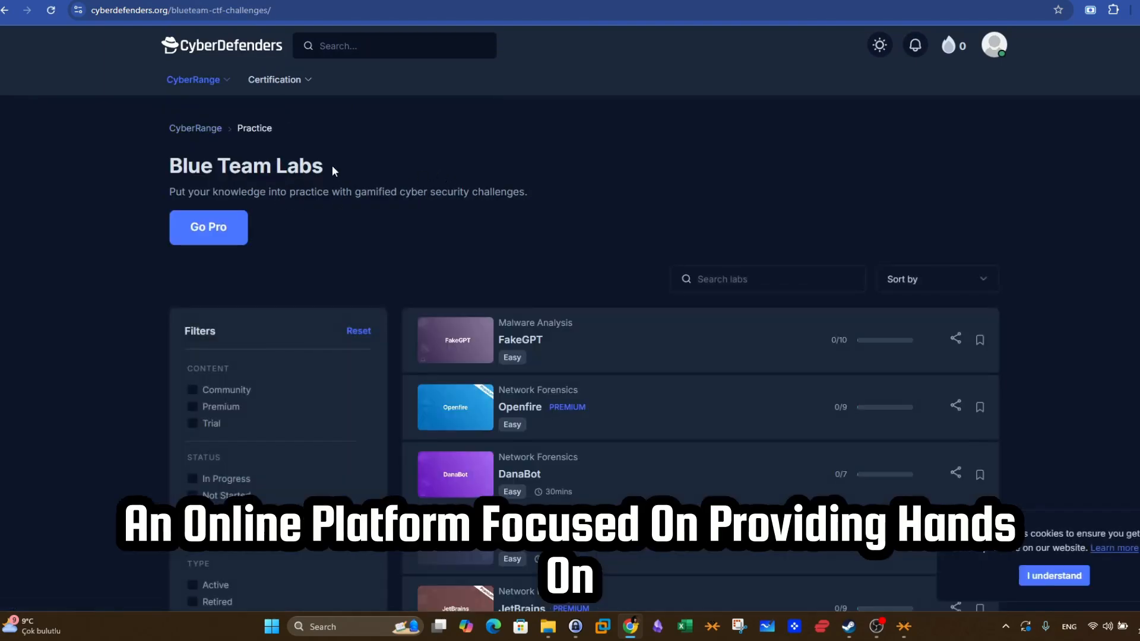
# - Filter the labs to Hard difficulty and Detection Engineering category
pyautogui.scroll(-3)
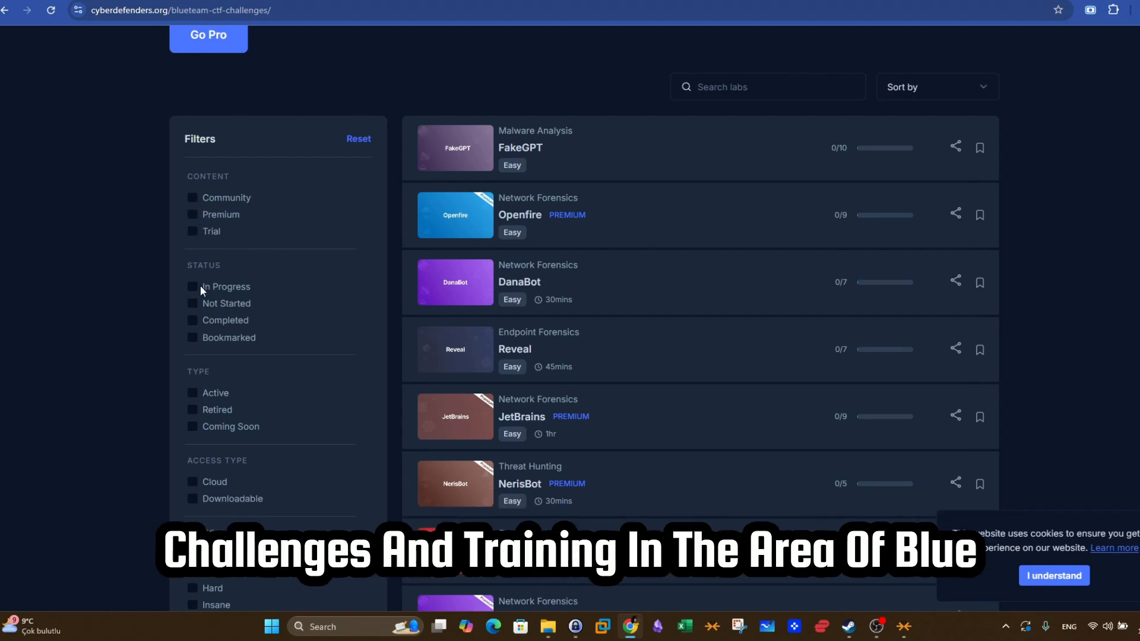
pyautogui.scroll(-3)
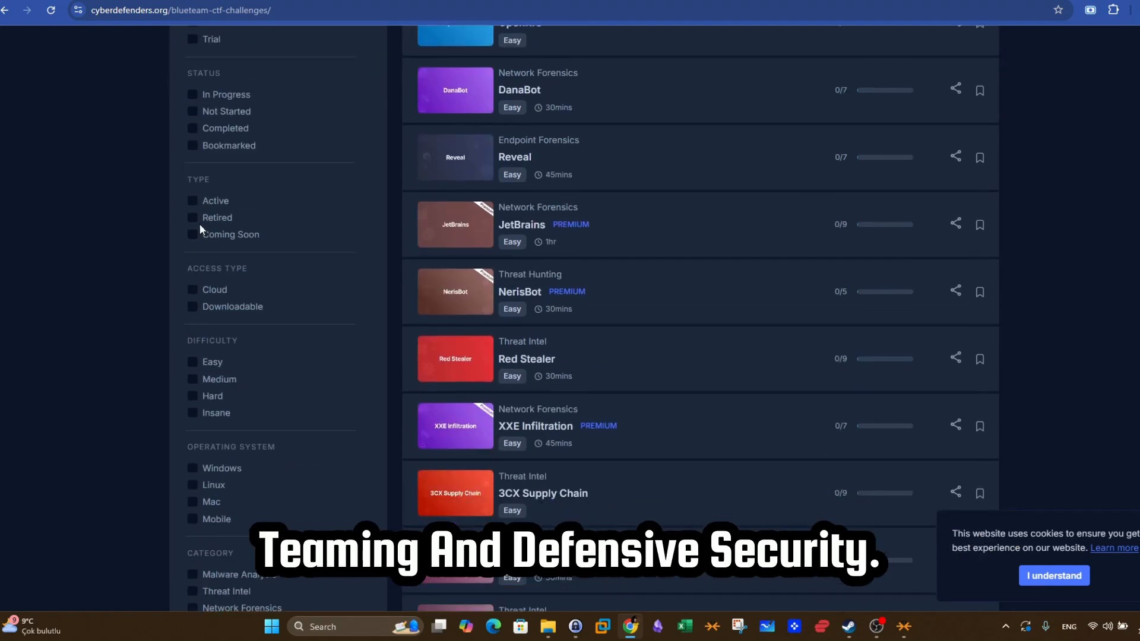
pyautogui.scroll(-3)
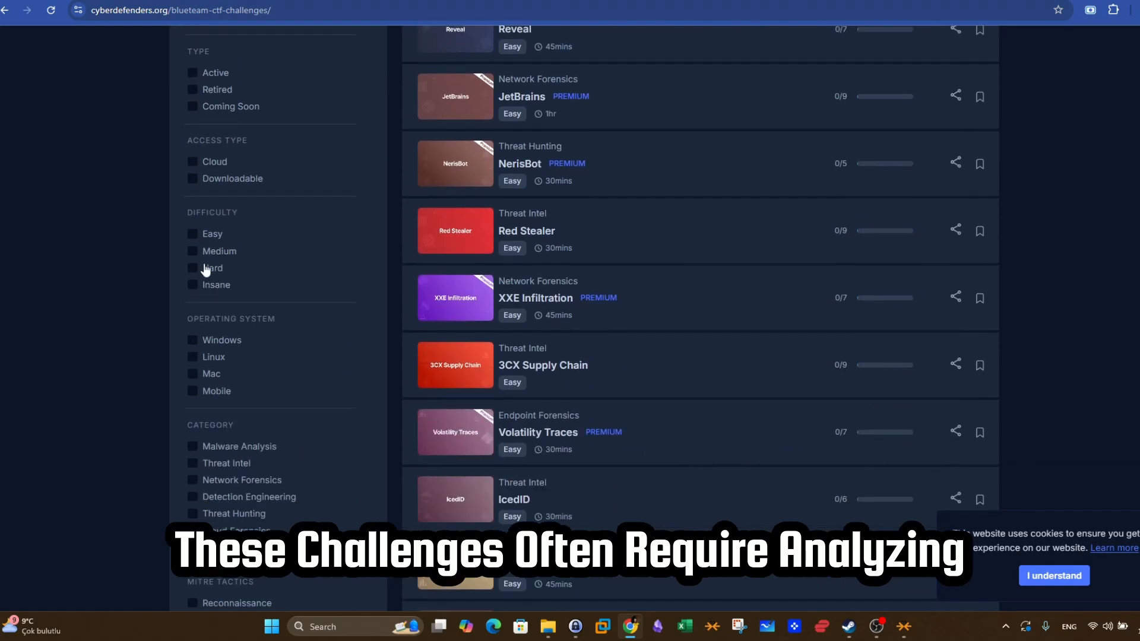
pyautogui.click(193, 267)
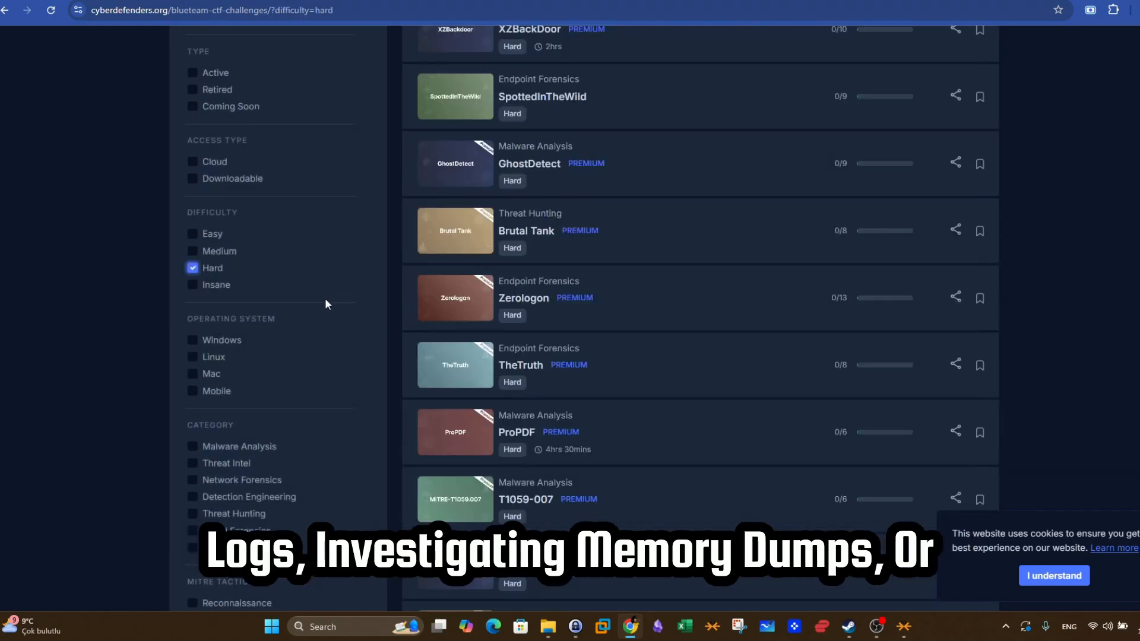
pyautogui.scroll(-3)
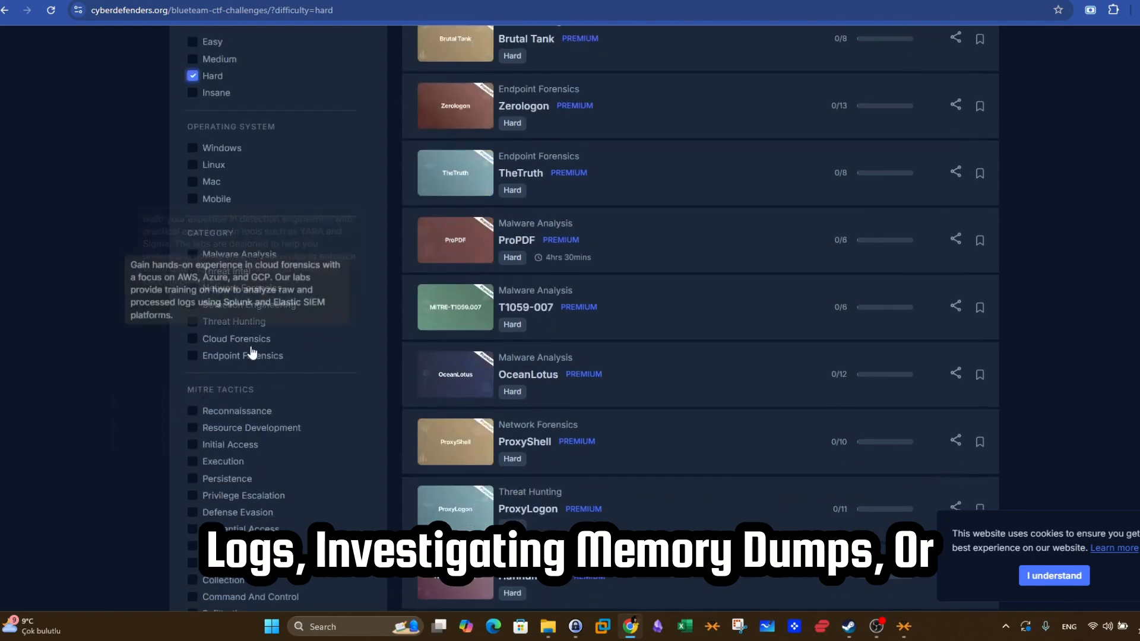
pyautogui.click(192, 305)
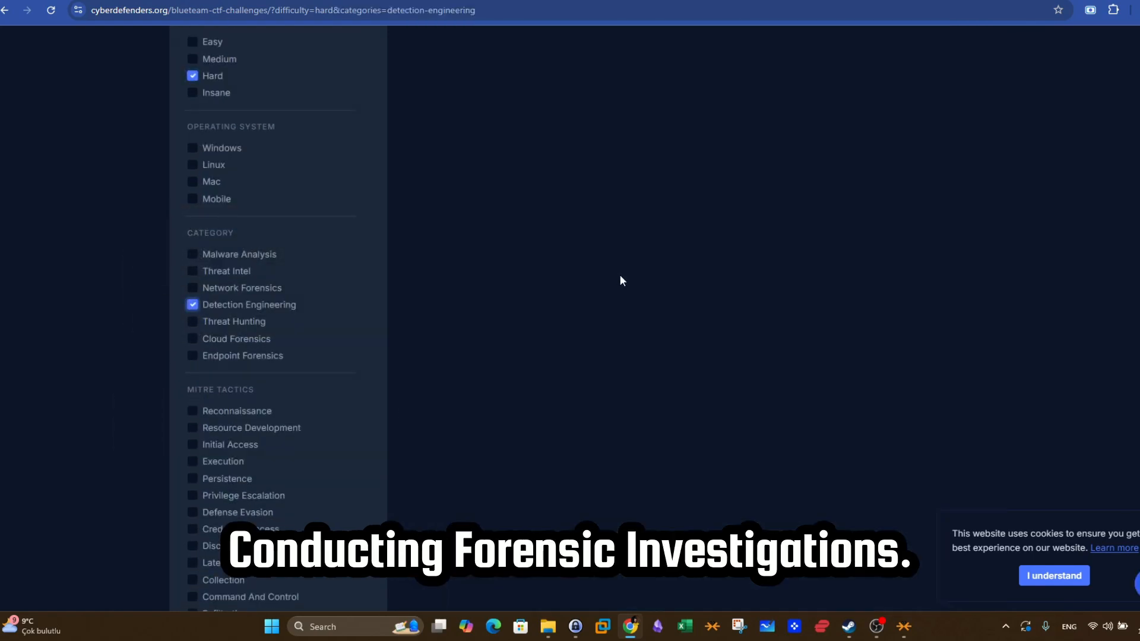
# - Switch the category to Network Forensics, leaving SolarDisruption, ProxyShell and NukeTheBrowser
pyautogui.scroll(-3)
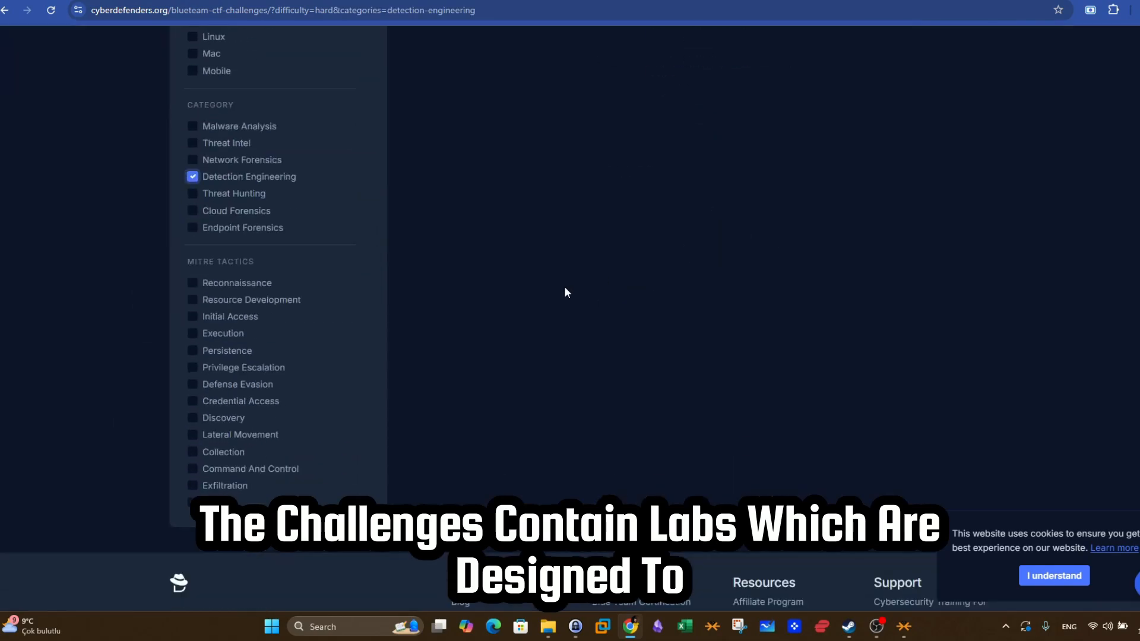
pyautogui.click(192, 159)
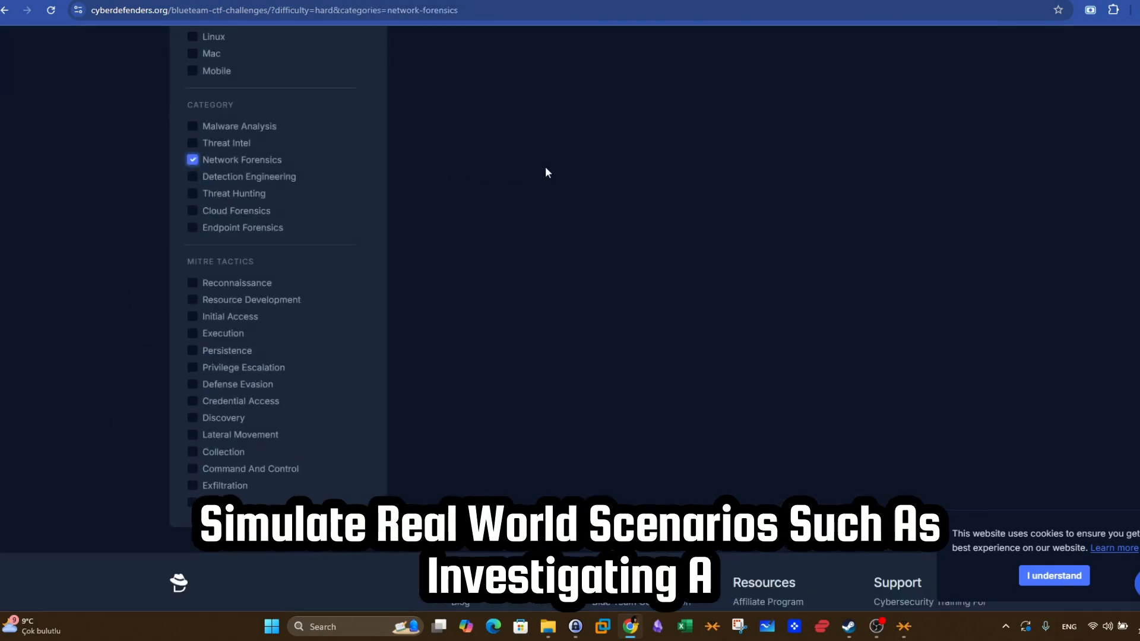
pyautogui.scroll(3)
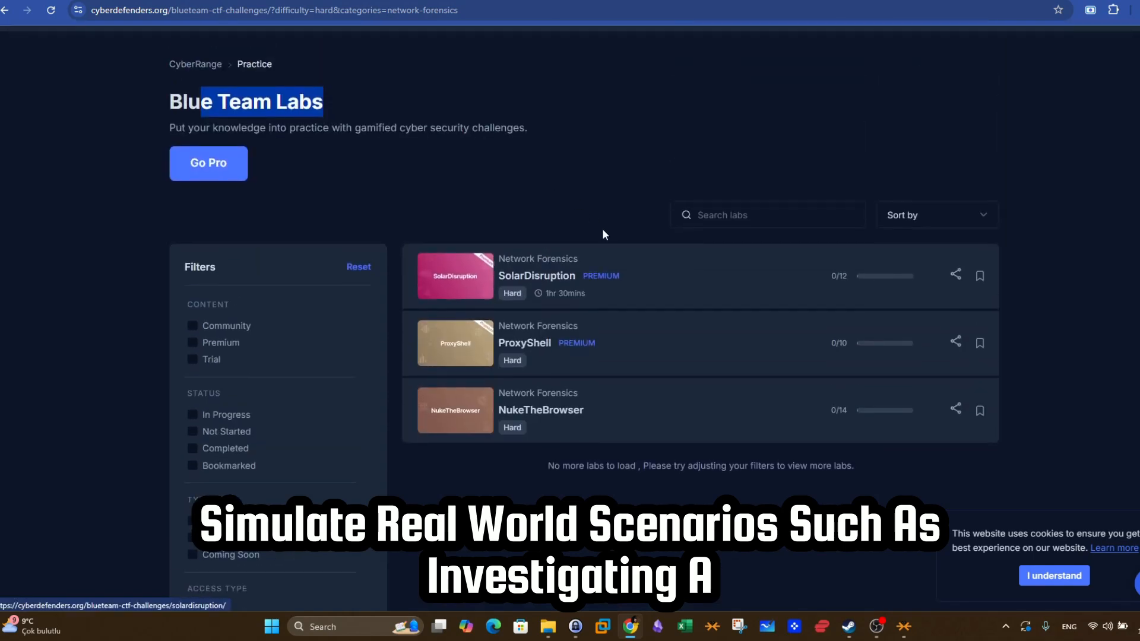
pyautogui.moveTo(520, 399)
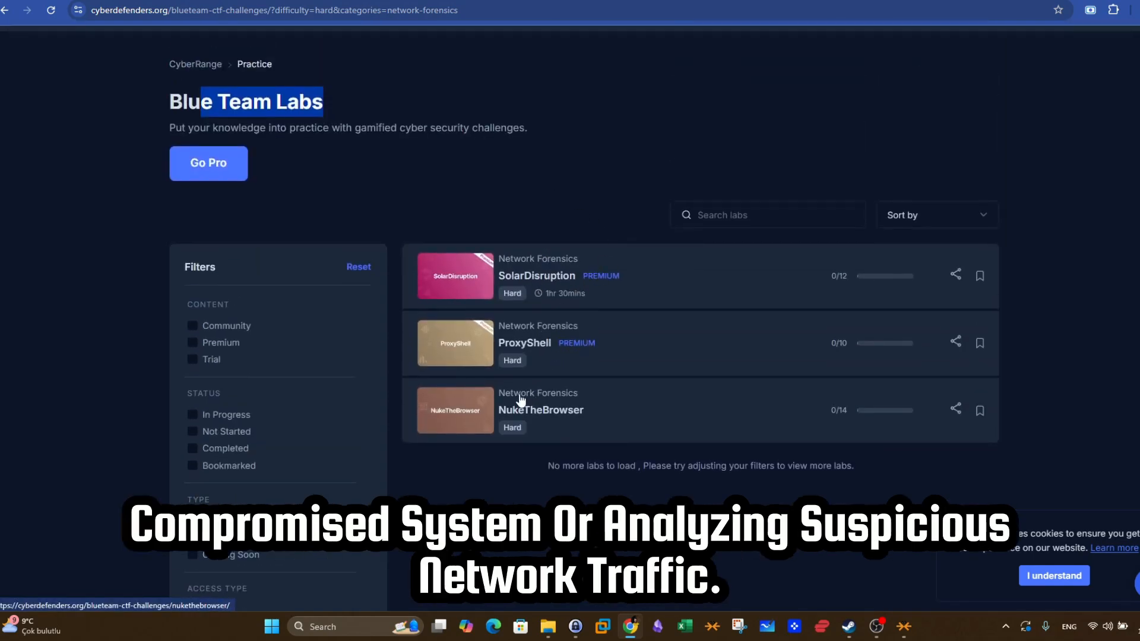
# - Open the NukeTheBrowser lab and read its scenario and questions
pyautogui.click(540, 410)
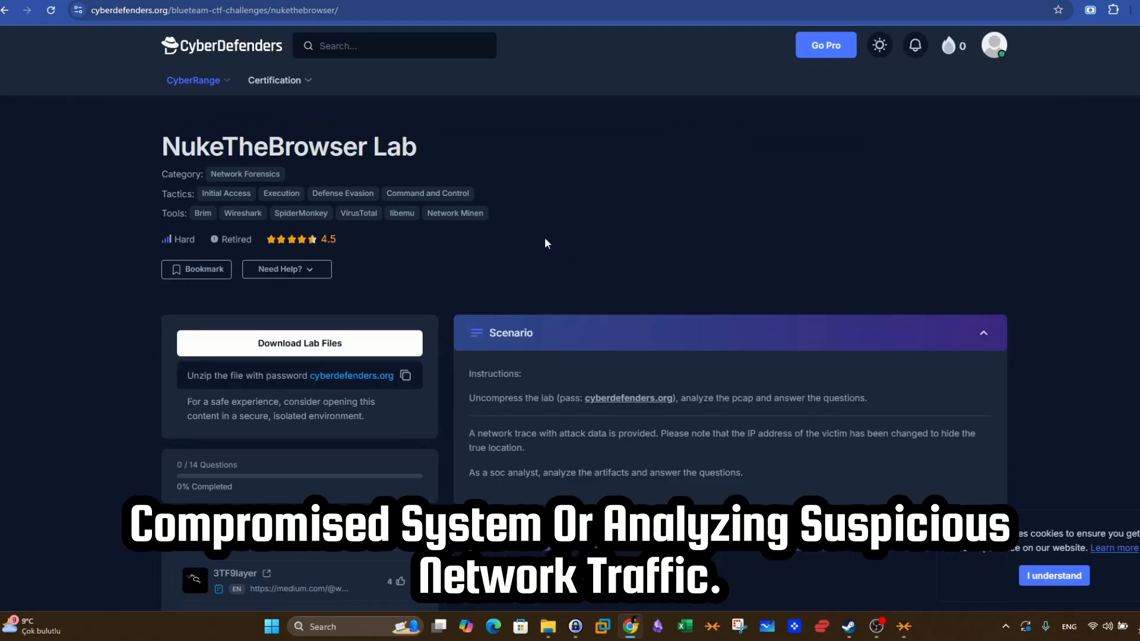
pyautogui.scroll(-3)
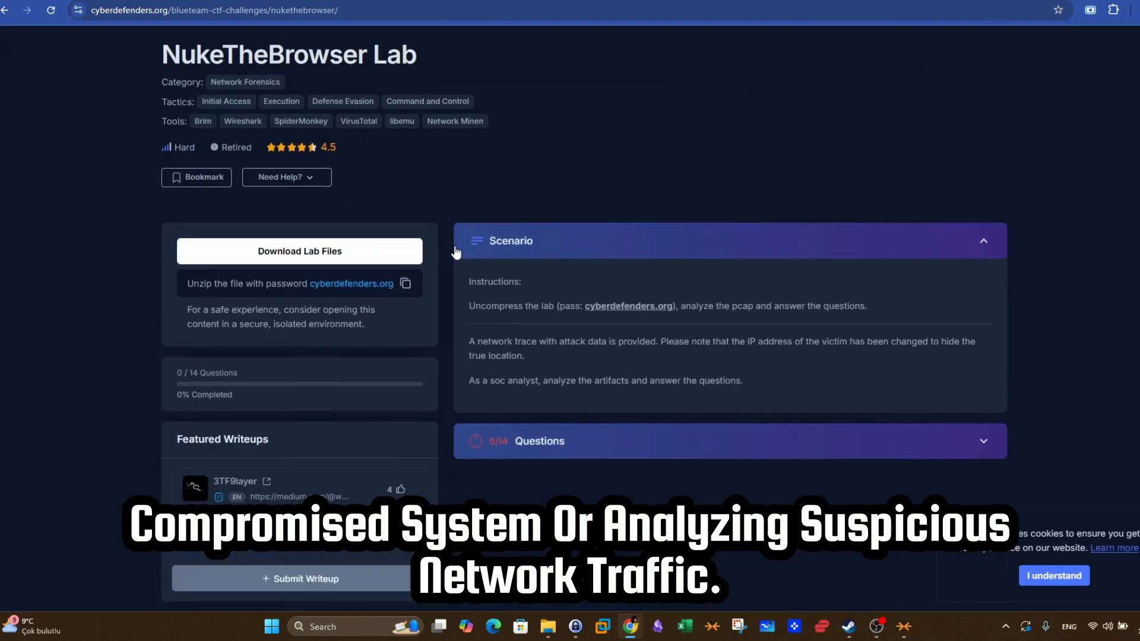
pyautogui.scroll(-3)
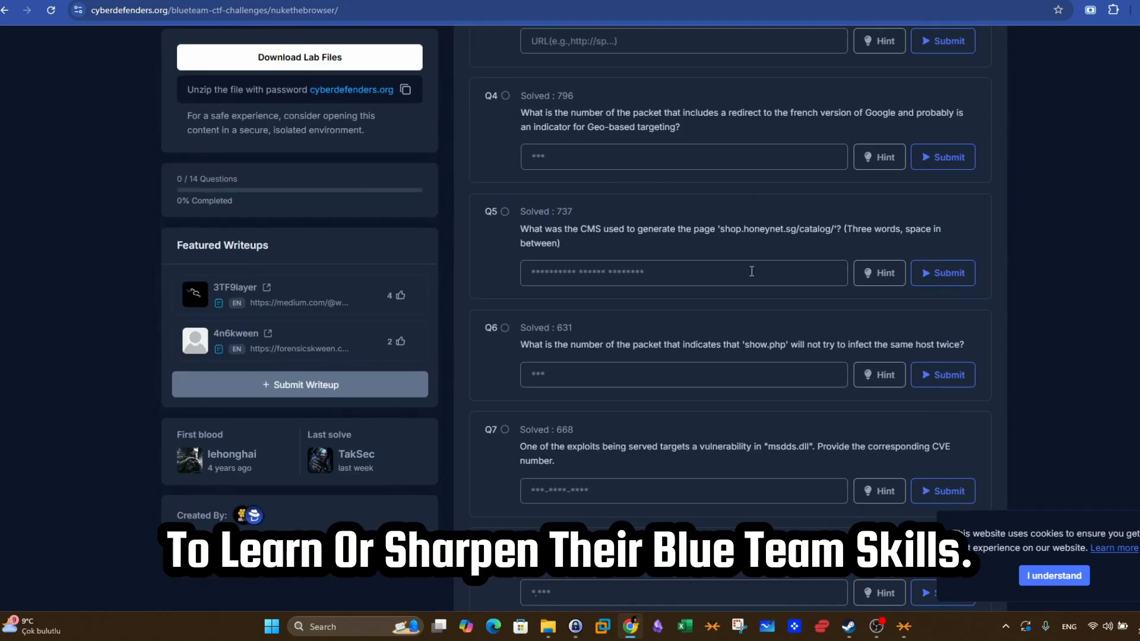
pyautogui.click(214, 11)
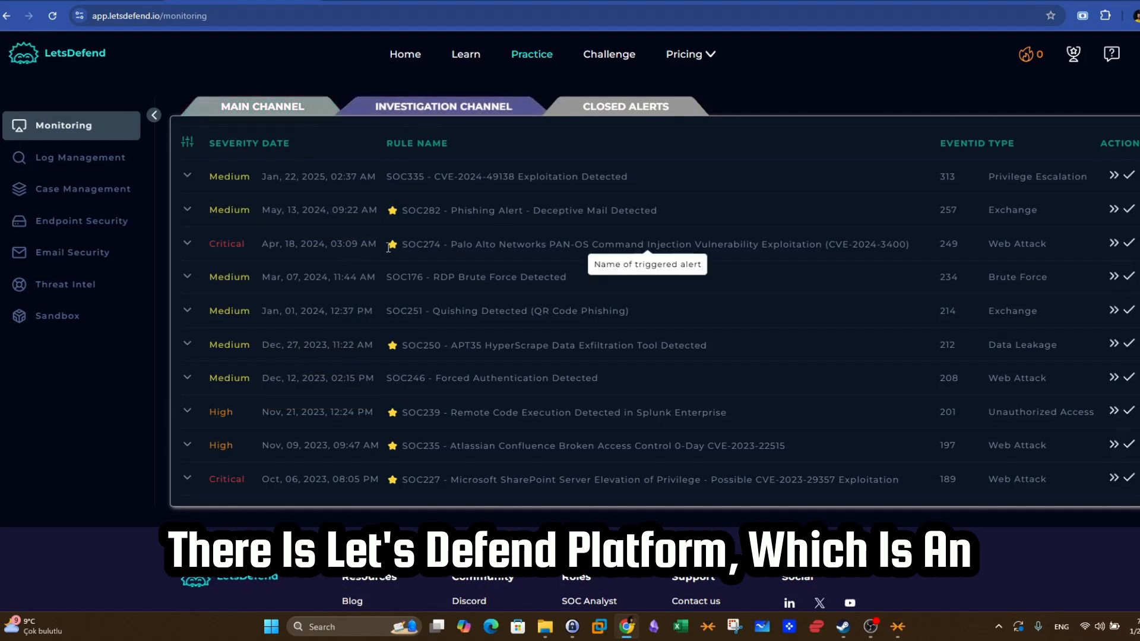
# - View closed alerts, return to the main channel and expand the SOC335 CVE-2024-49138 alert
pyautogui.click(623, 106)
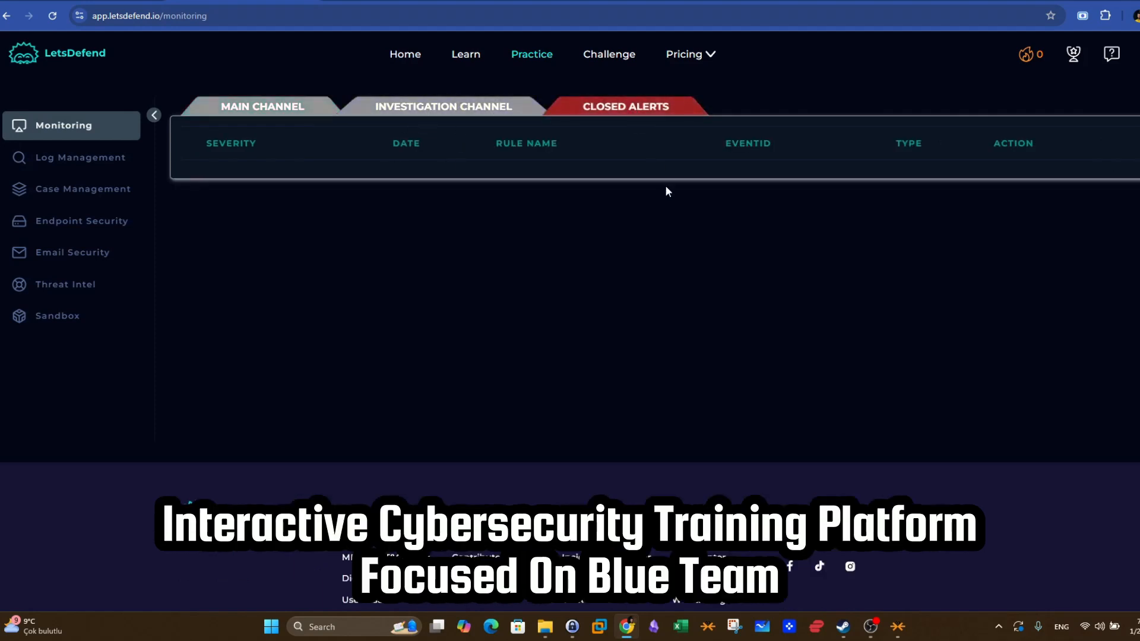
pyautogui.click(624, 106)
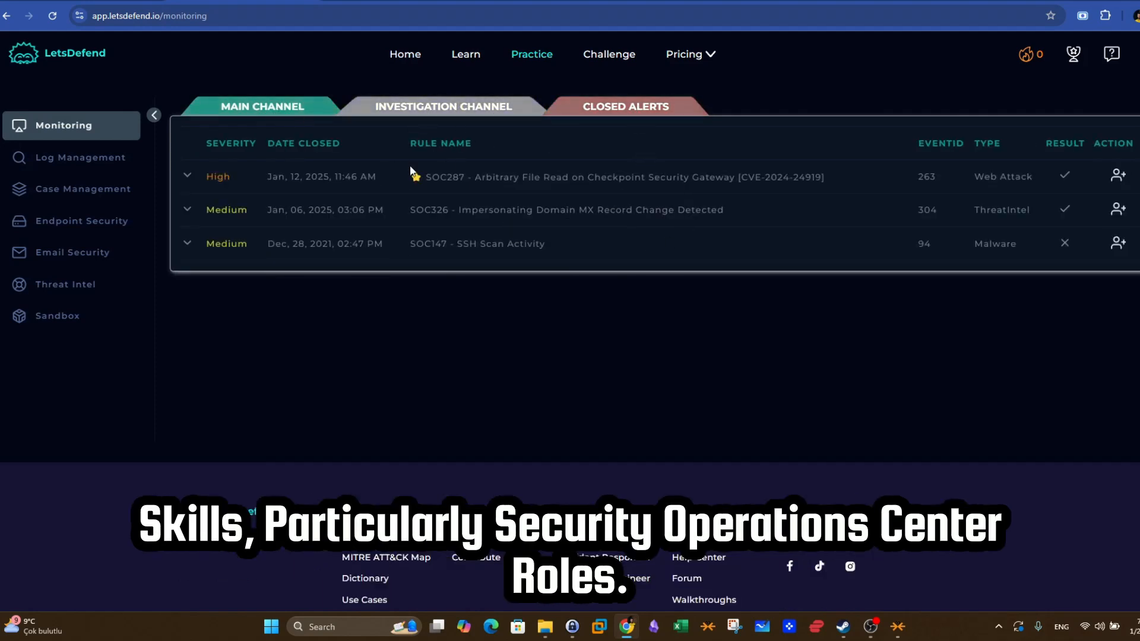
pyautogui.click(262, 106)
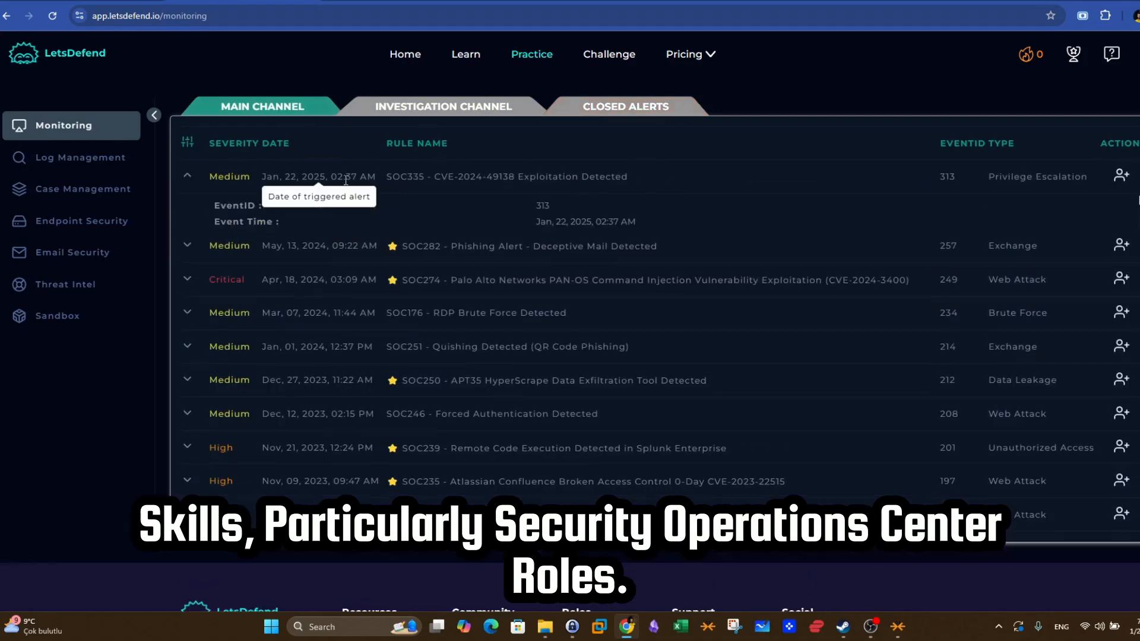
pyautogui.click(186, 176)
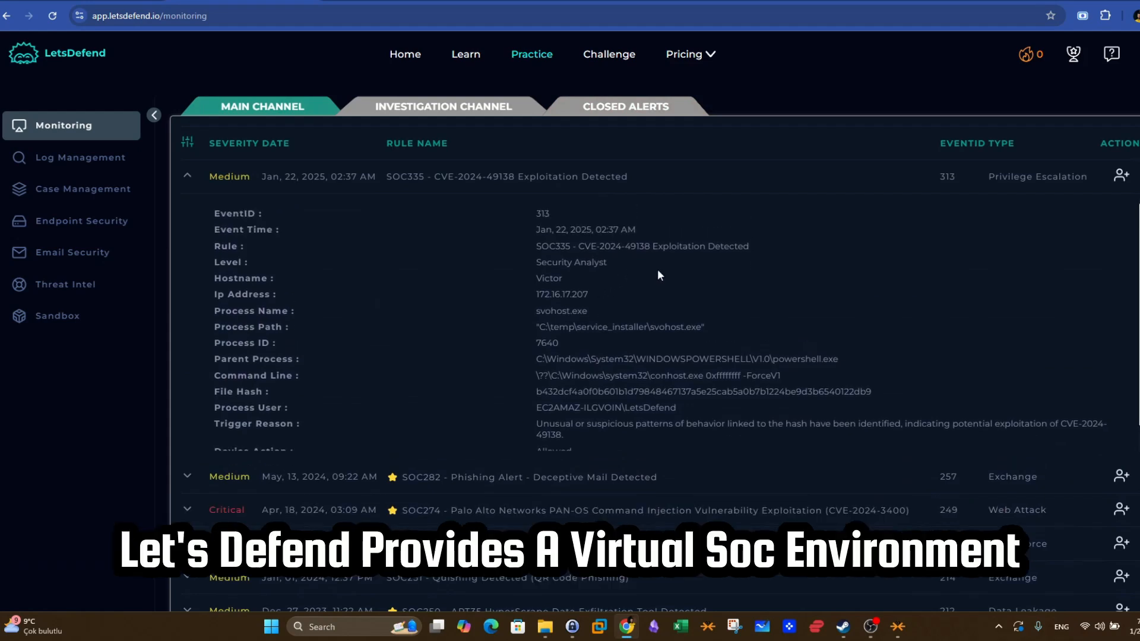
pyautogui.moveTo(326, 200)
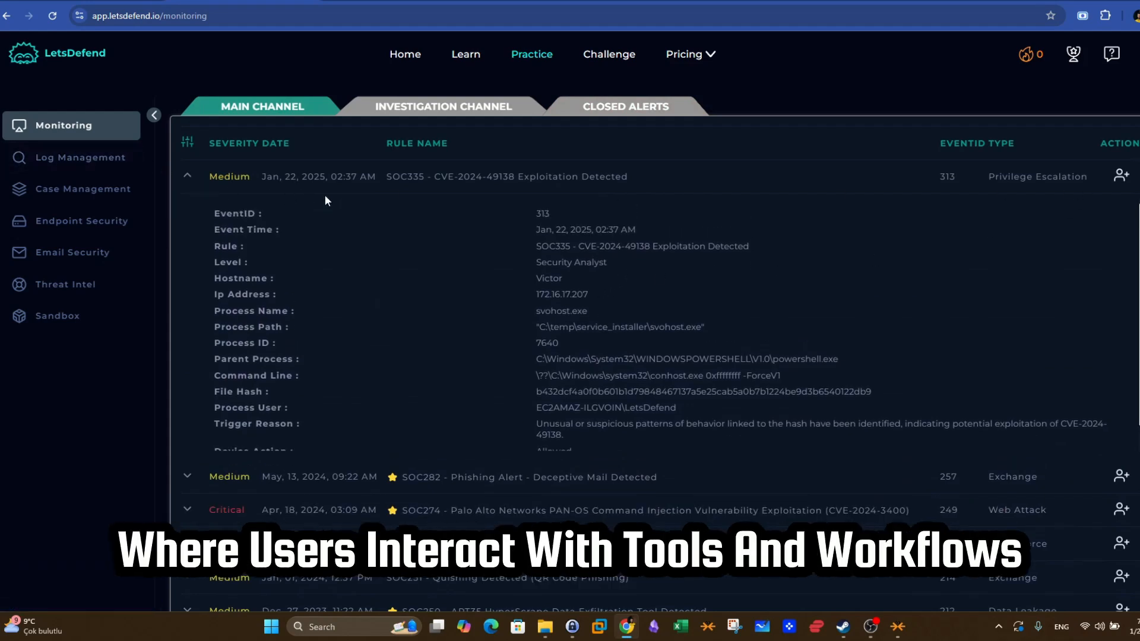
pyautogui.click(78, 157)
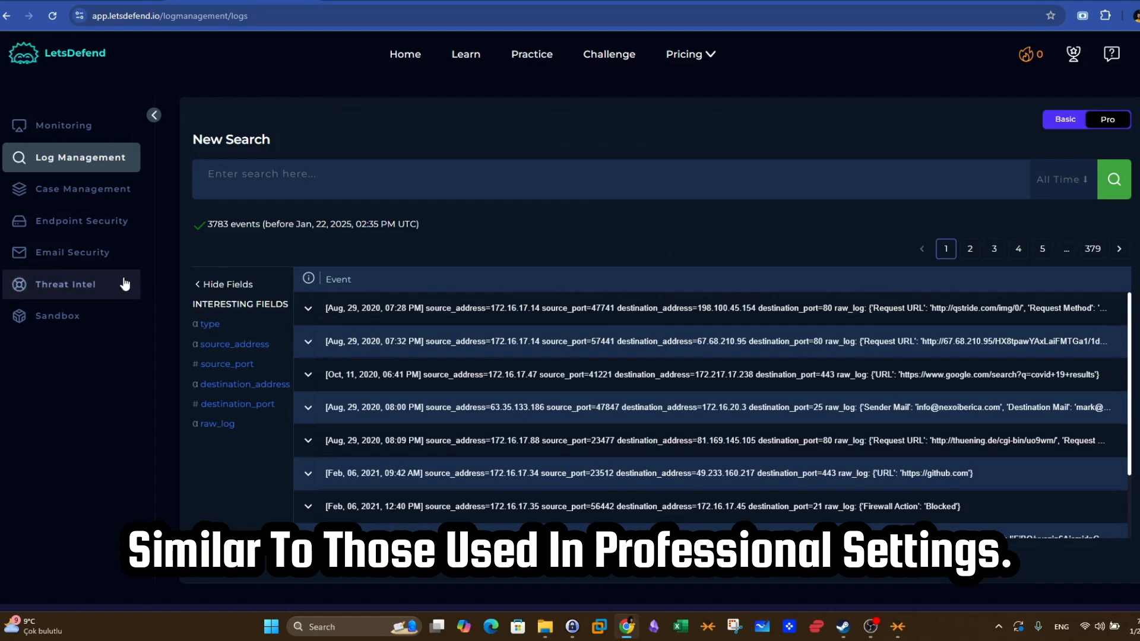
pyautogui.moveTo(79, 221)
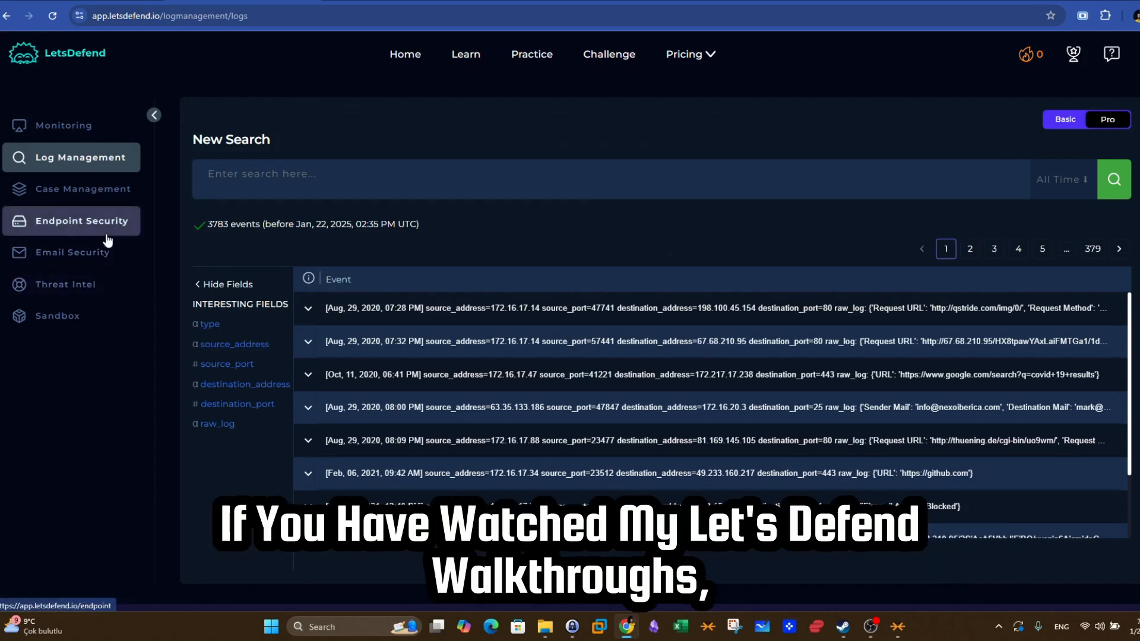
# - Visit Endpoint Security, return to the Monitoring alert list, then head to Learn
pyautogui.click(82, 221)
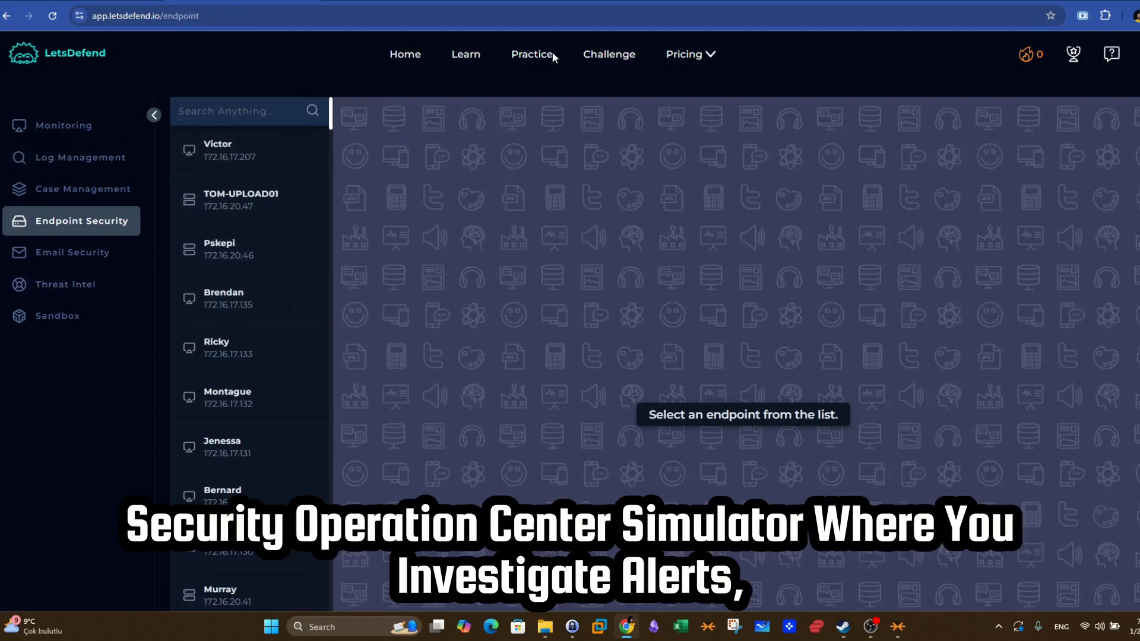
pyautogui.click(64, 125)
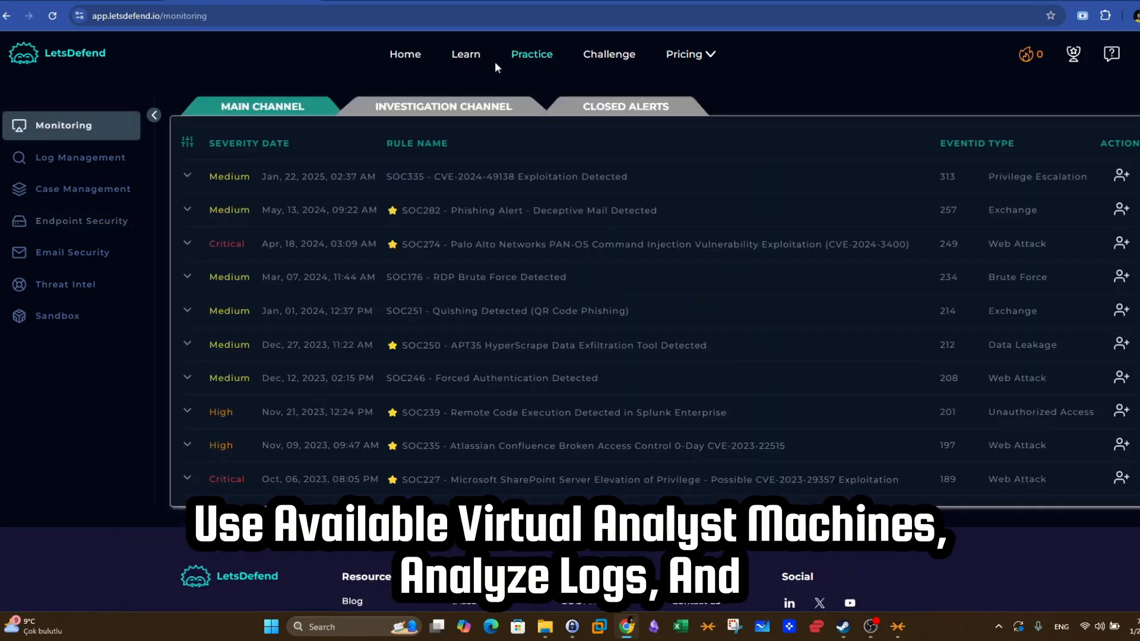
pyautogui.moveTo(736, 150)
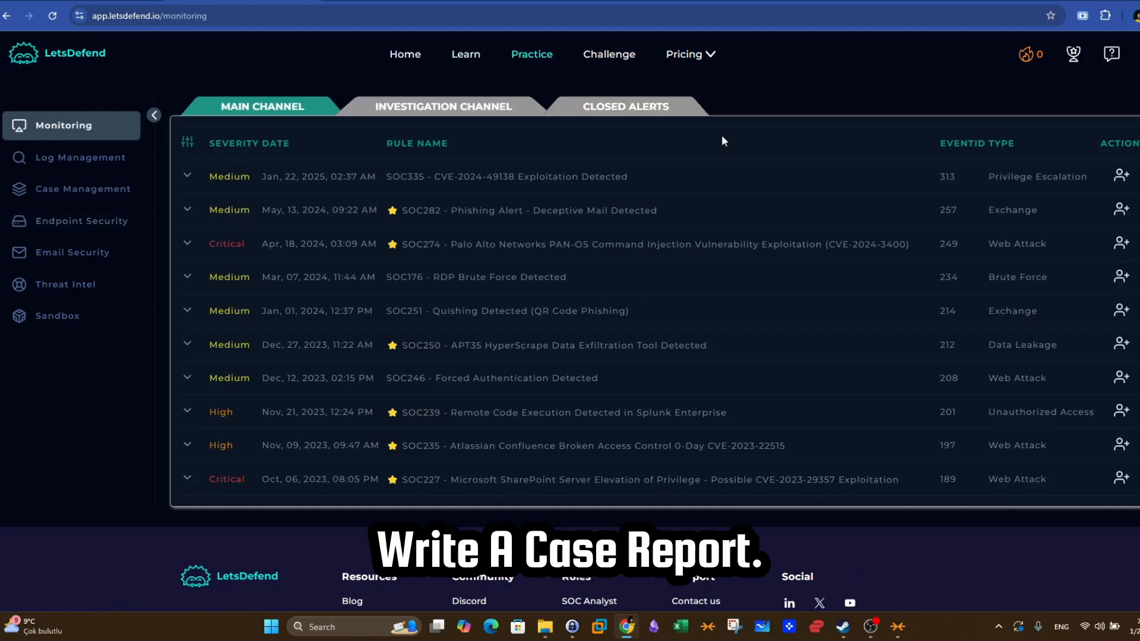
pyautogui.click(464, 53)
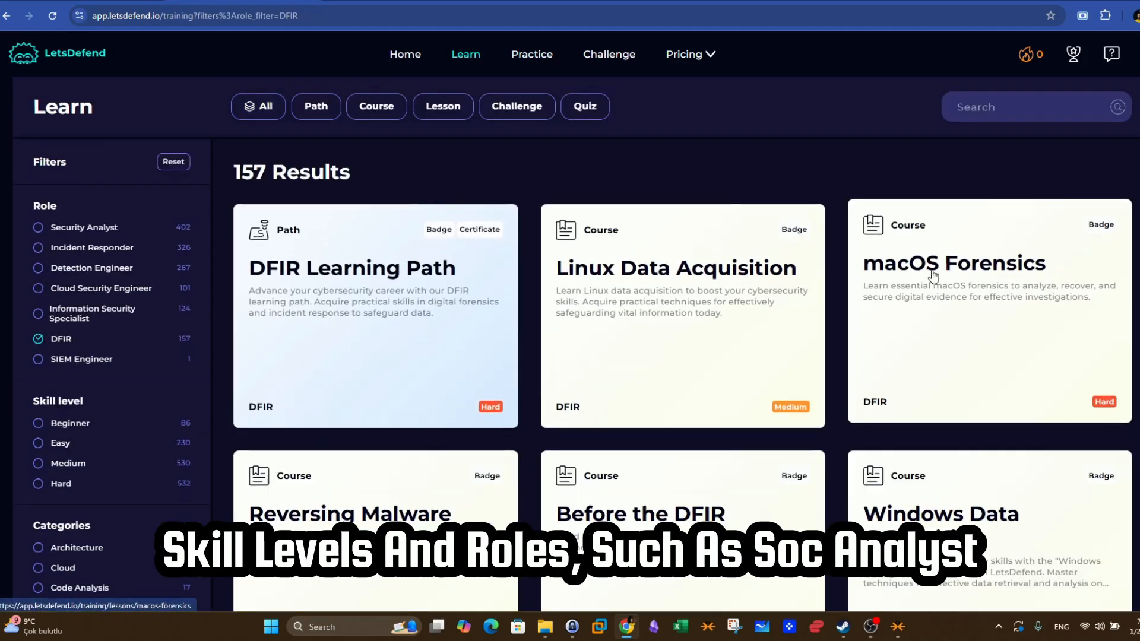
# - Scroll through the DFIR-filtered course cards among the 157 results
pyautogui.scroll(-3)
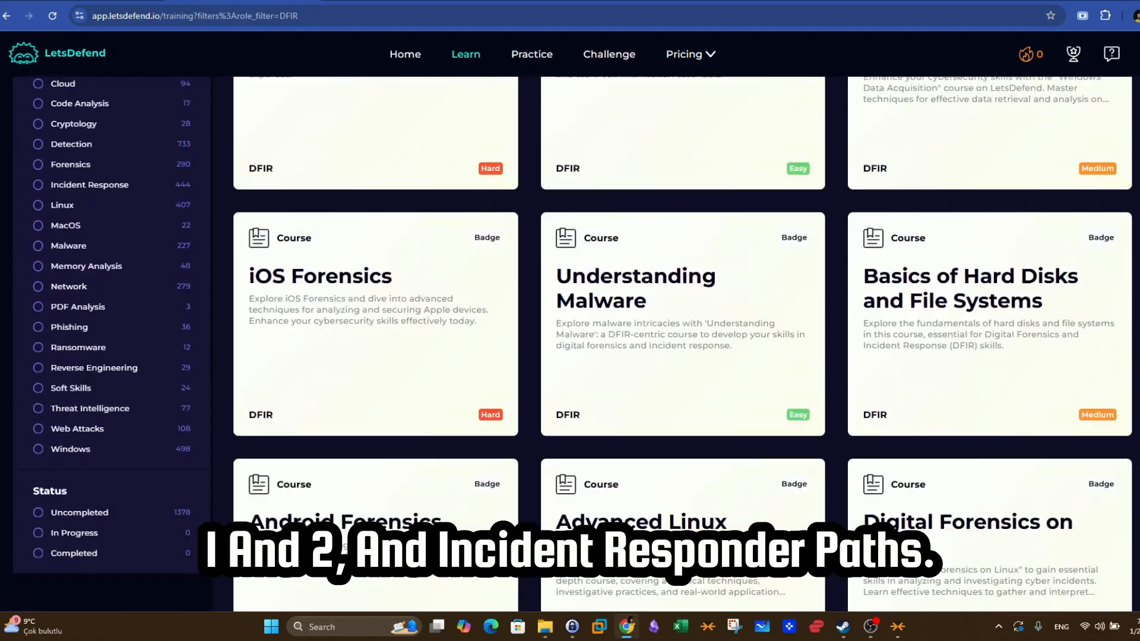